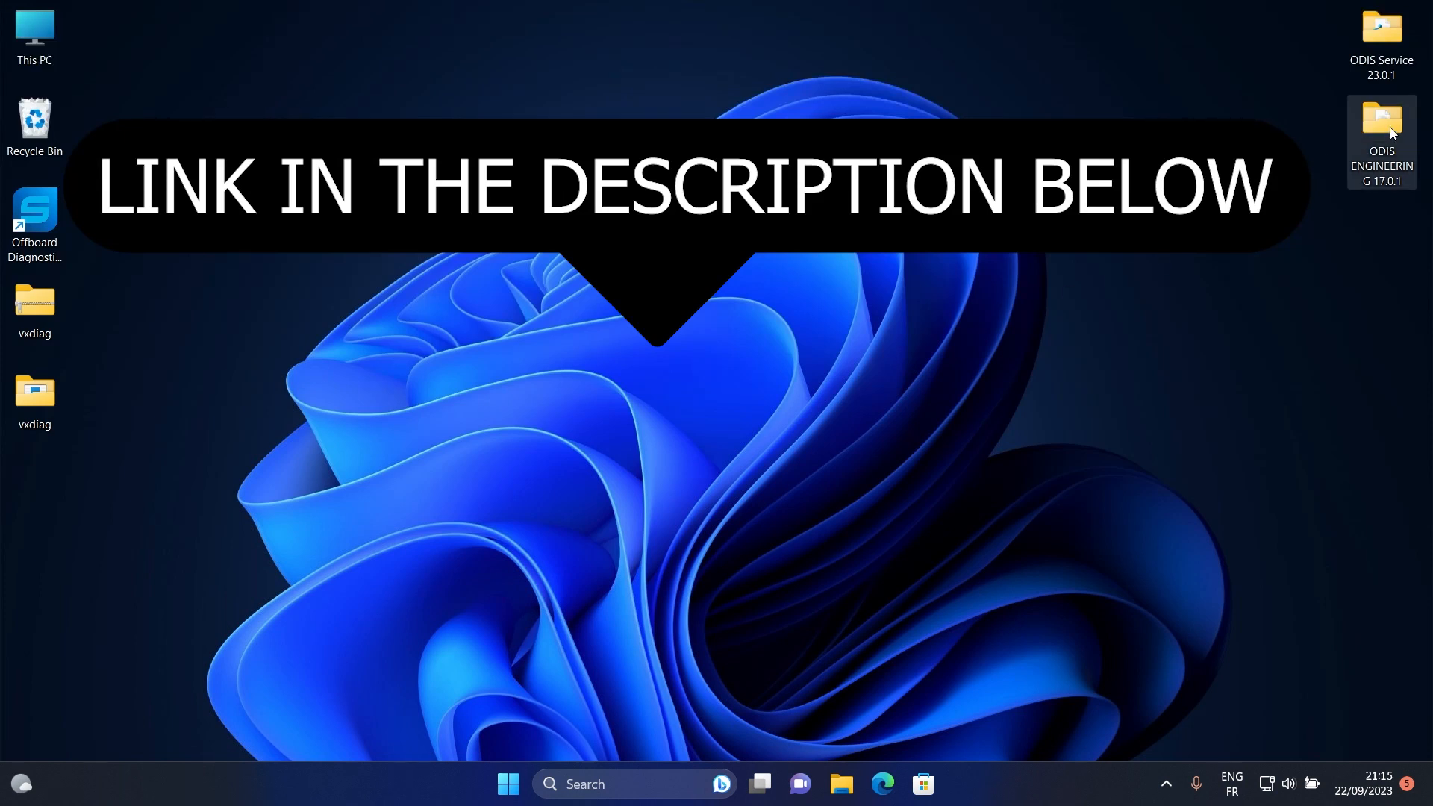
- Open the ODIS ENGINEERING 17.0.1 folder and launch the OffboardDiagSetup-Engineering installer
double_click(1381, 118)
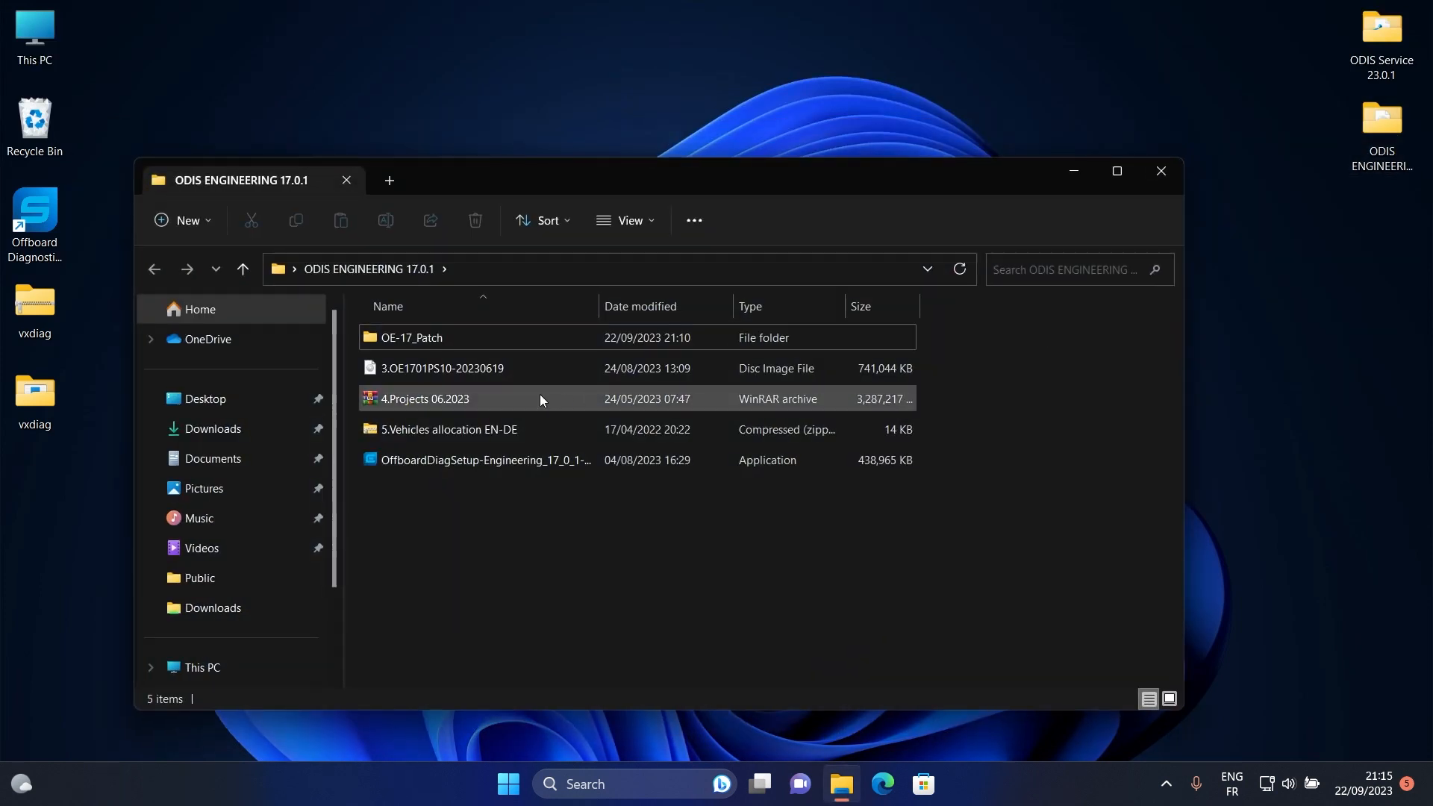
left_click(482, 460)
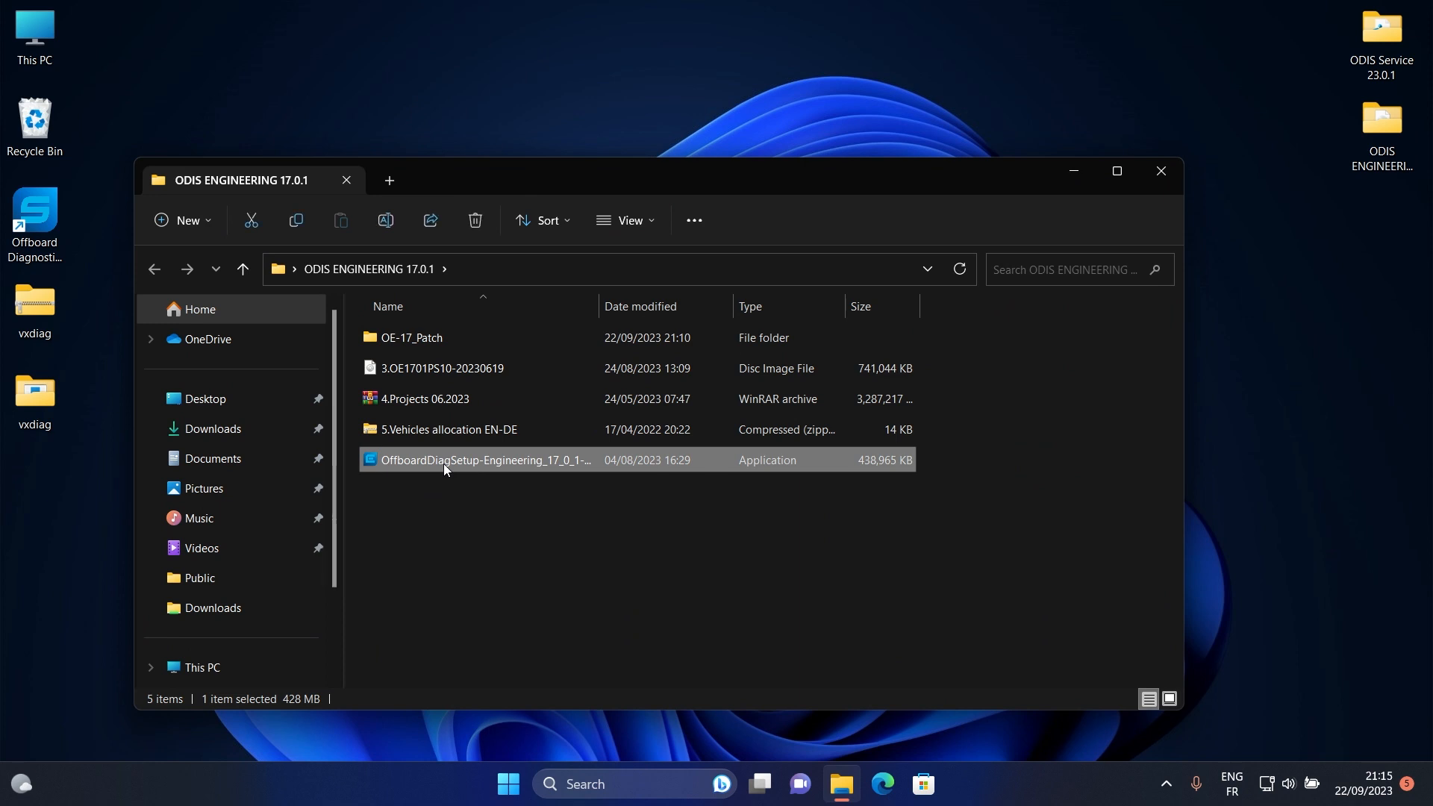
double_click(476, 459)
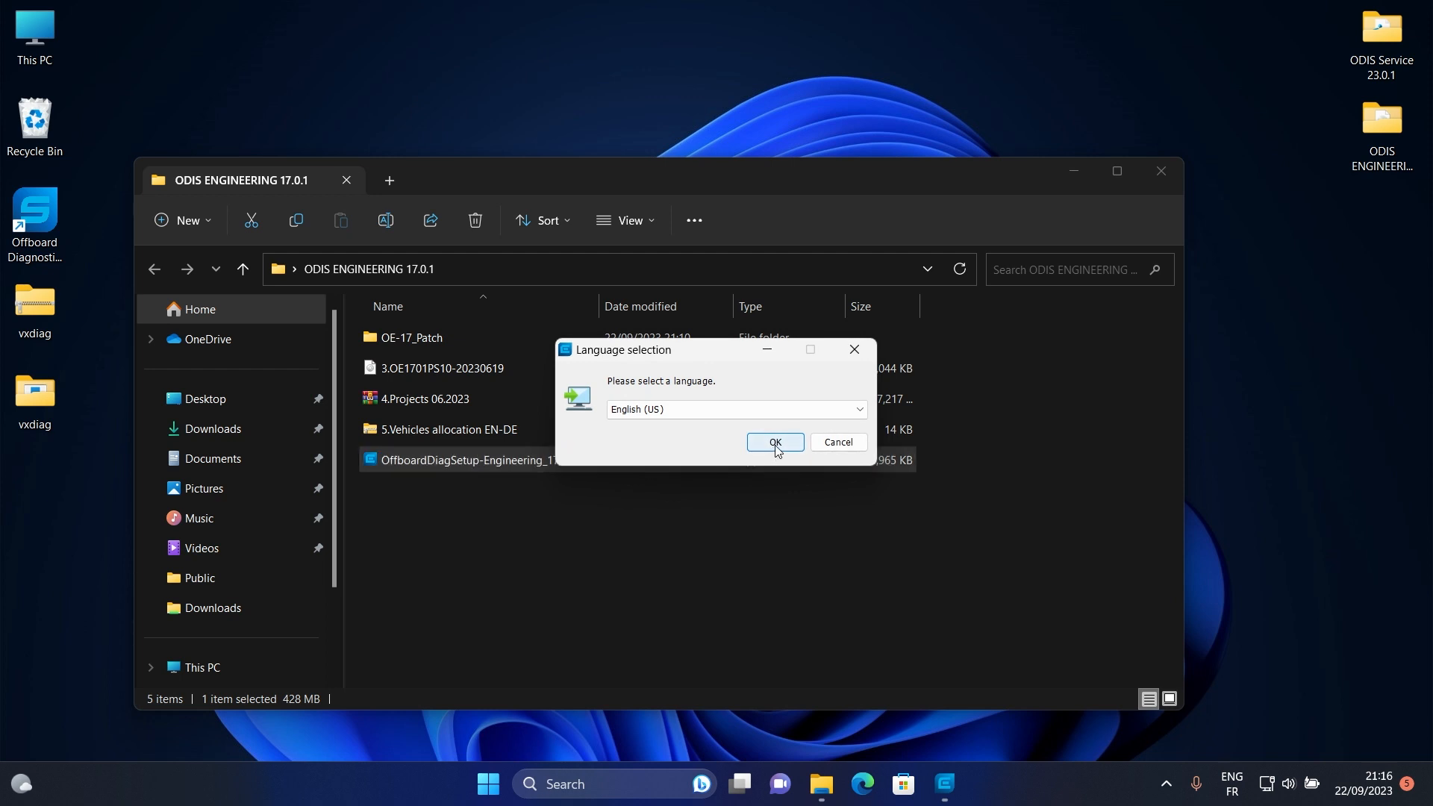
- Confirm English (US) as the setup language and allow the installer to run
left_click(775, 441)
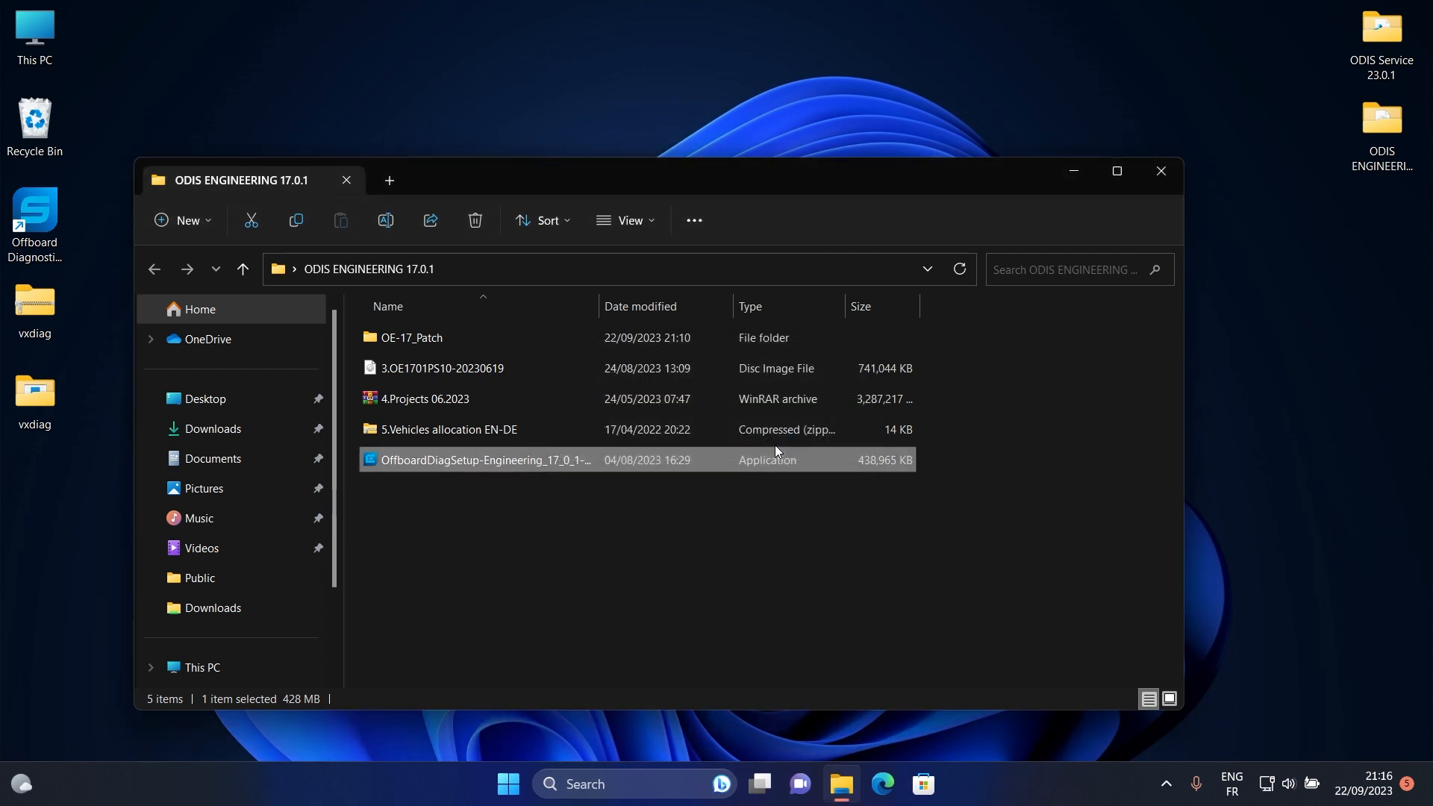
double_click(483, 460)
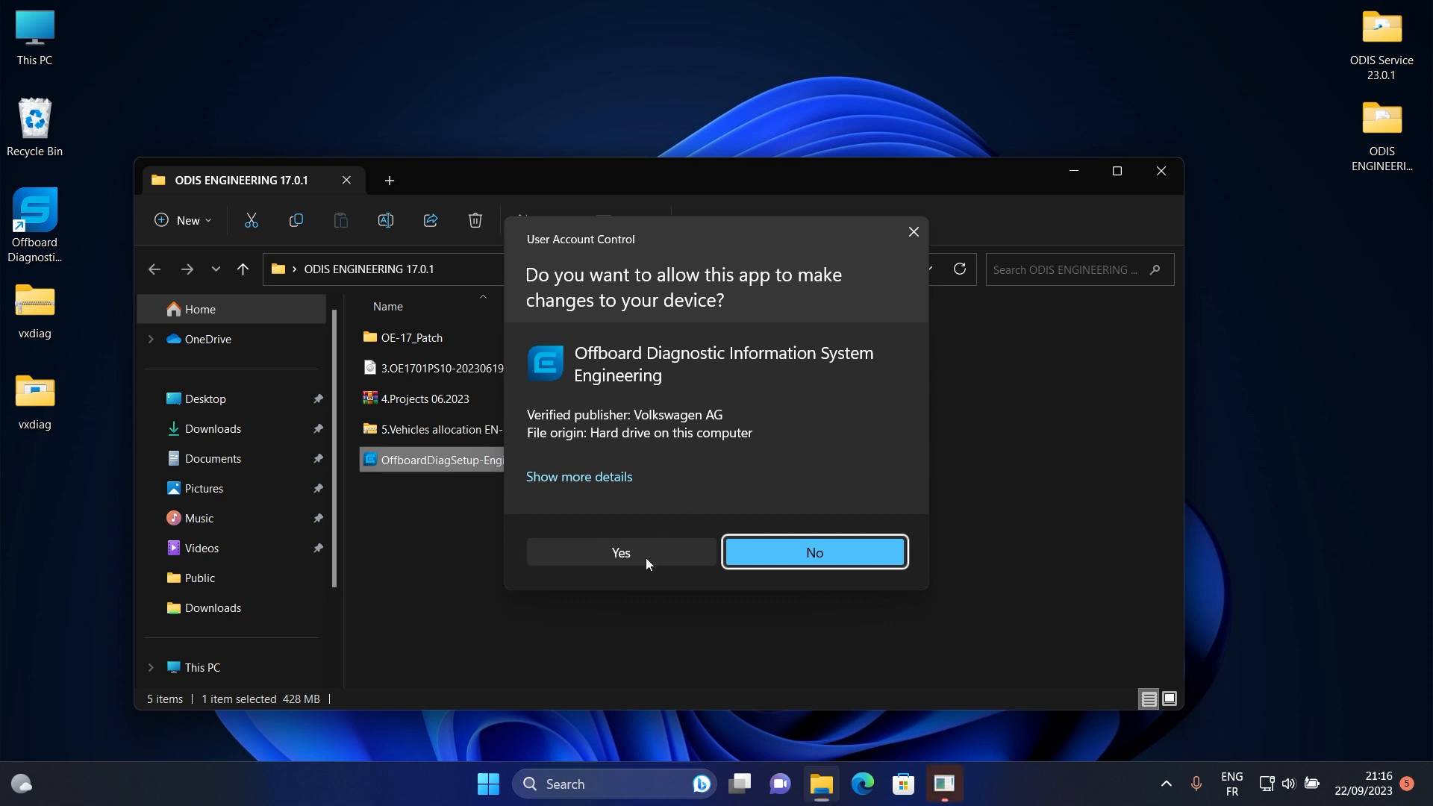
left_click(621, 553)
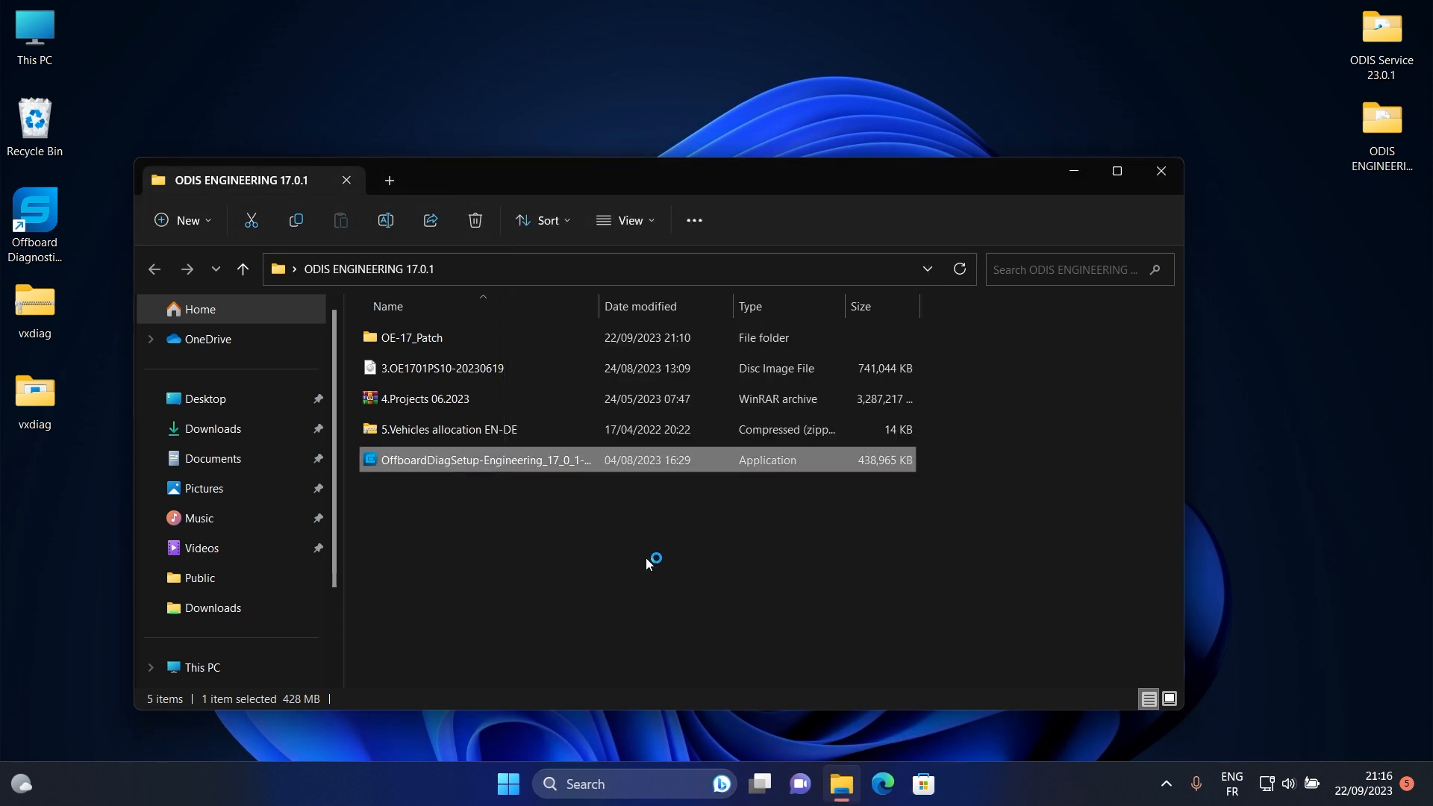
double_click(485, 459)
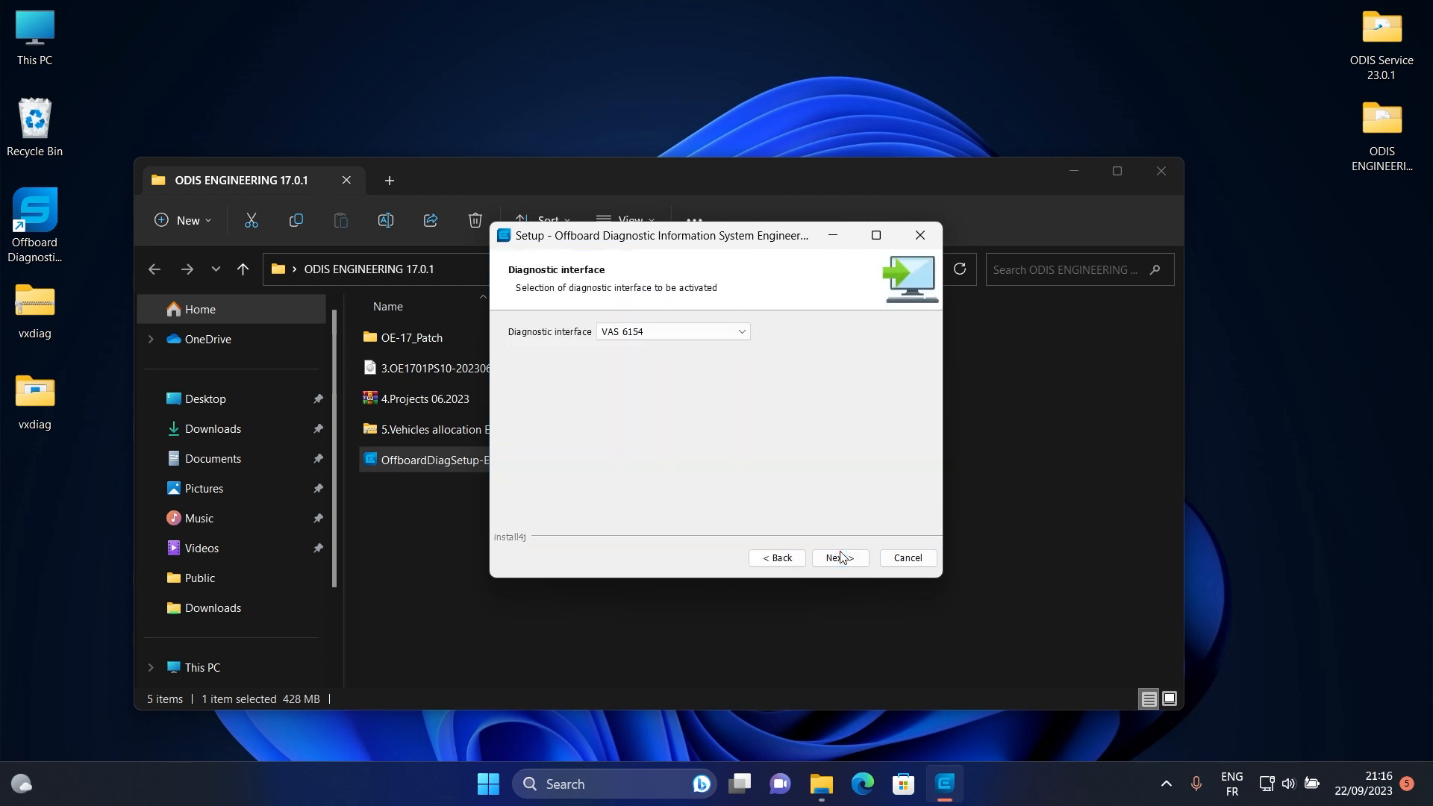
- Install for the VAS 6154 interface using license.dat from OE-17_Patch, through to completion
left_click(840, 557)
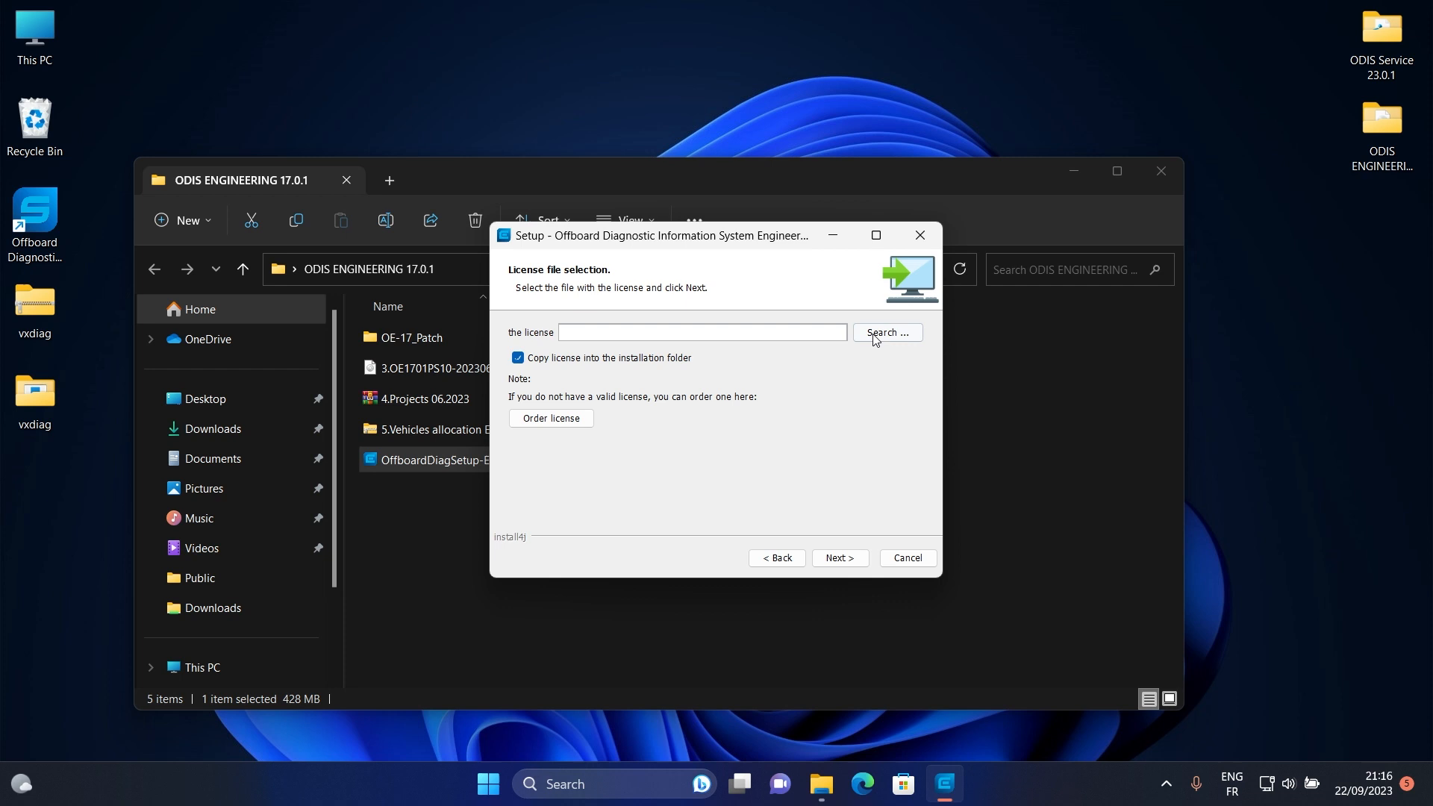
left_click(888, 332)
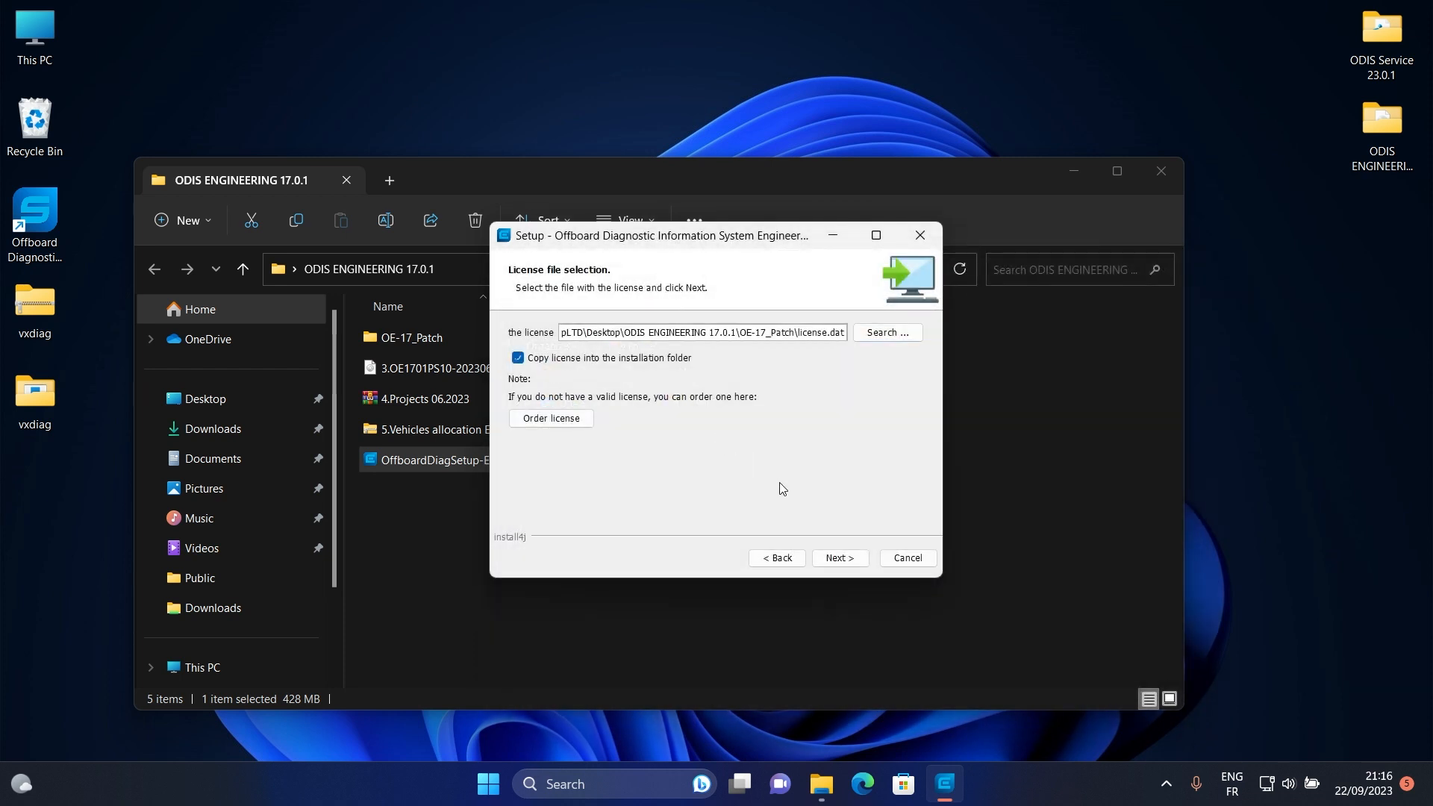
left_click(840, 558)
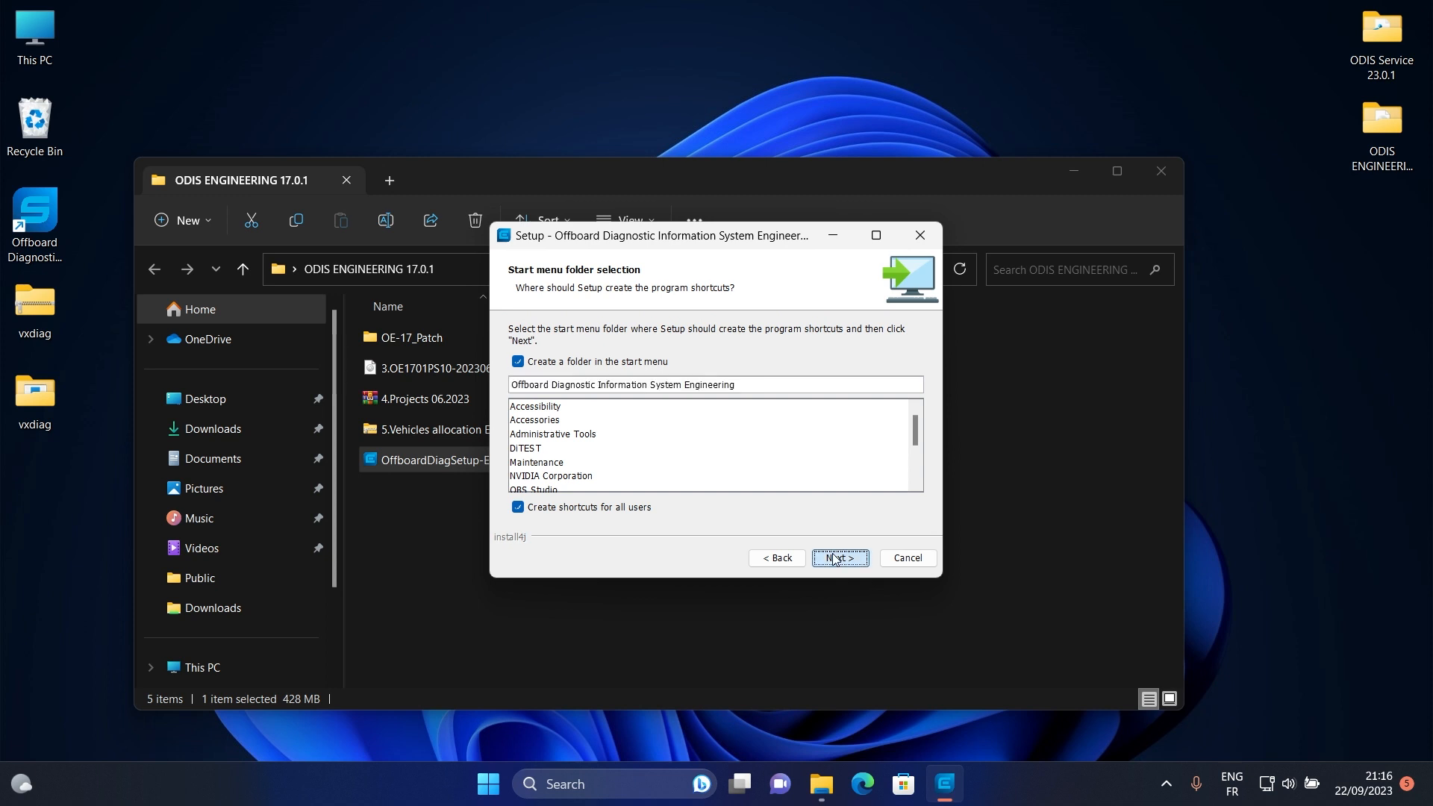
left_click(841, 557)
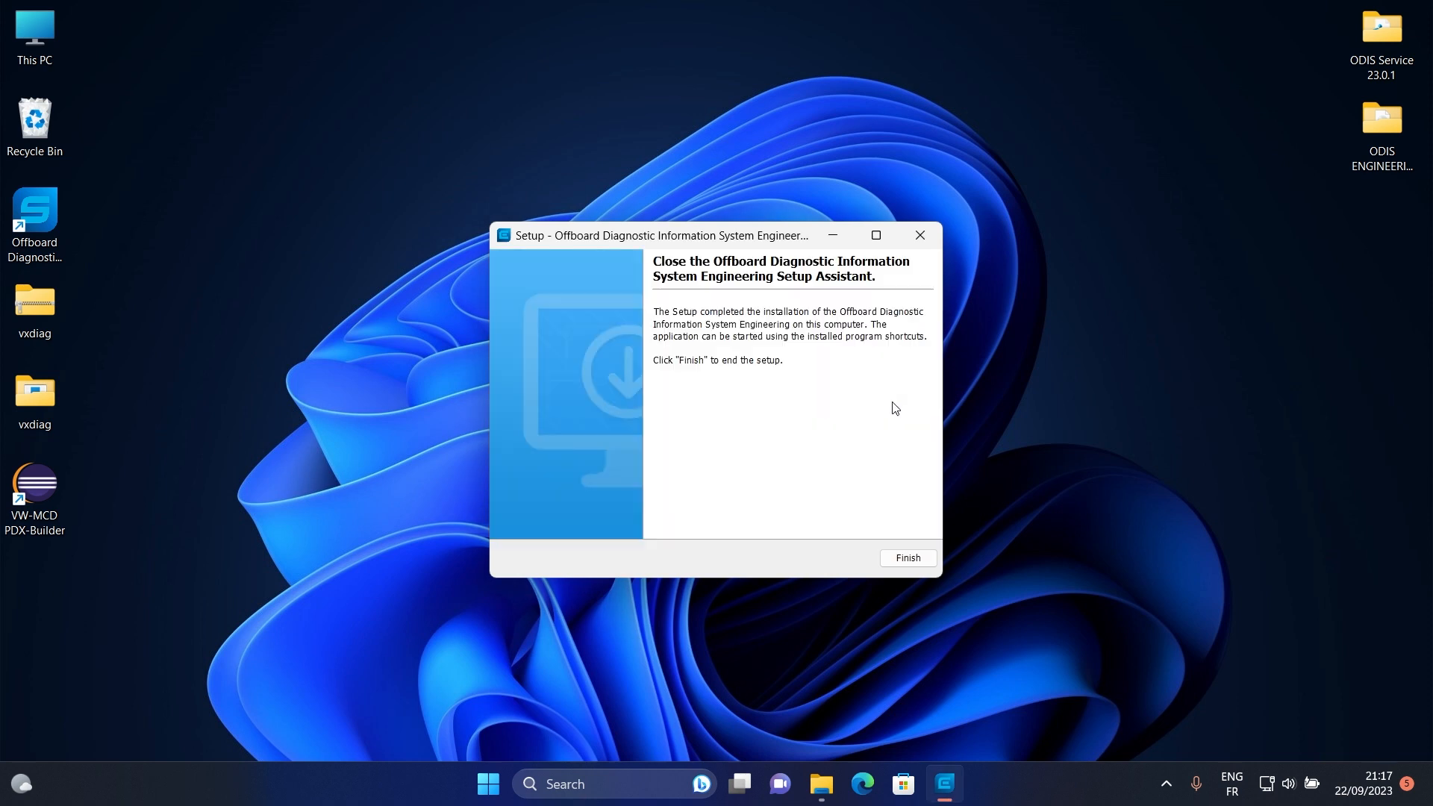
mouse_move(897, 486)
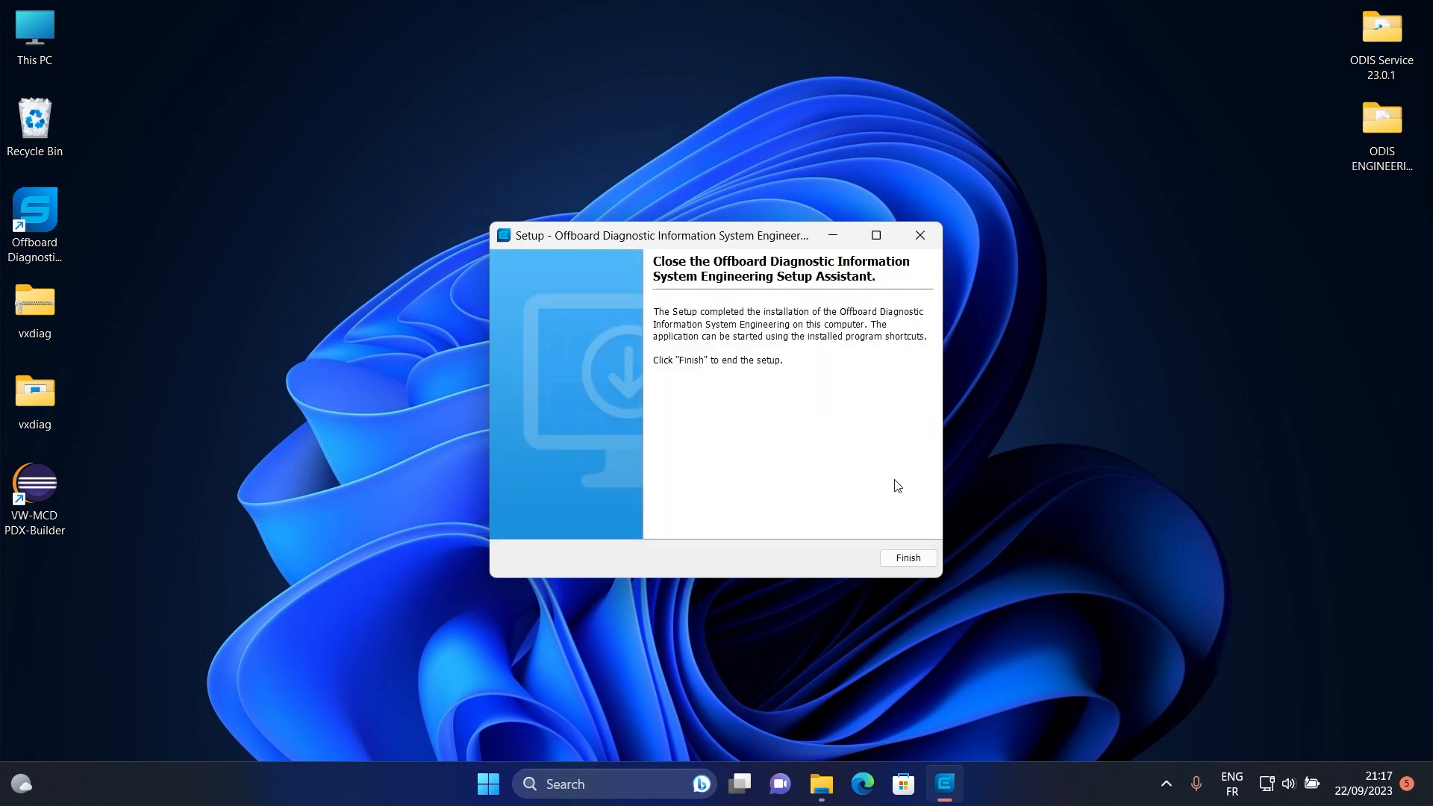
- Finish the setup wizard, close This PC, and reopen the ODIS ENGINEERING 17.0.1 folder
left_click(907, 557)
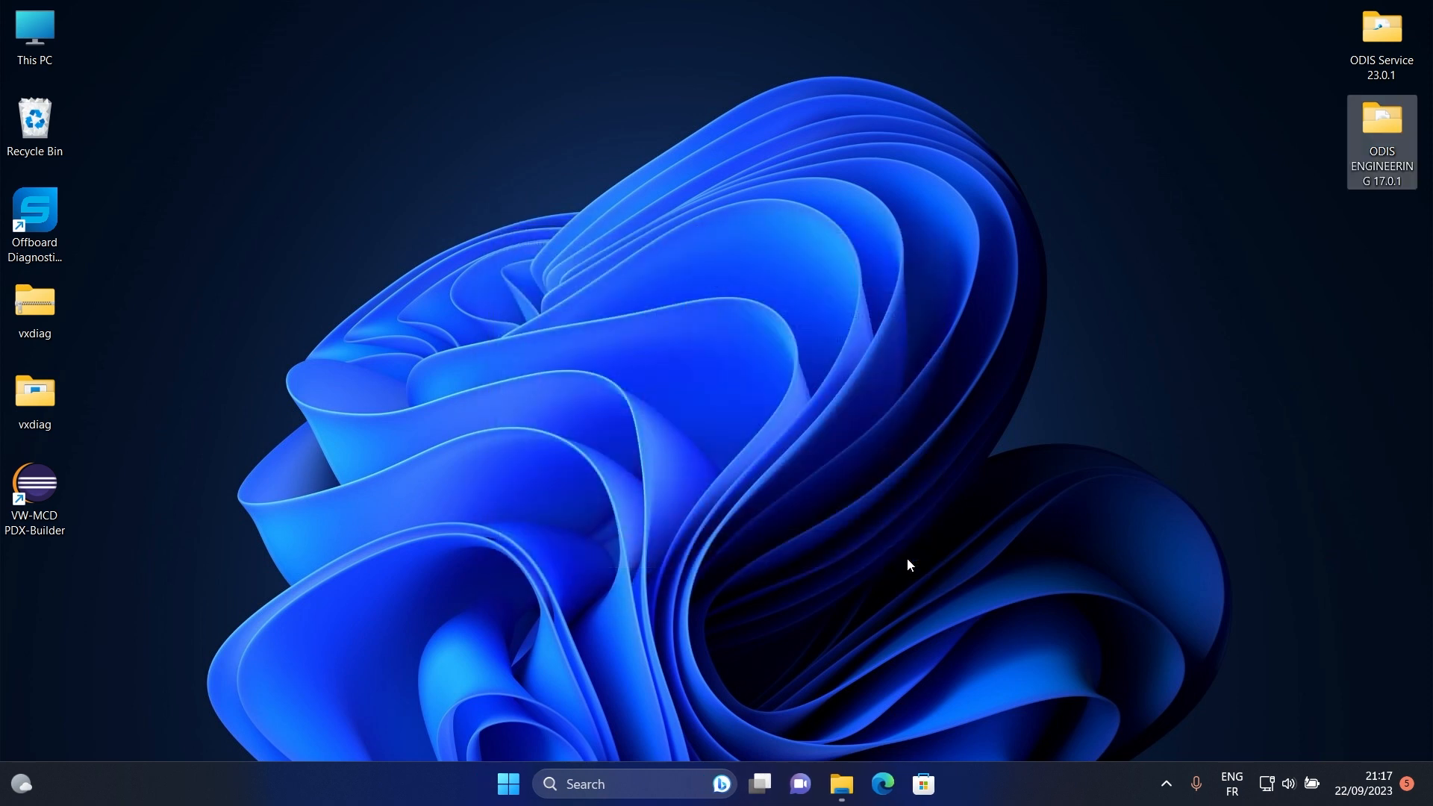
mouse_move(1060, 331)
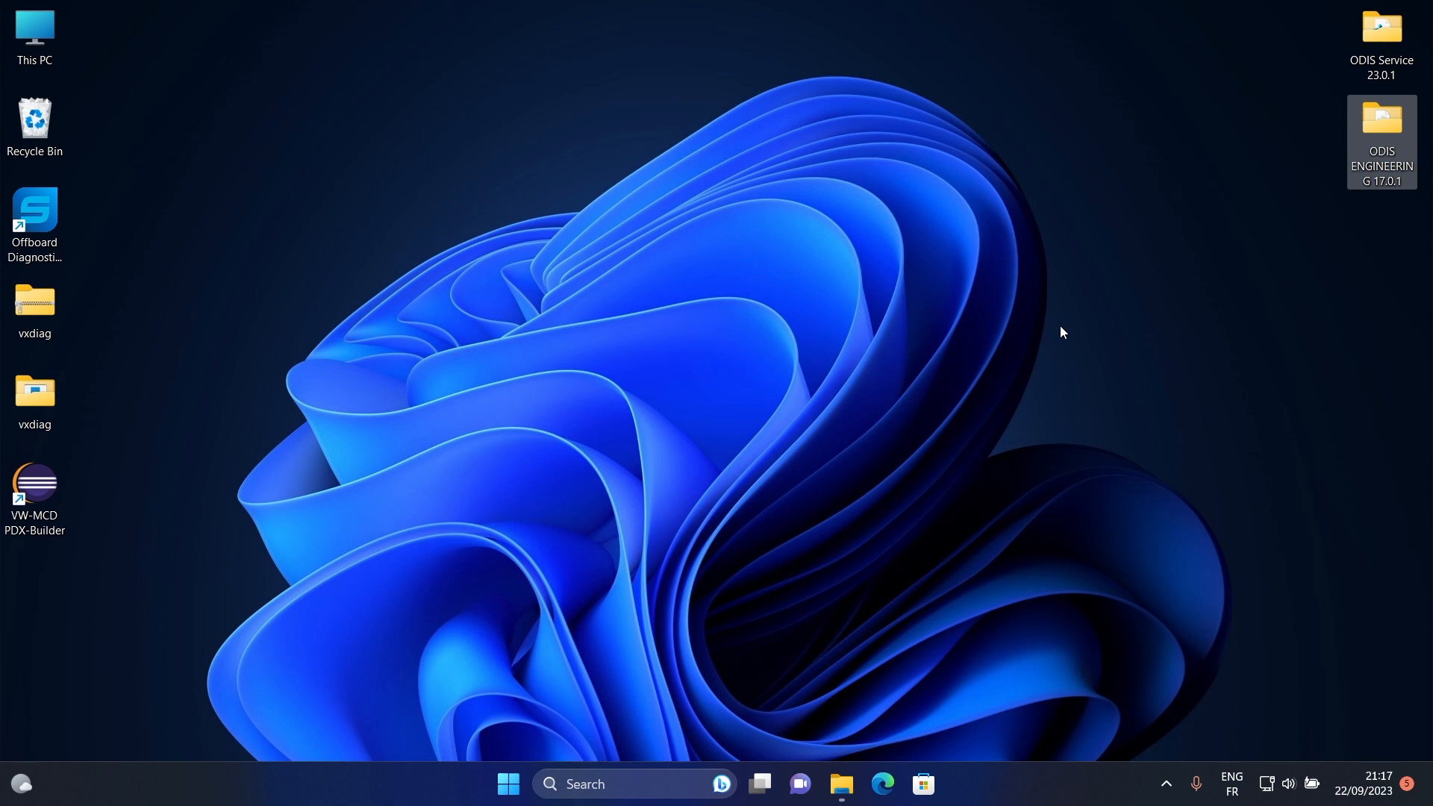
mouse_move(97, 35)
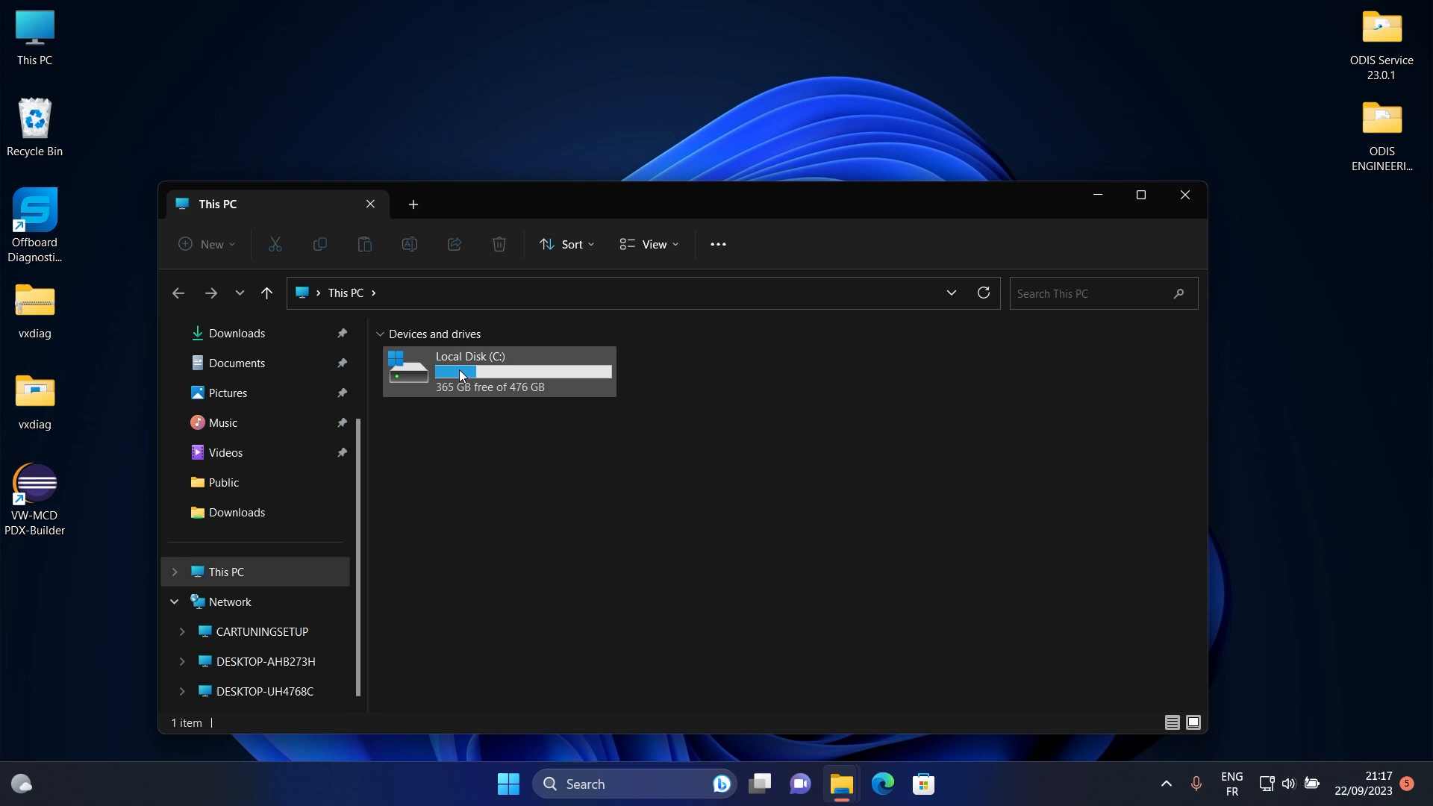
left_click(1184, 195)
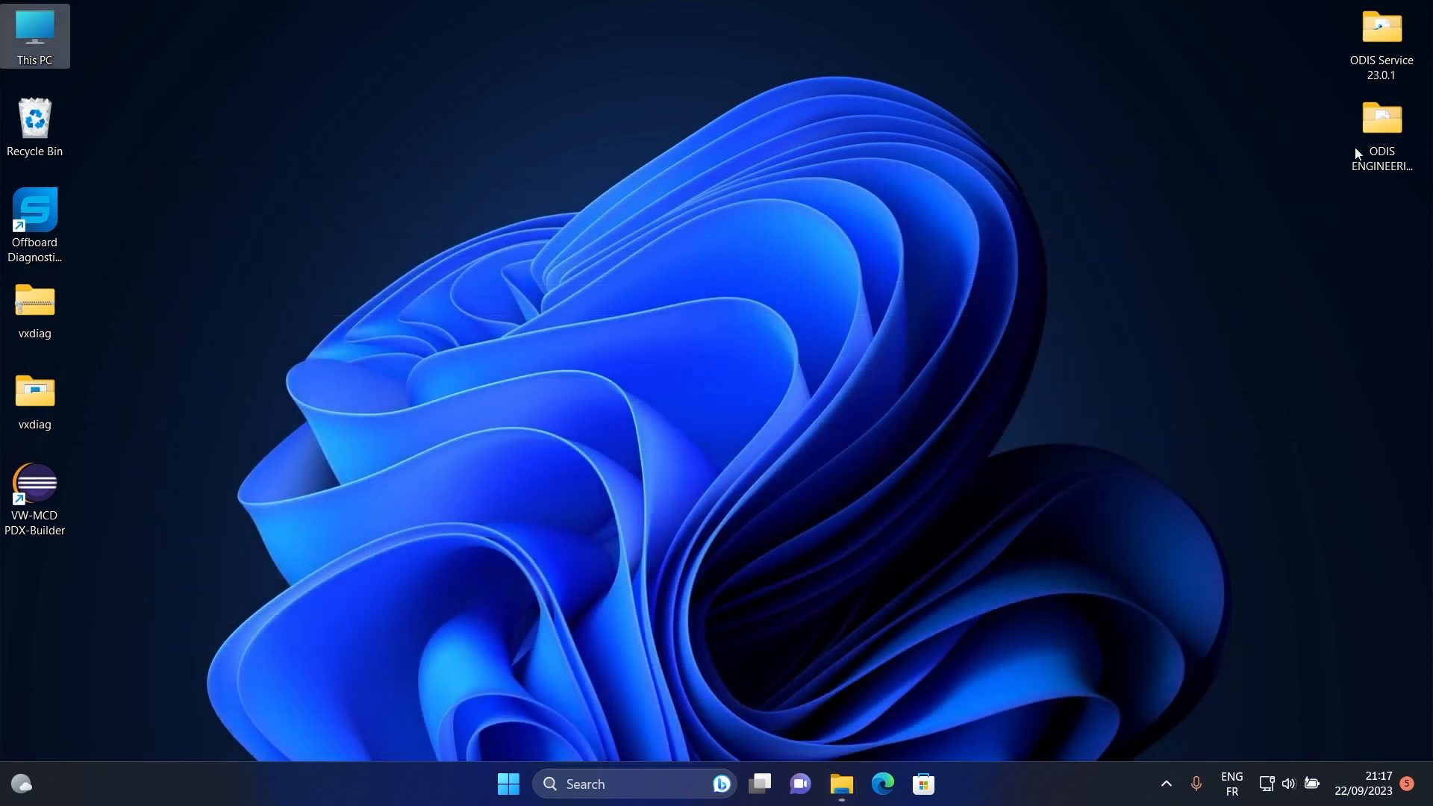
double_click(1382, 118)
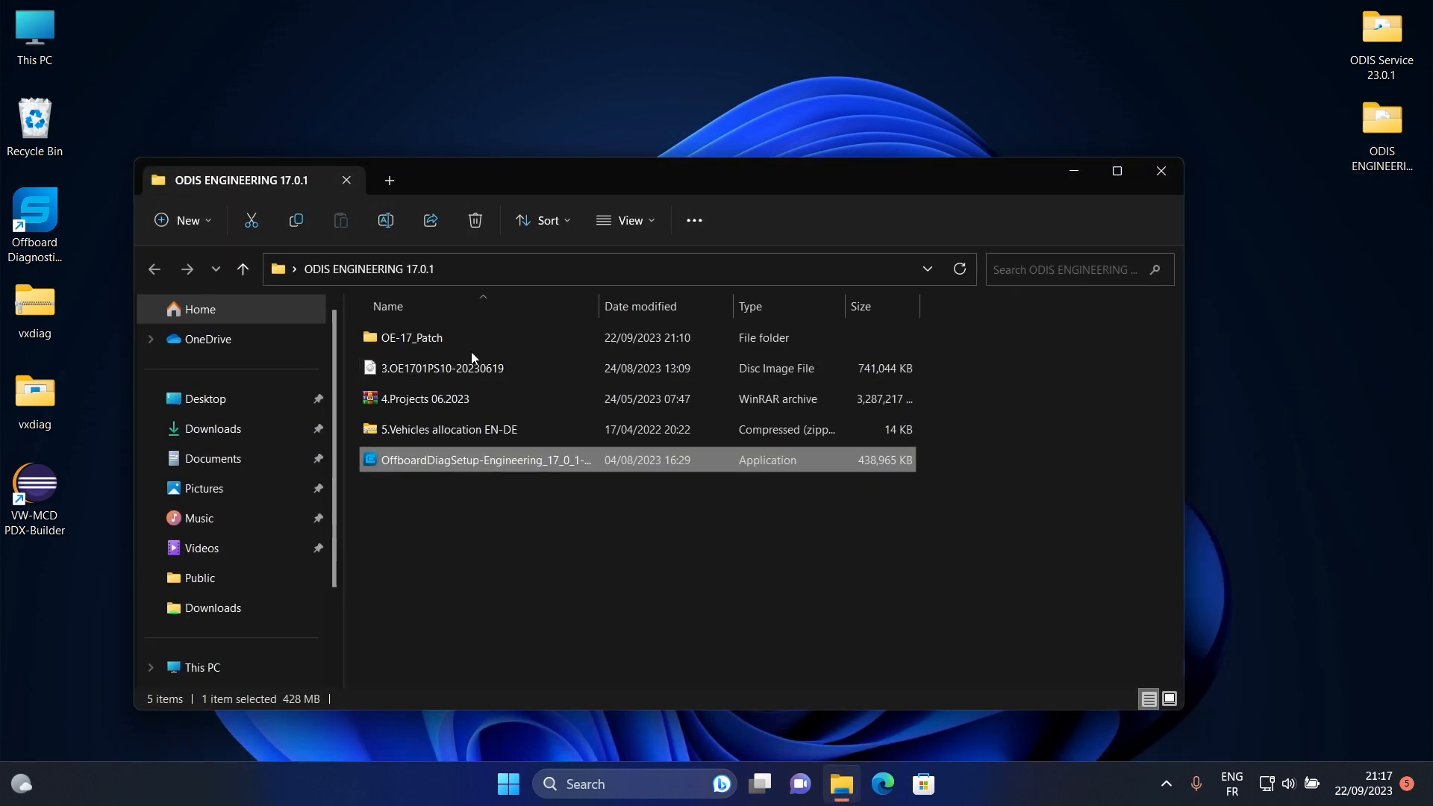
- Copy all OE-17_Patch files into C:\Program Files\OE, replacing existing files with admin permission
double_click(411, 337)
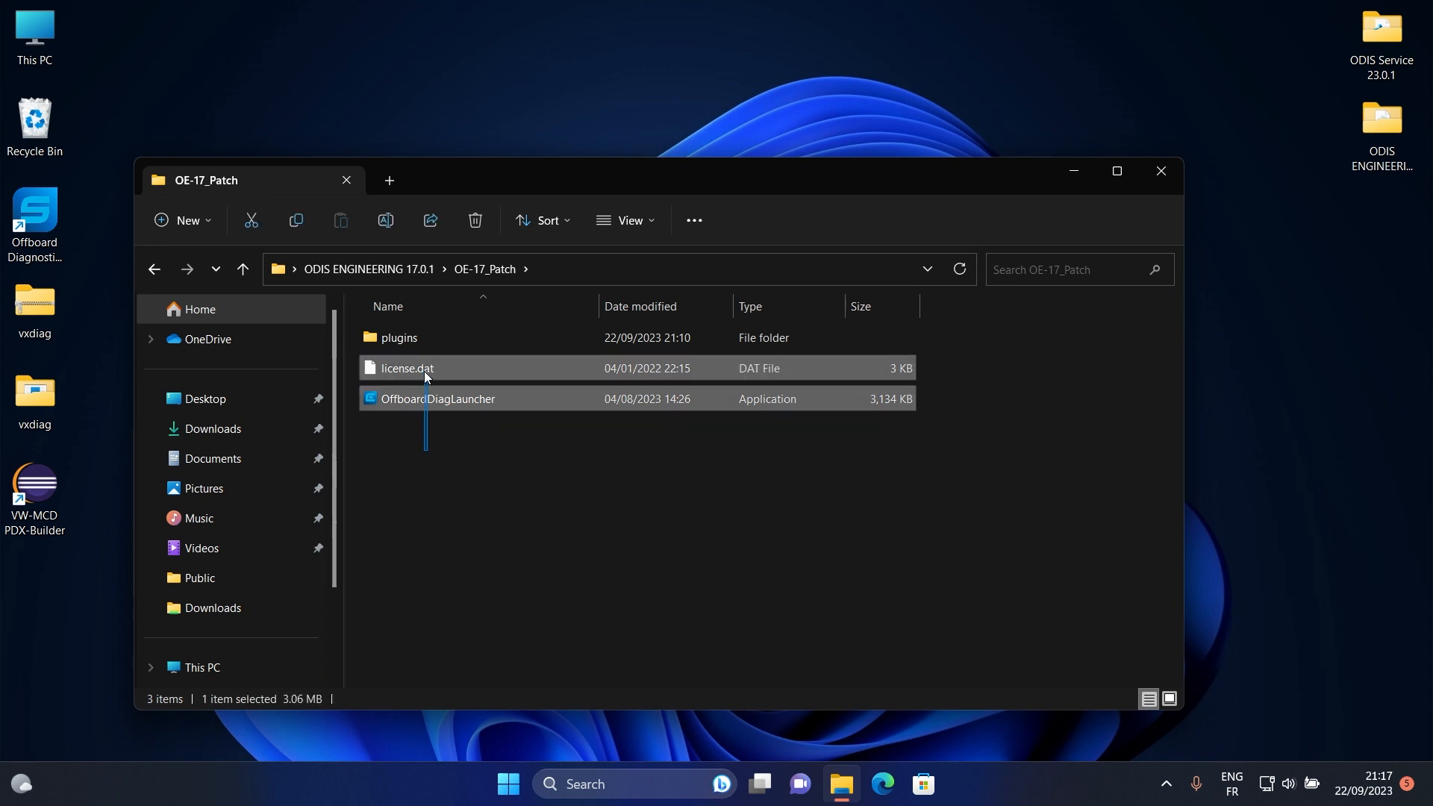
right_click(402, 337)
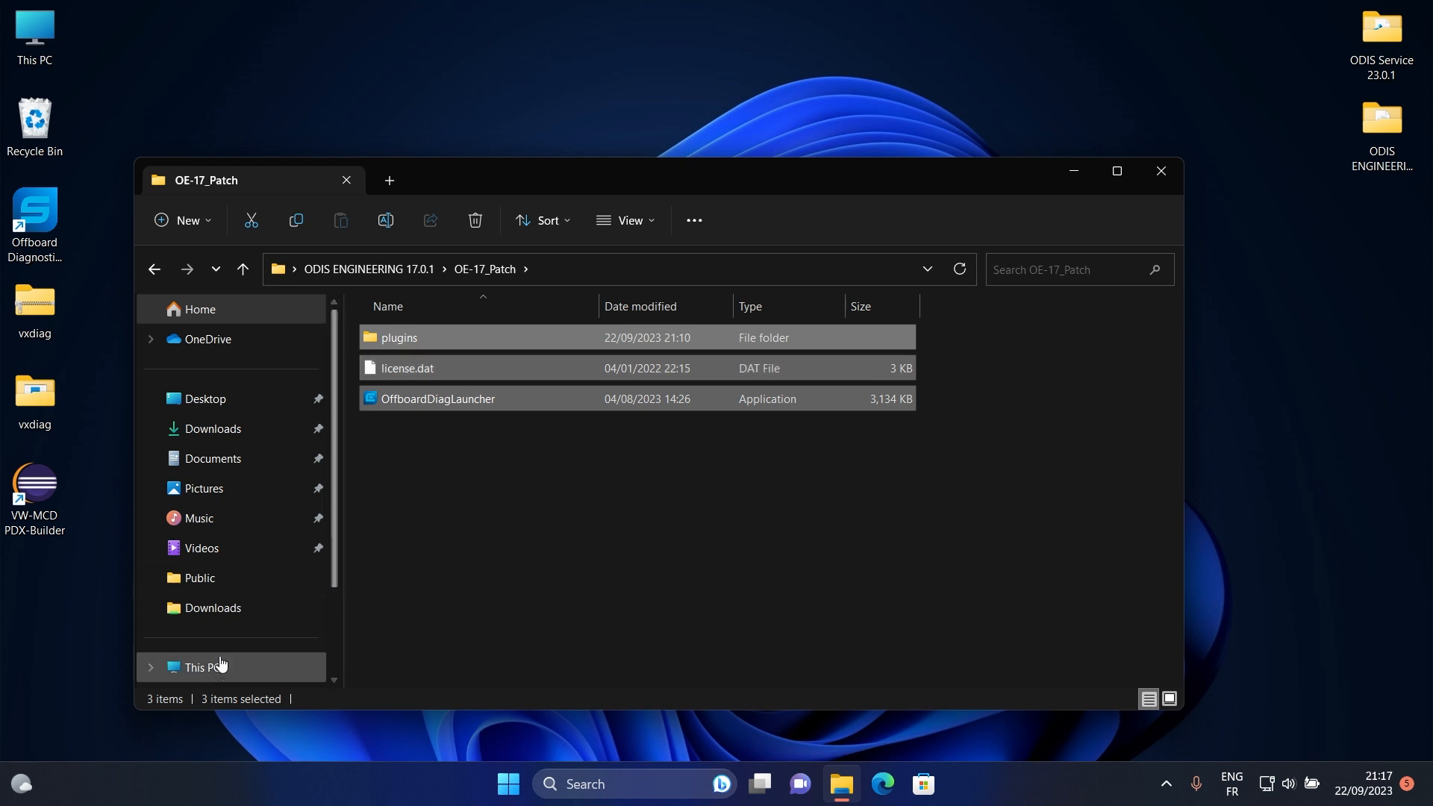
left_click(202, 667)
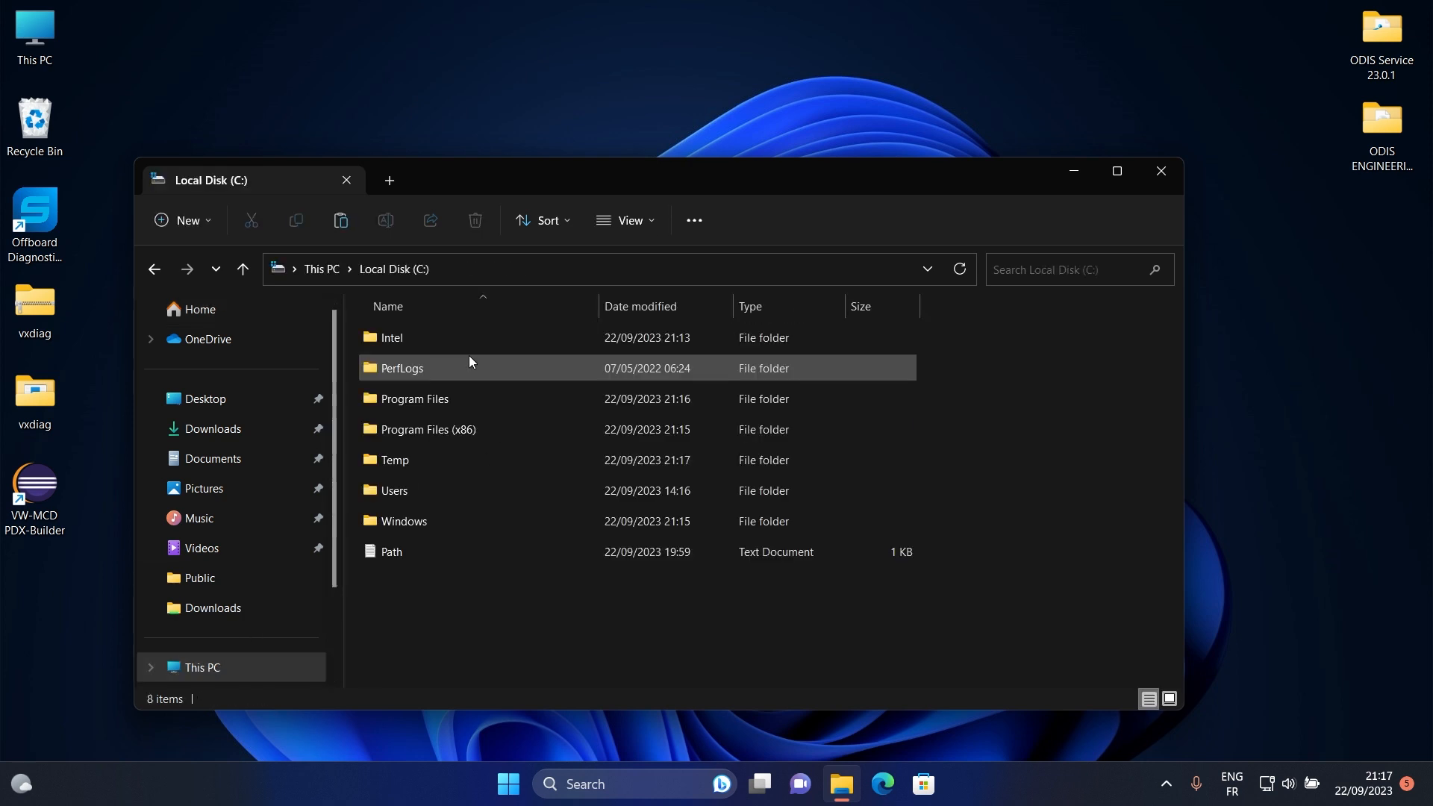
double_click(413, 399)
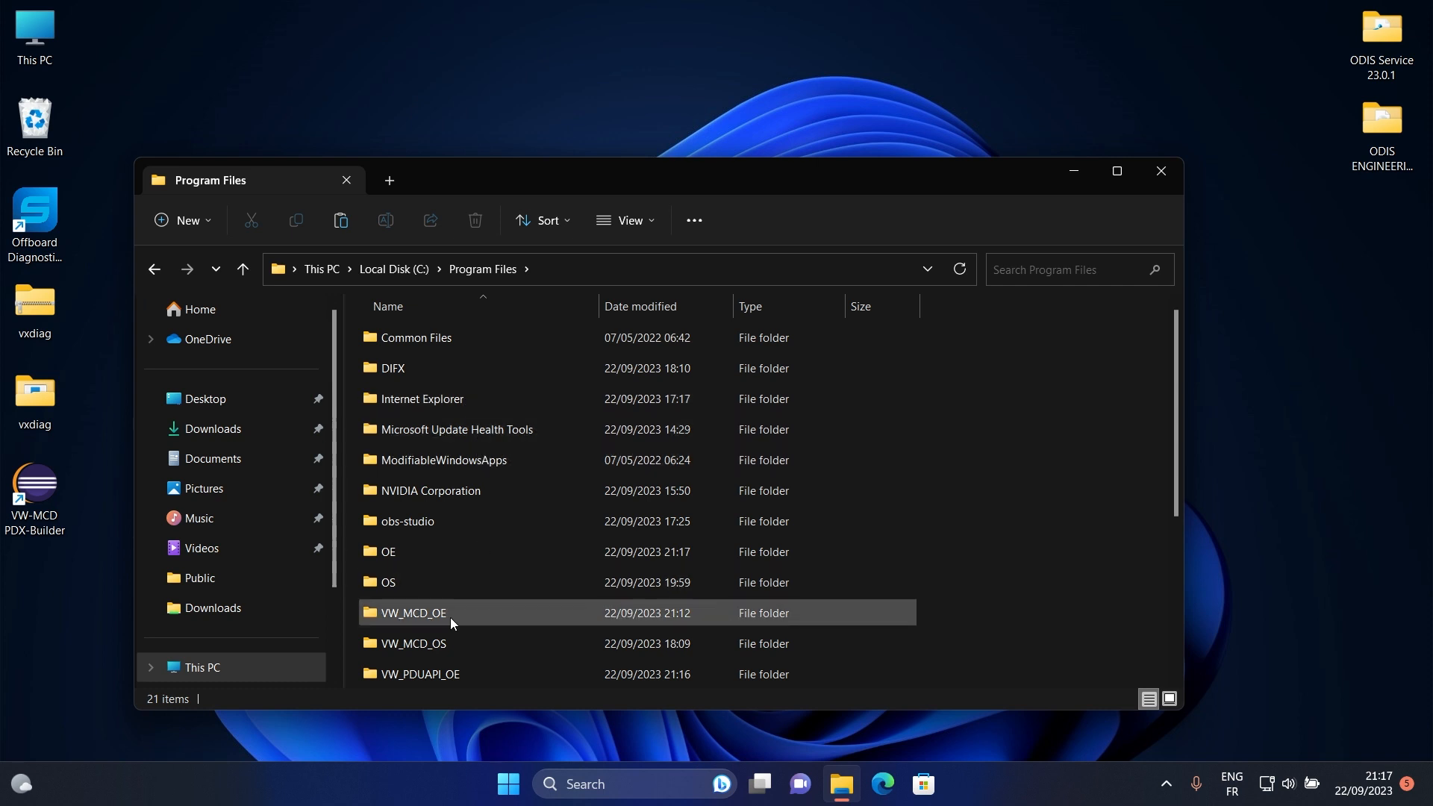
double_click(413, 613)
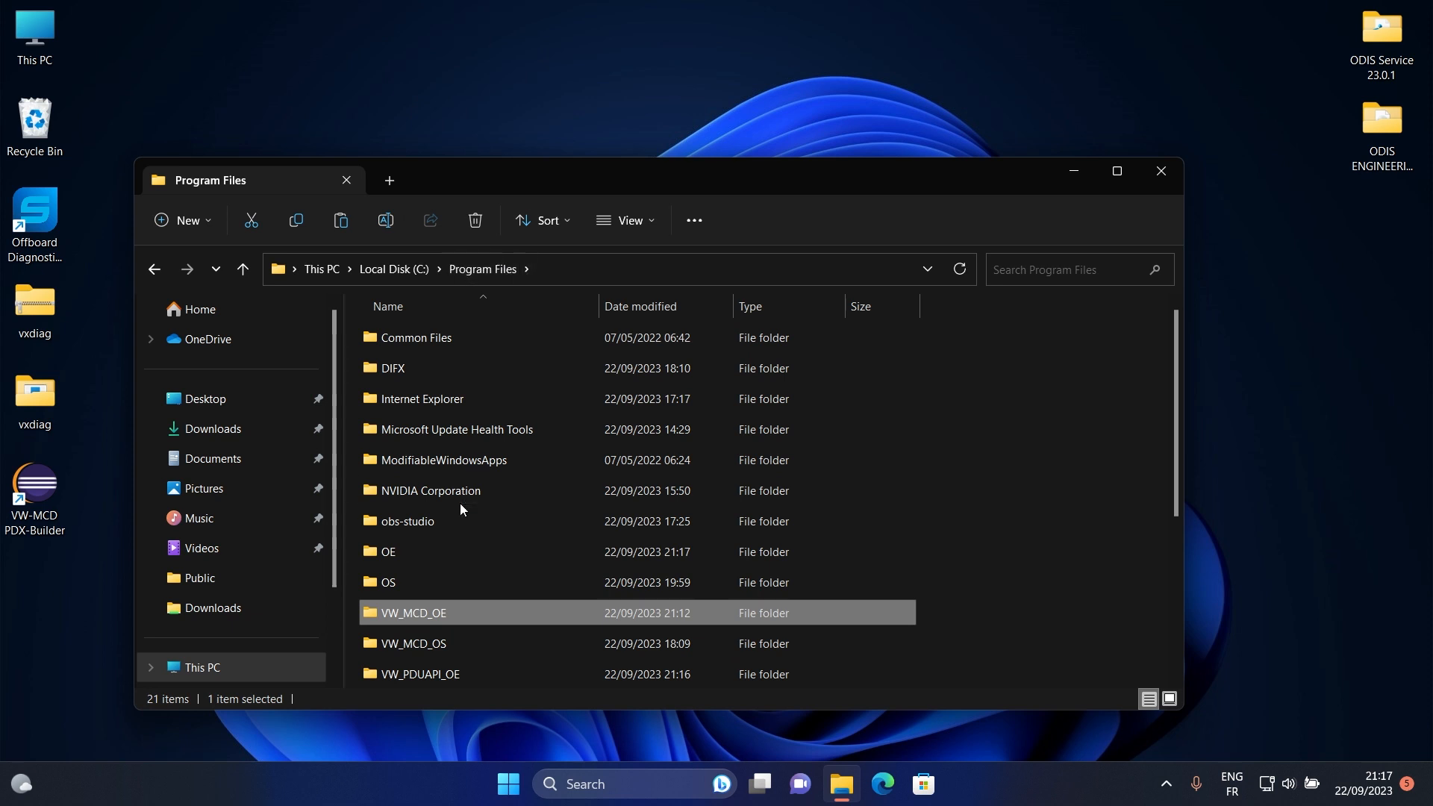
double_click(397, 551)
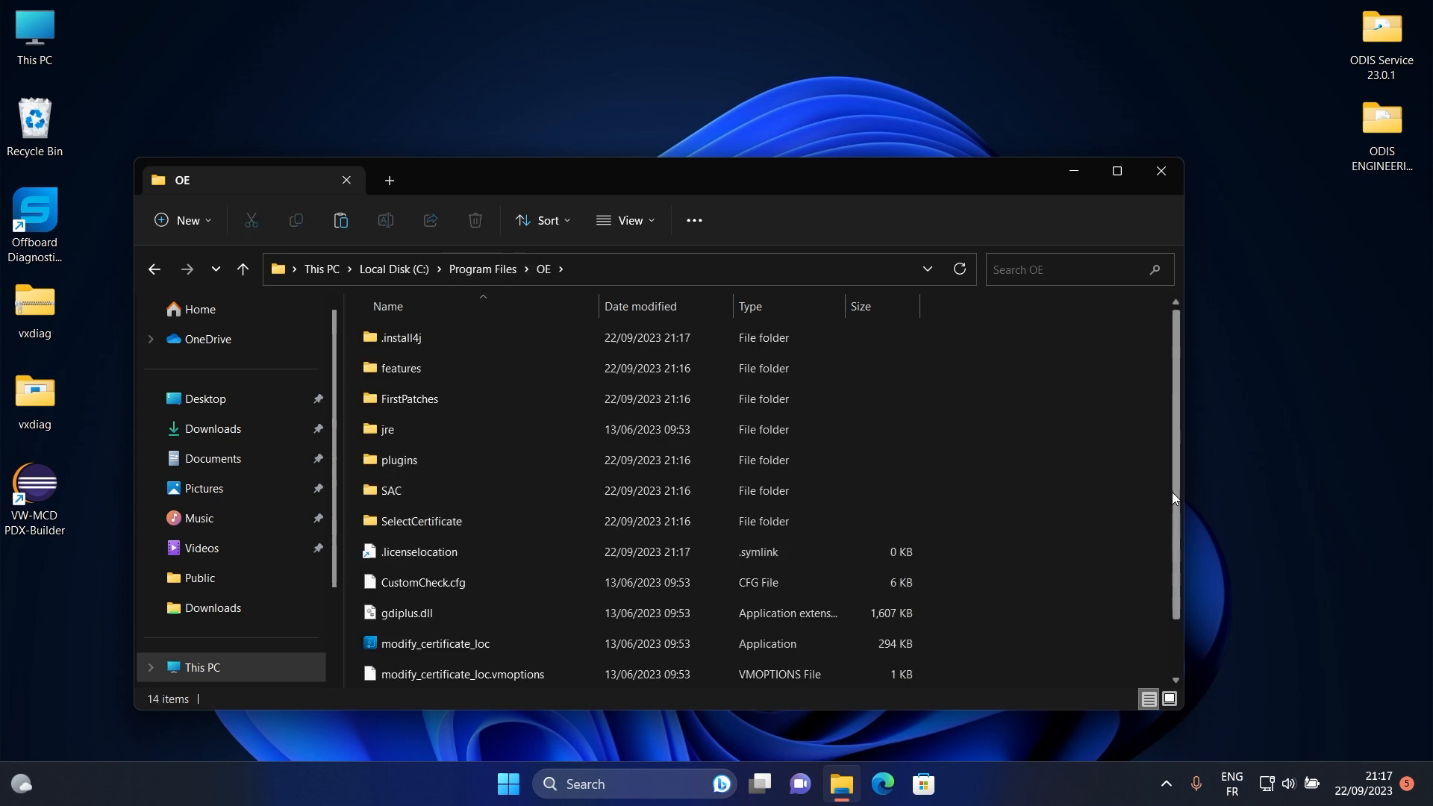
scroll("down", 3)
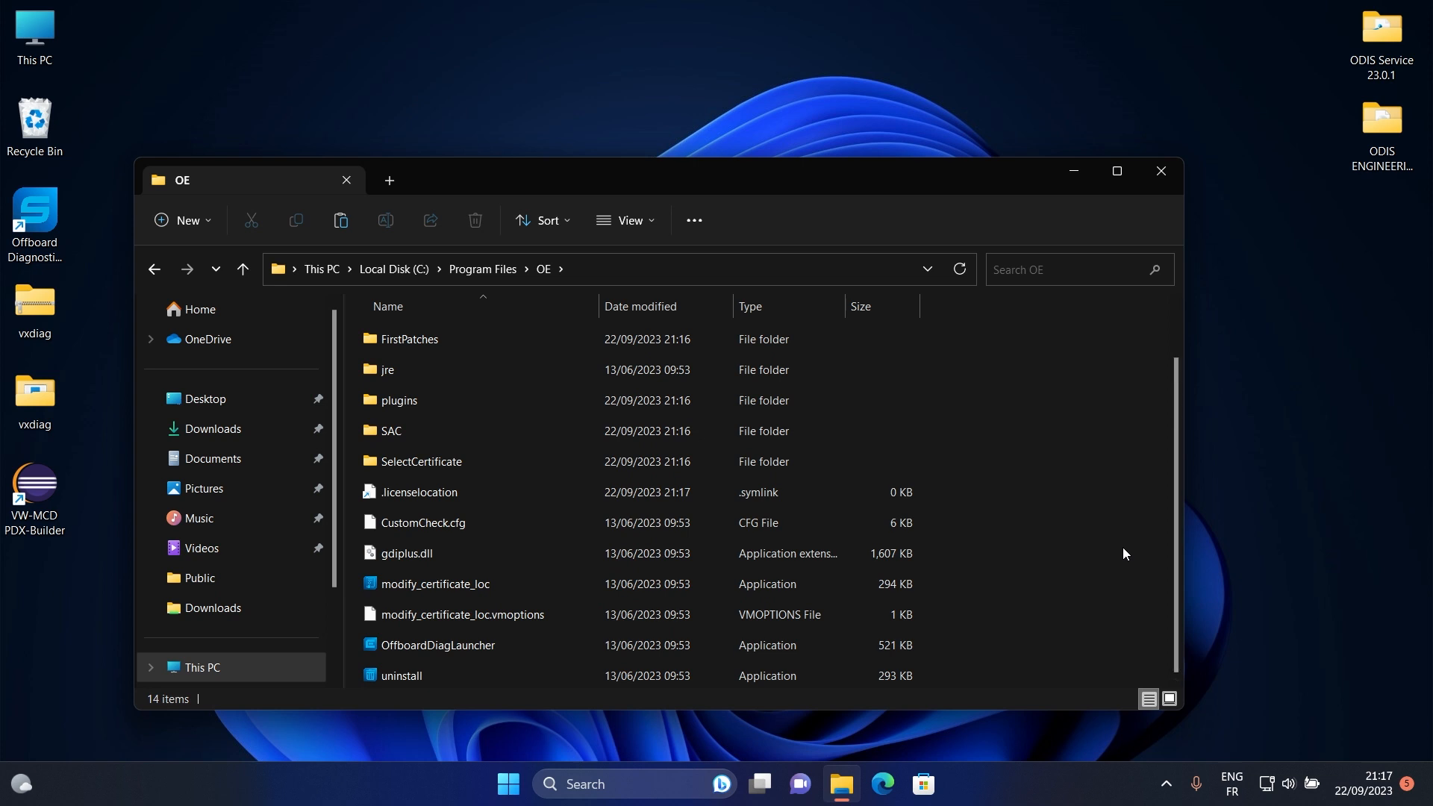
right_click(1124, 553)
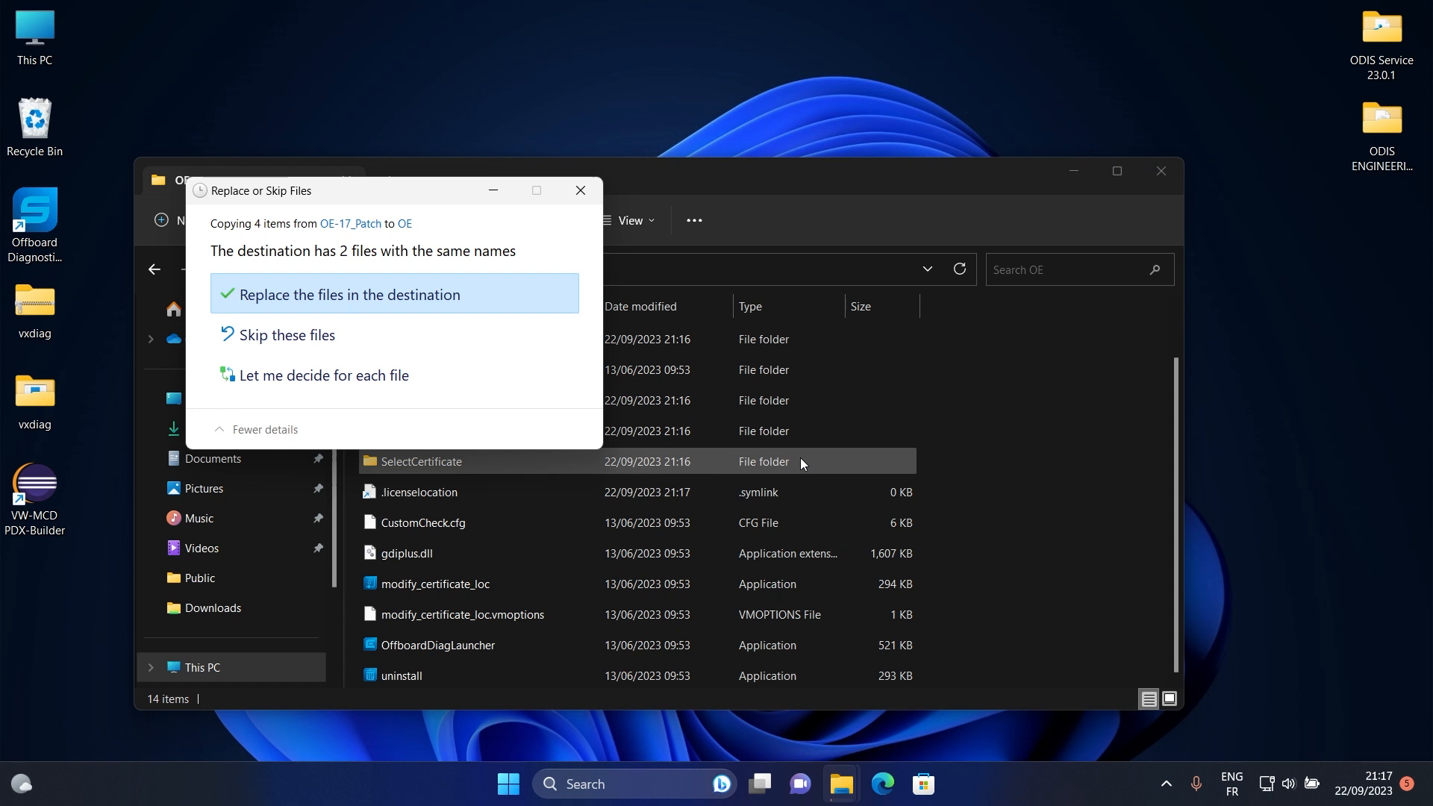
left_click(347, 294)
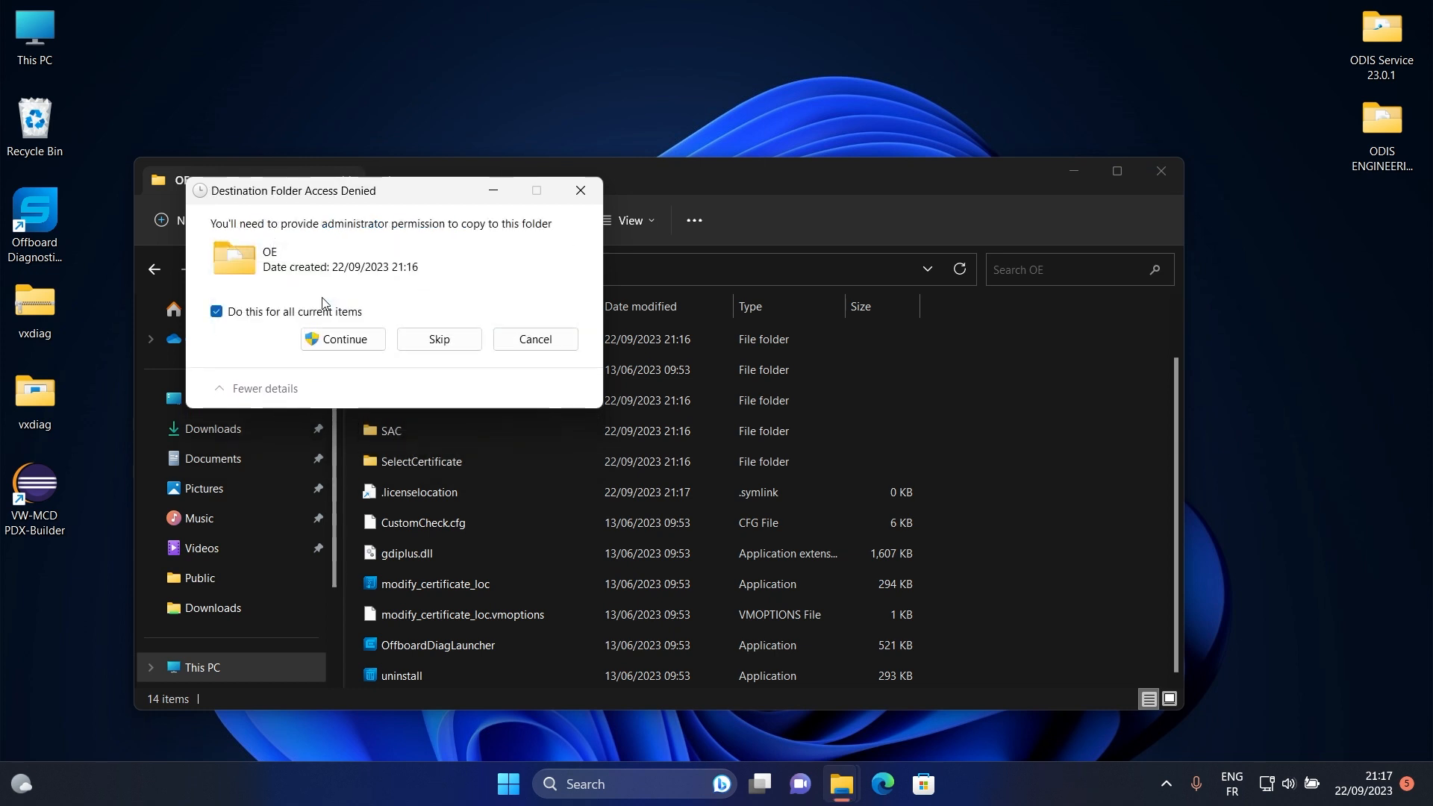
left_click(343, 339)
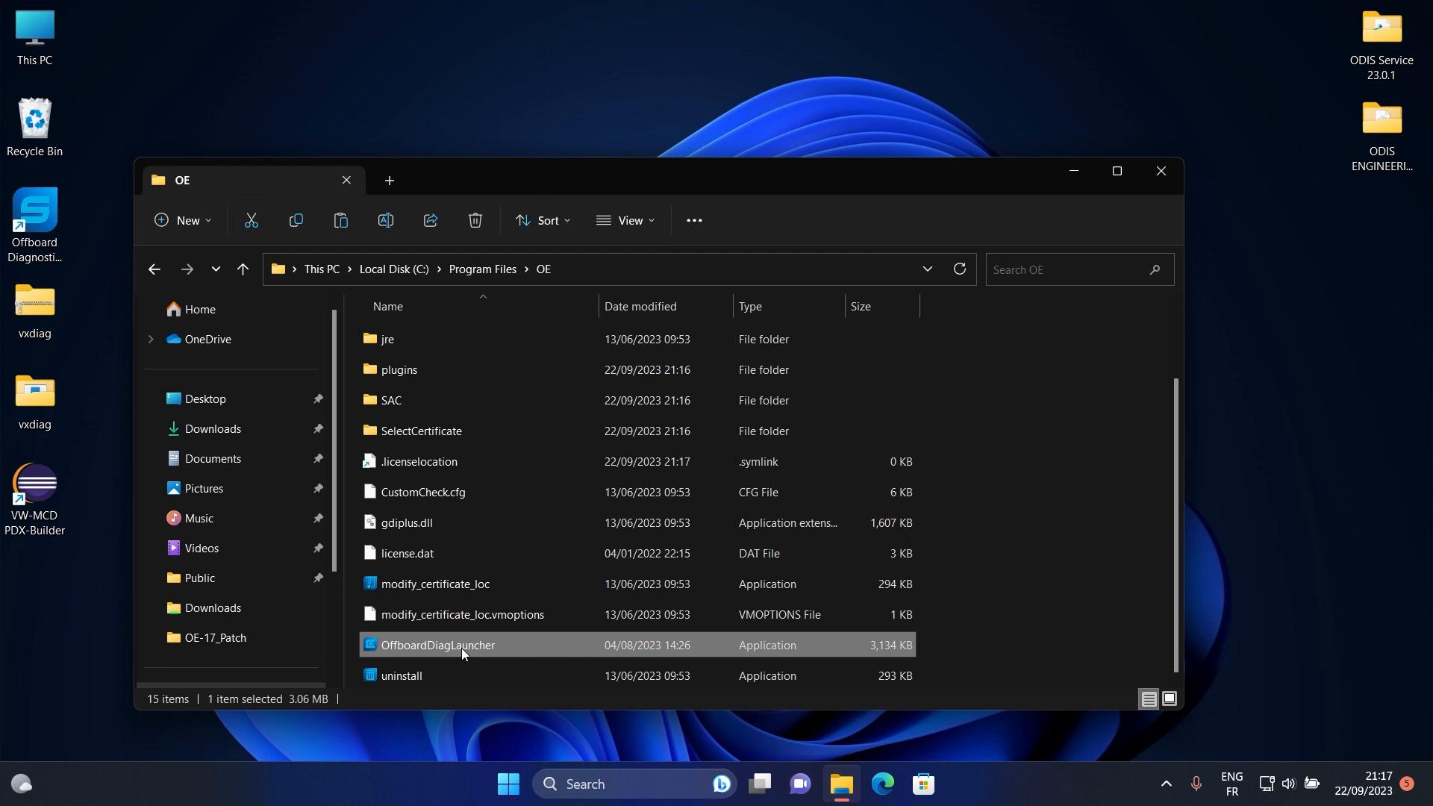
- Create a desktop shortcut to OffboardDiagLauncher and close the File Explorer window
right_click(461, 645)
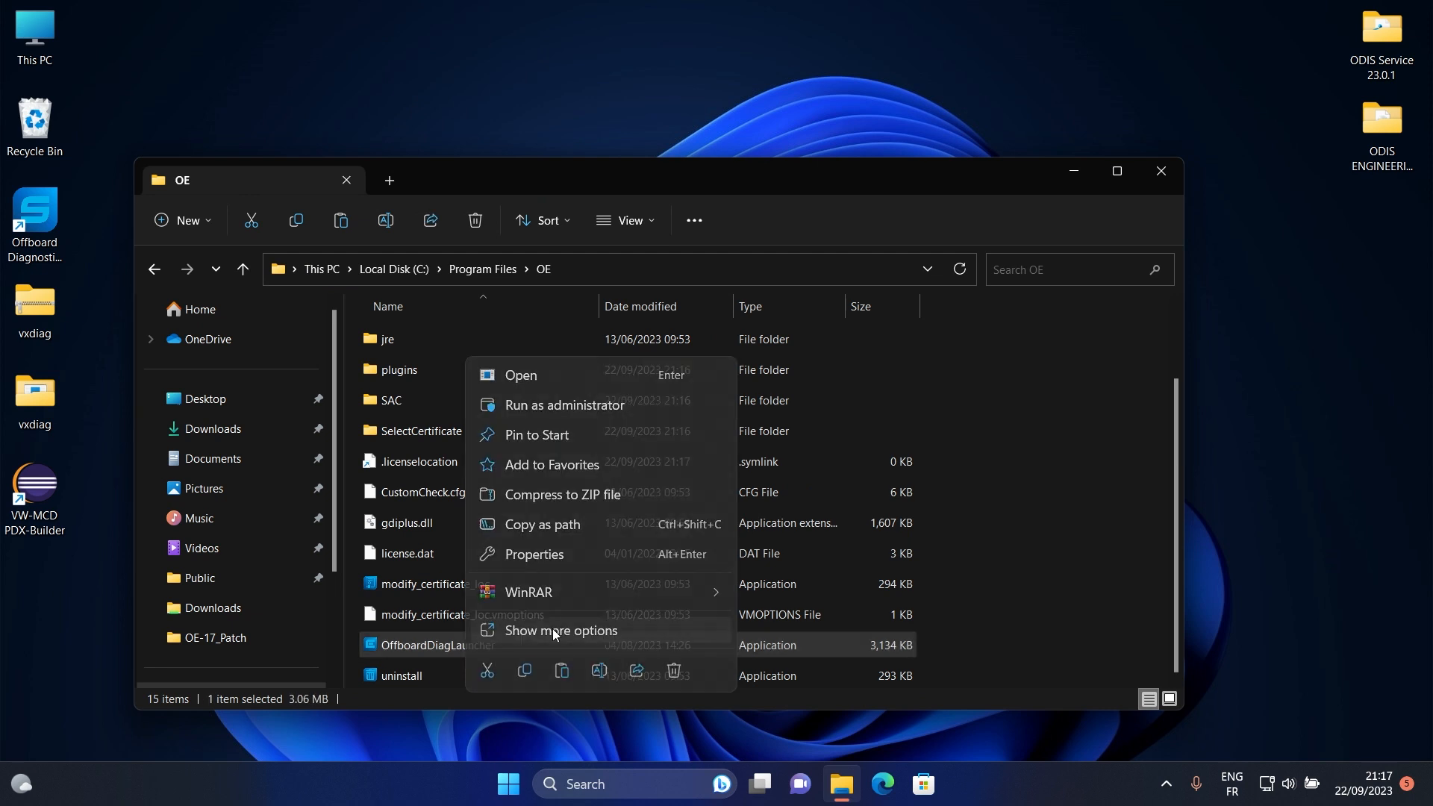
left_click(561, 630)
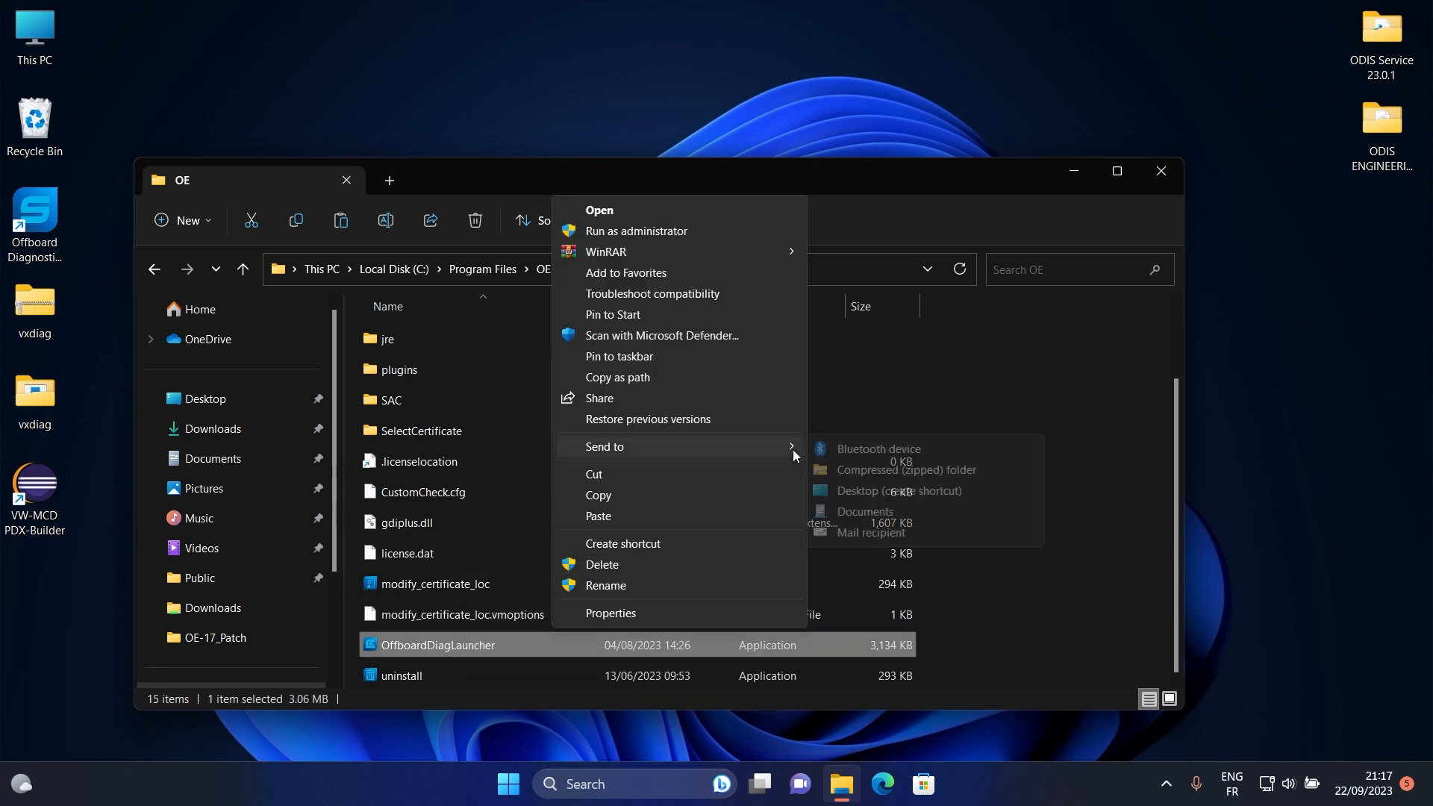
left_click(899, 490)
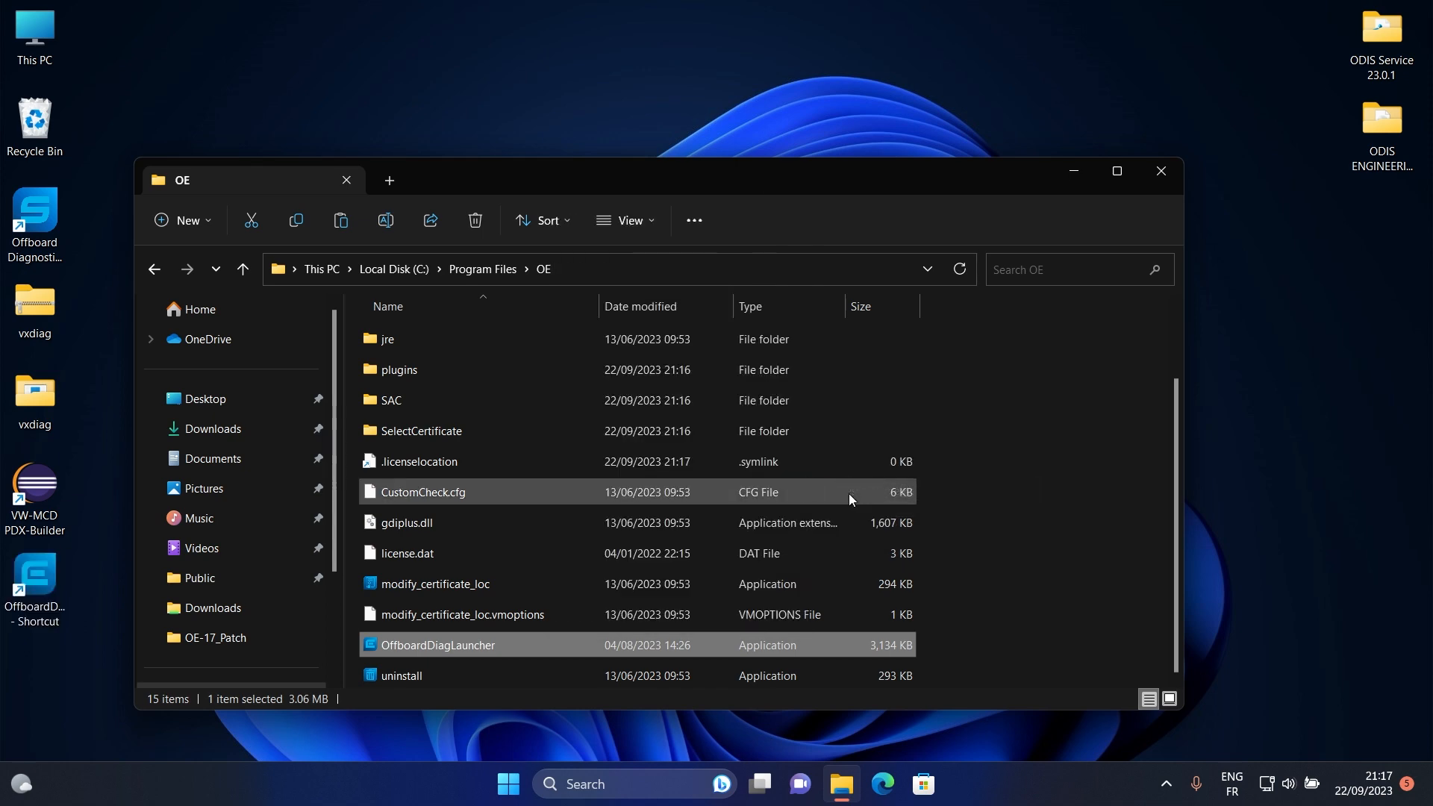
left_click(1162, 172)
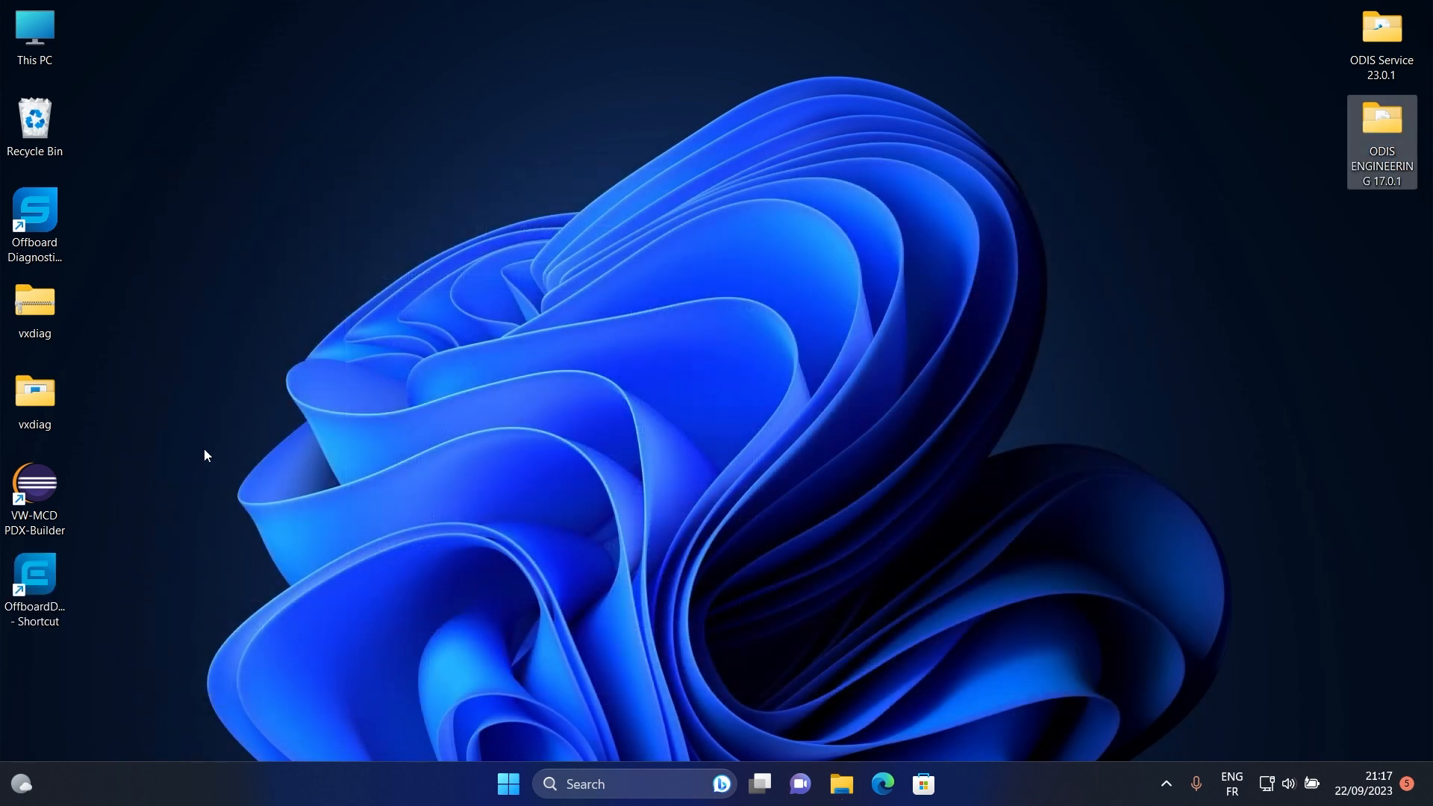
right_click(35, 574)
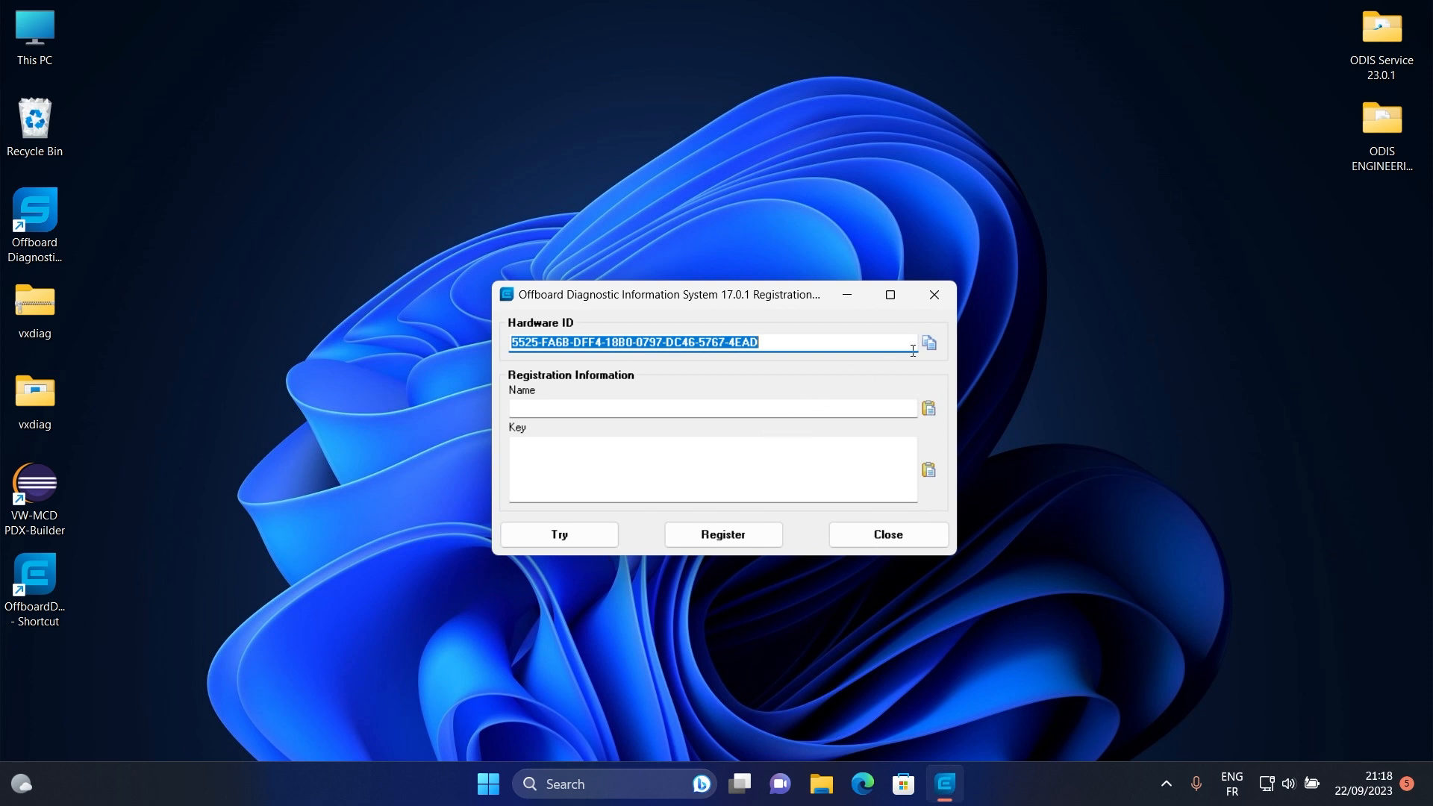
- Copy the Hardware ID from the ODIS registration window, then search for Notepad
left_click(928, 342)
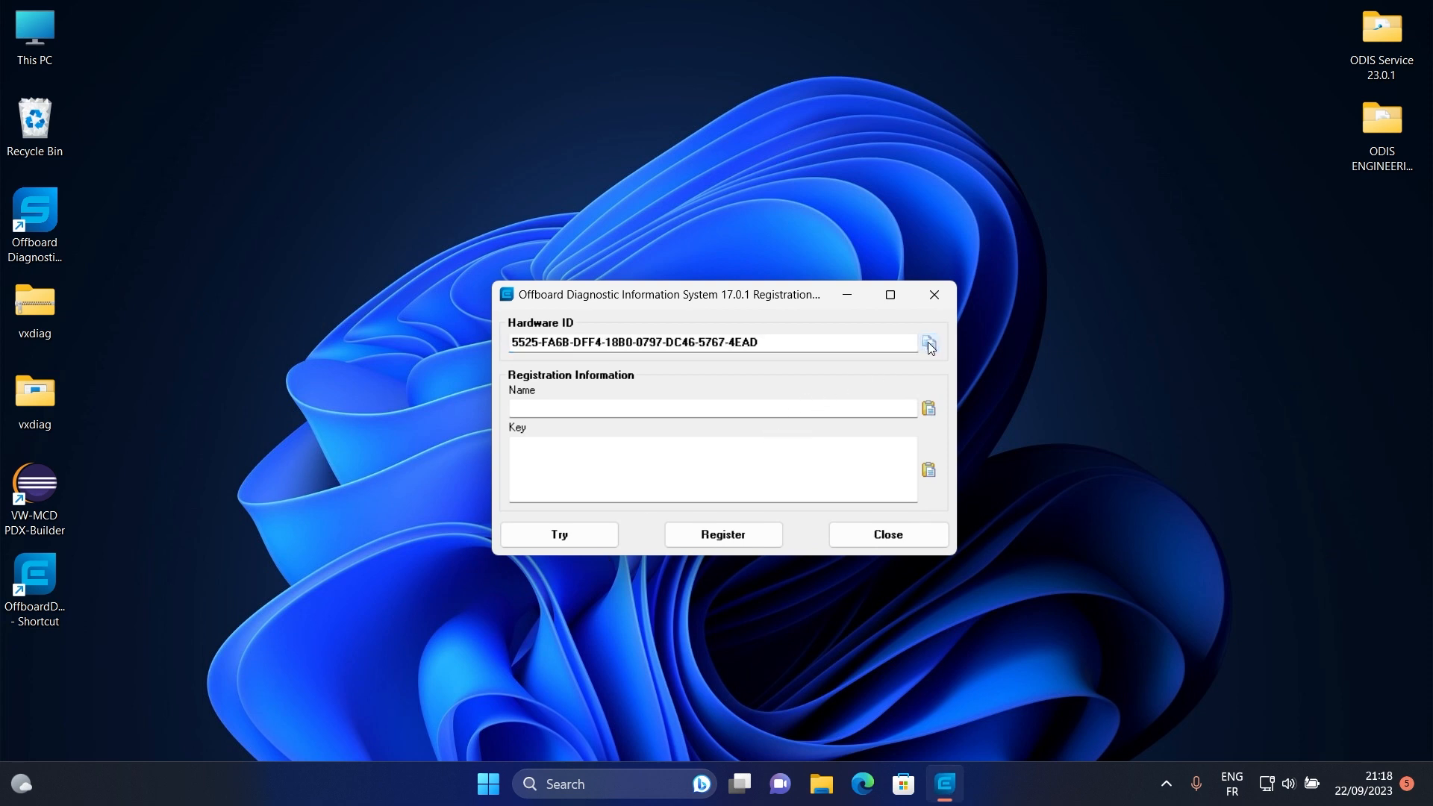
mouse_move(1123, 252)
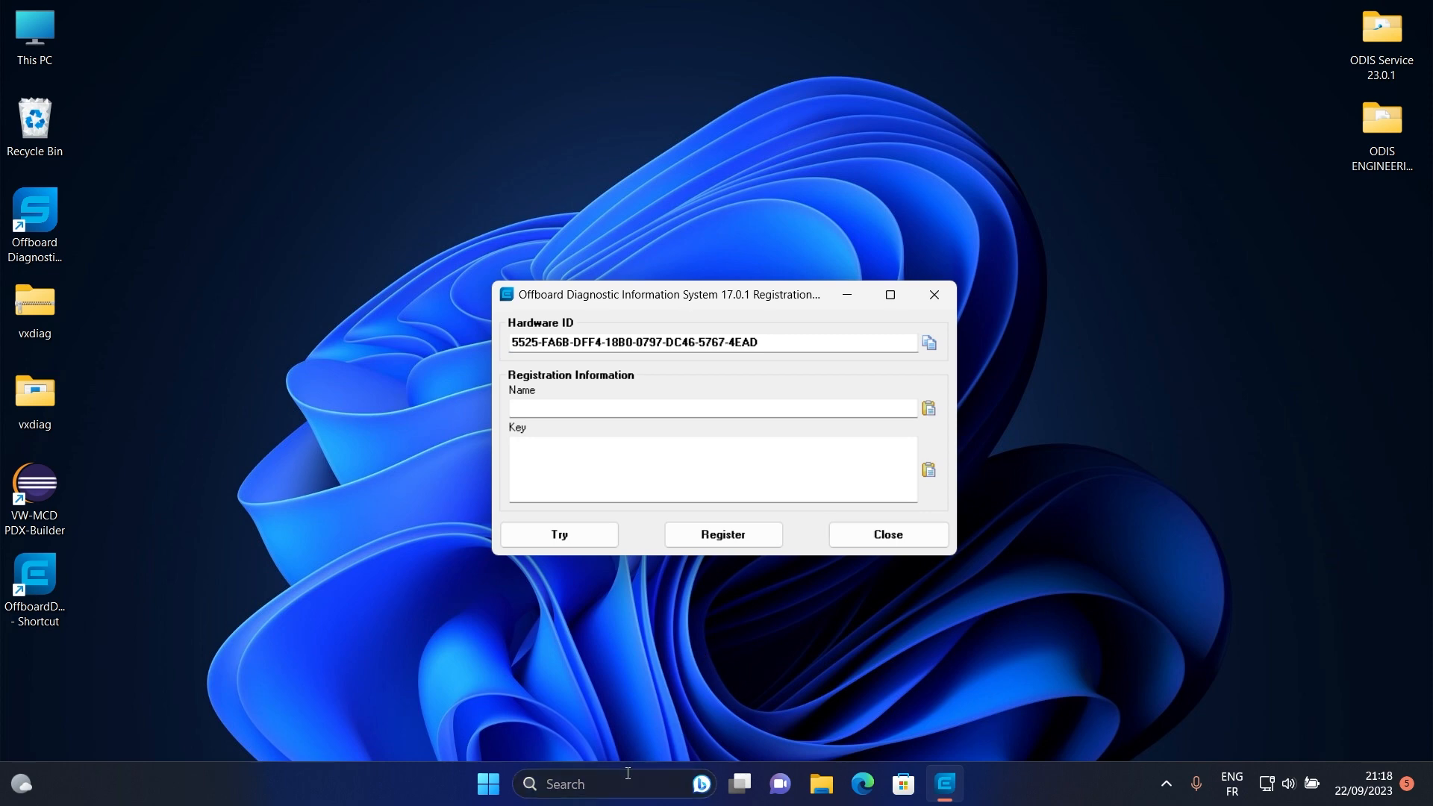
type("te")
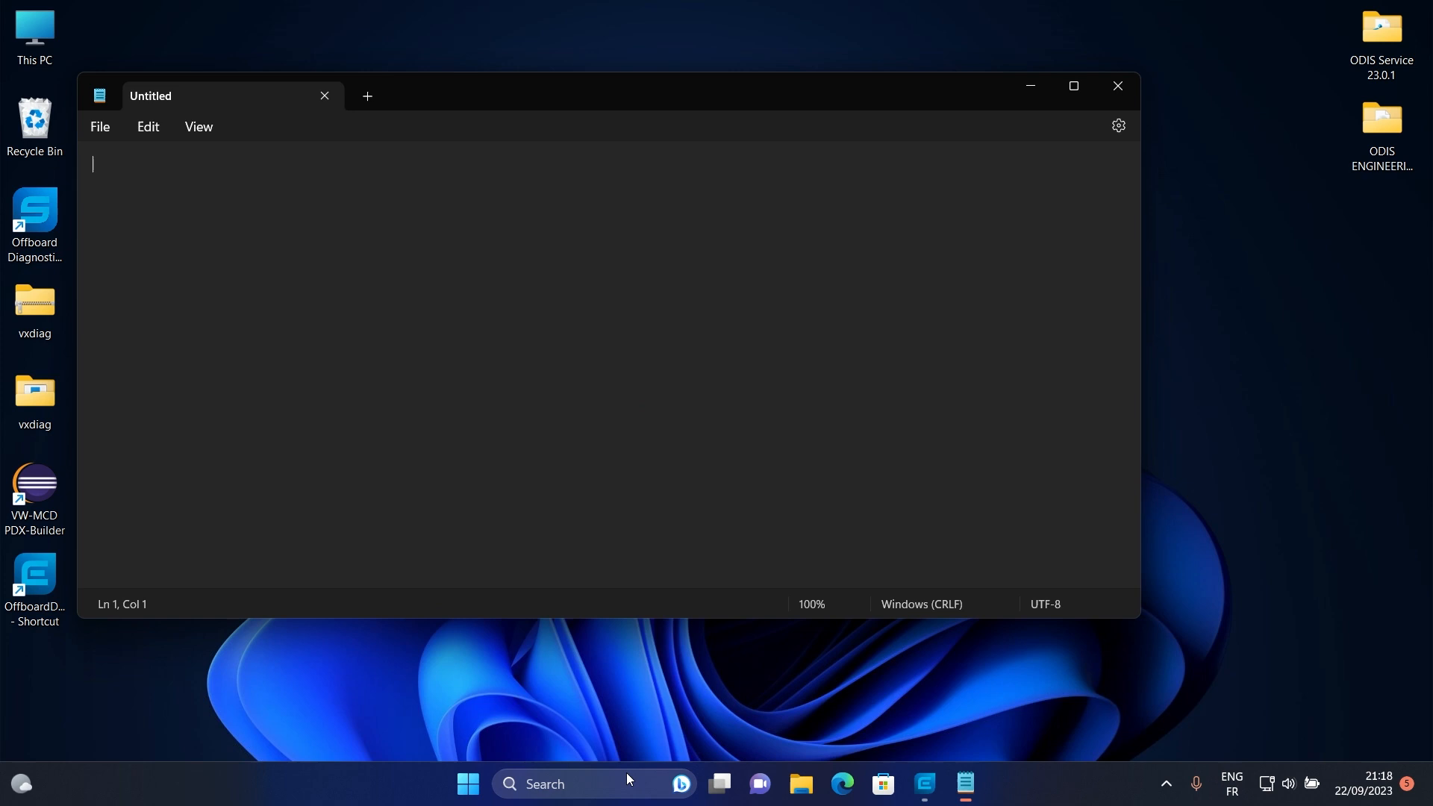
- Paste Hardware ID 5525-FA6B-DFF4-18B0-0797-DC46-5767-4EAD and save it to Desktop as 'odis e 17 id'
type("5525-FA6B-DFF4-18B0-0797-DC46-5767-4EAD")
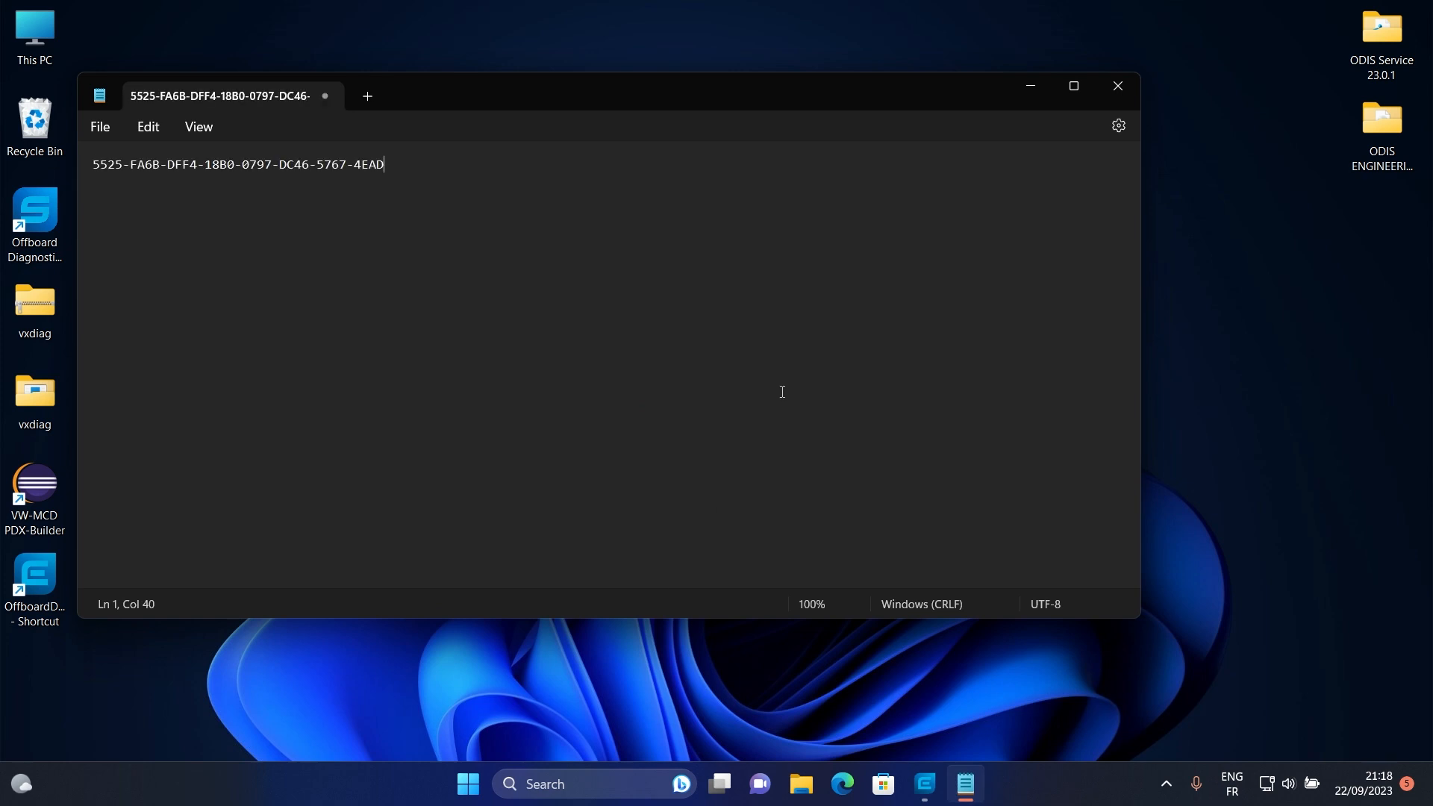
mouse_move(1118, 87)
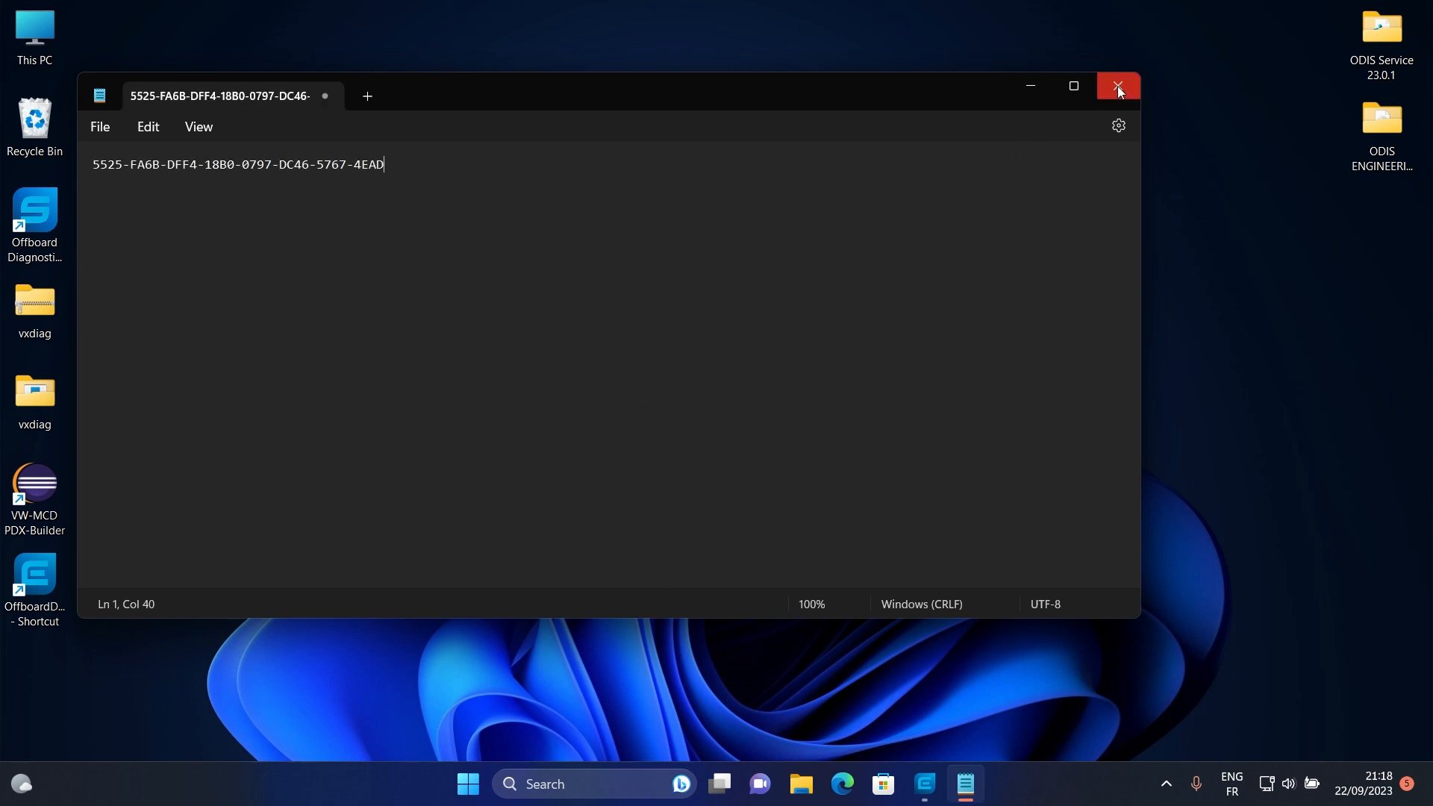
left_click(1117, 86)
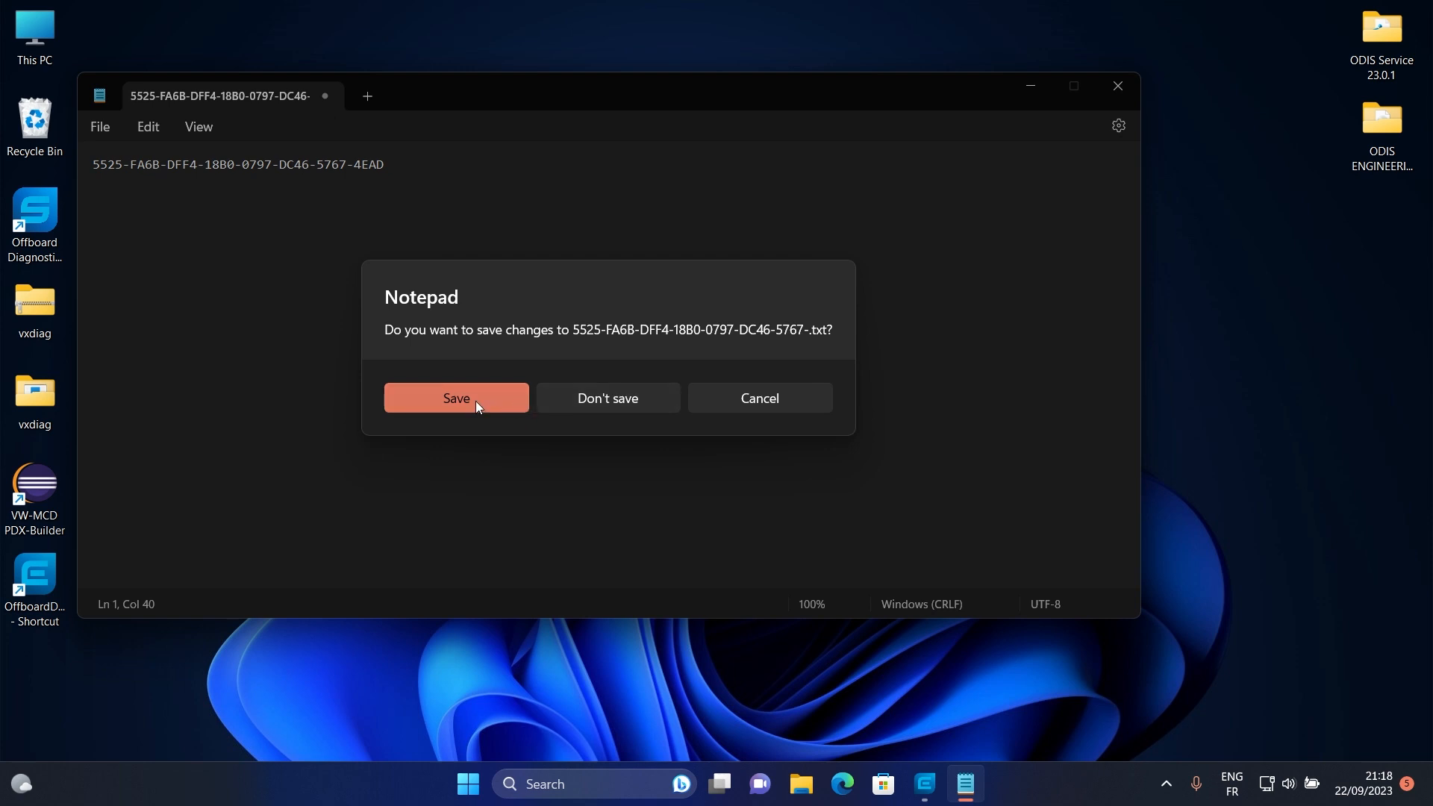
left_click(456, 398)
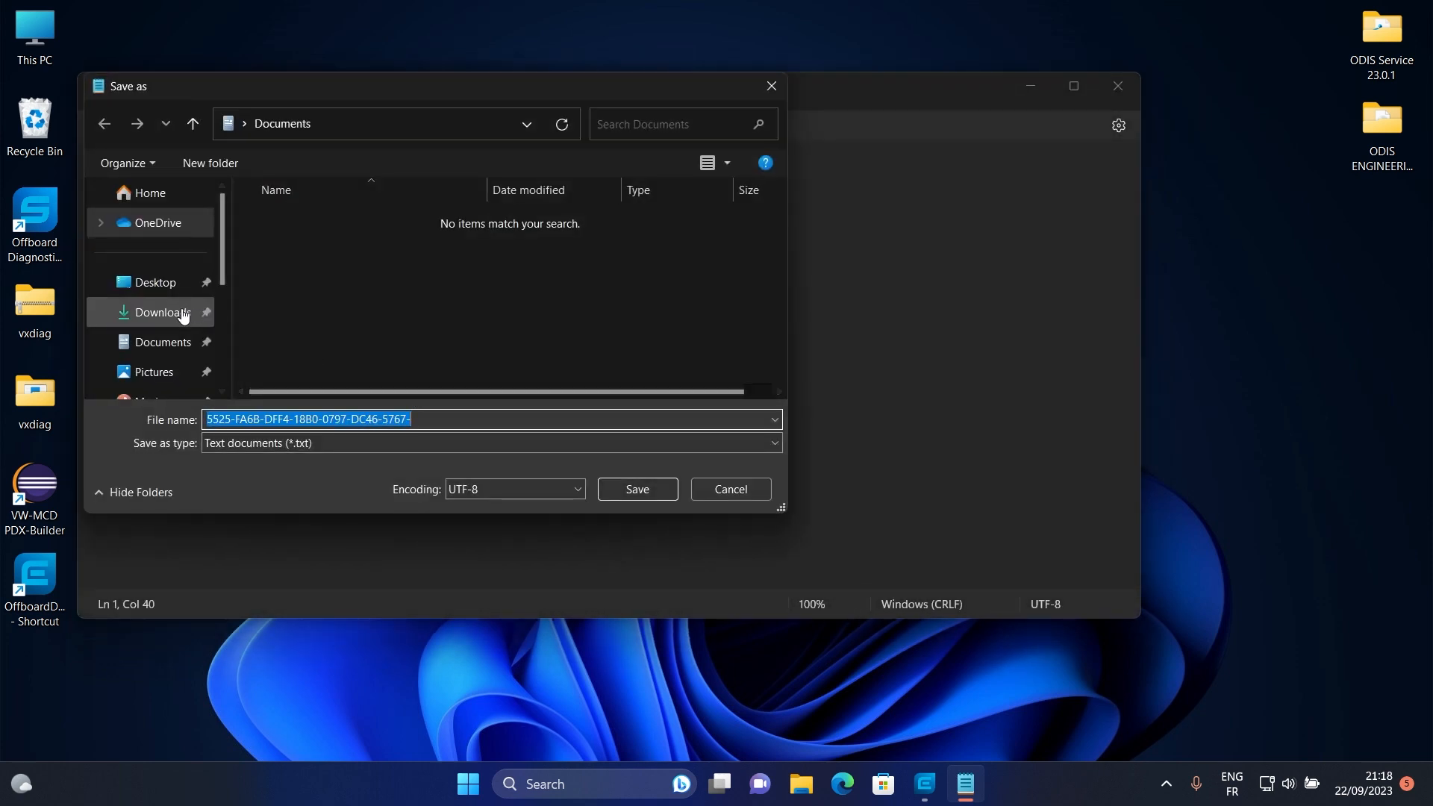
left_click(154, 282)
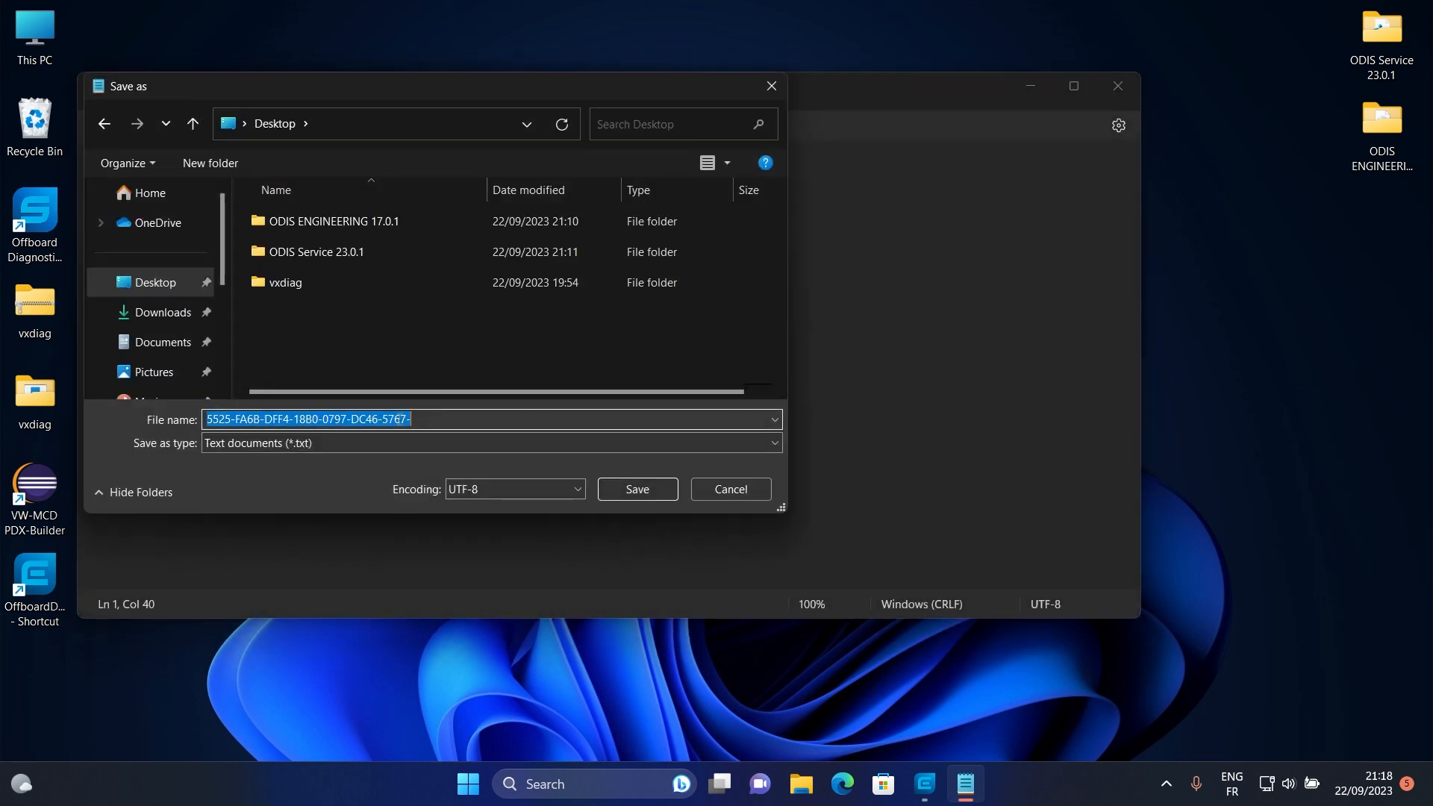
type("os")
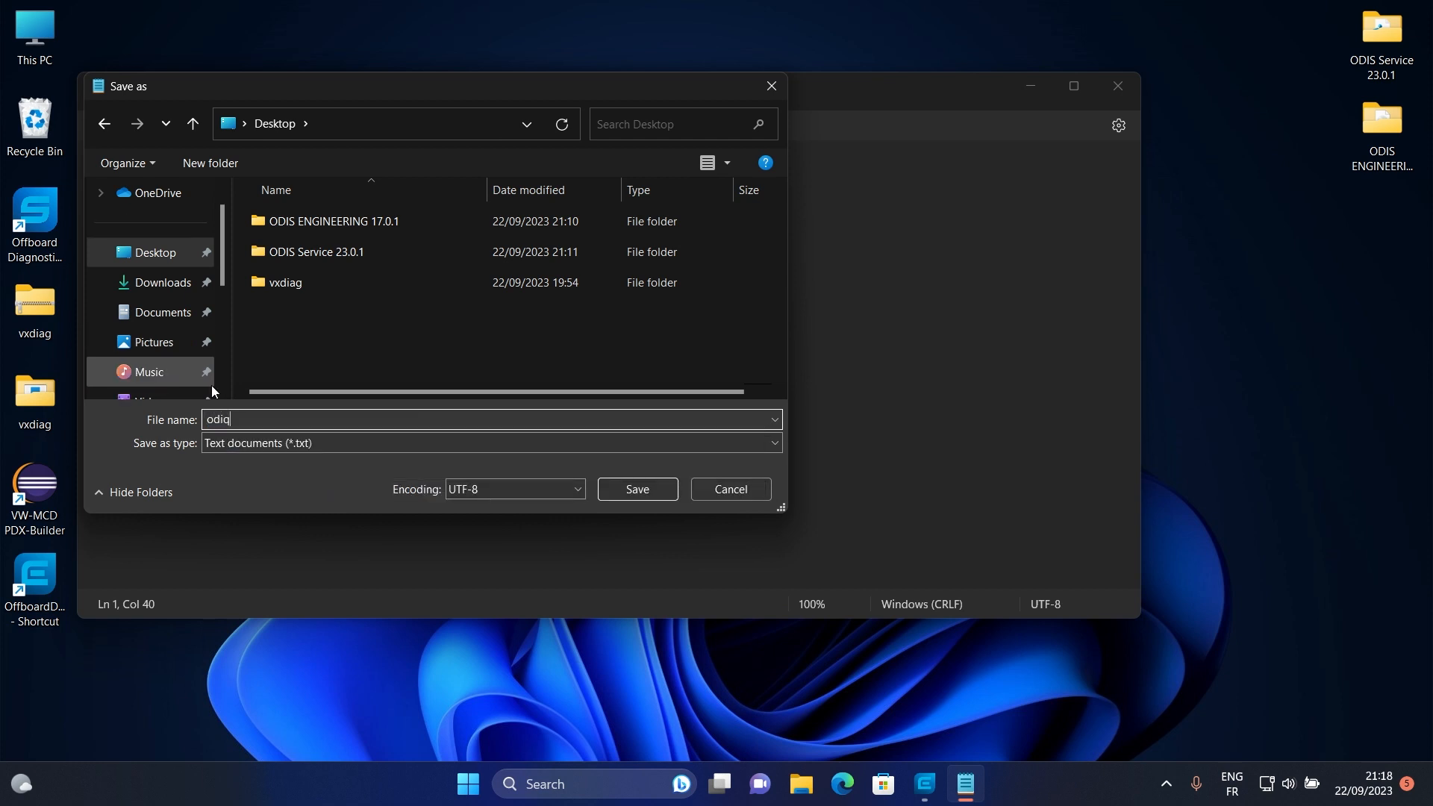
type("odis e ²è")
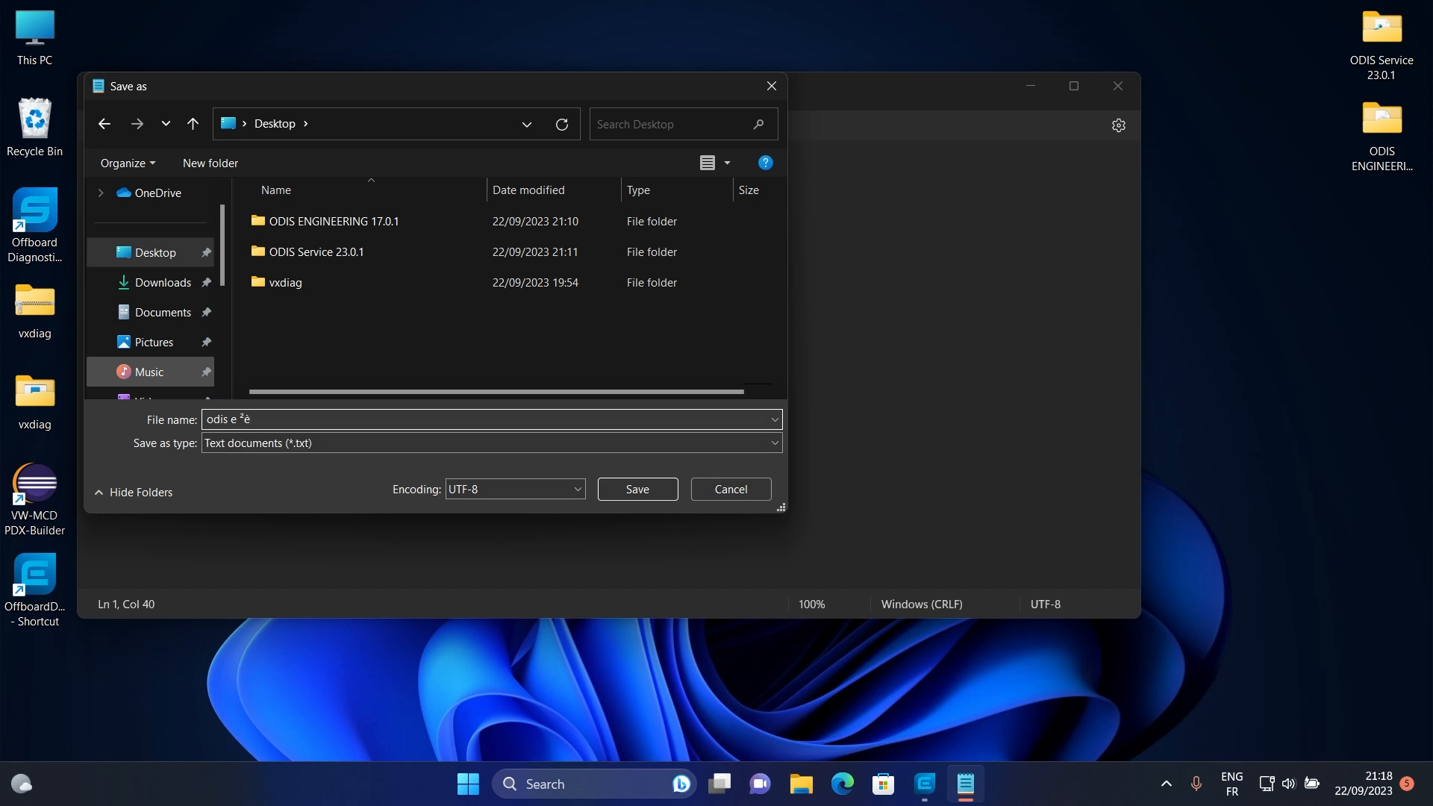
key("Backspace")
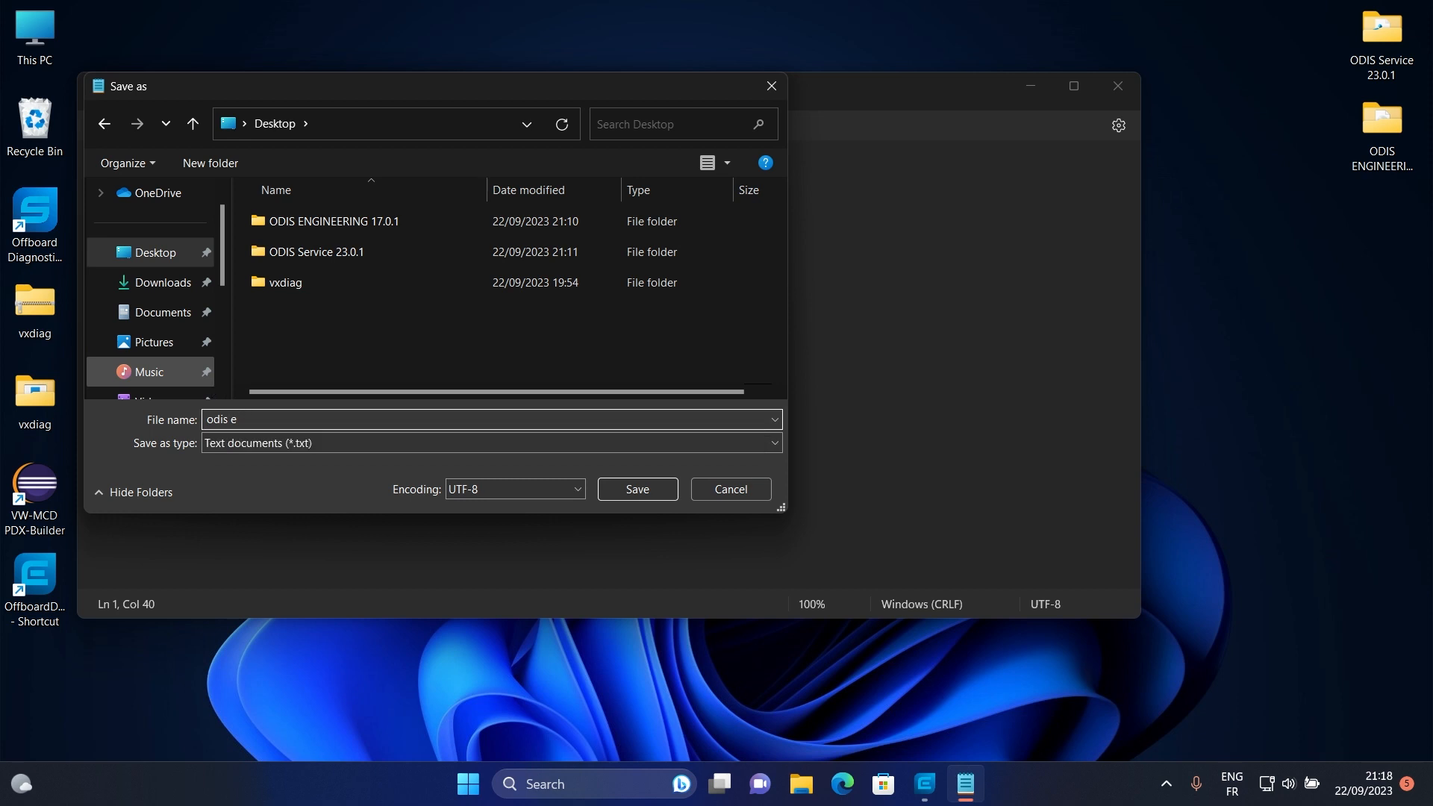
type("17")
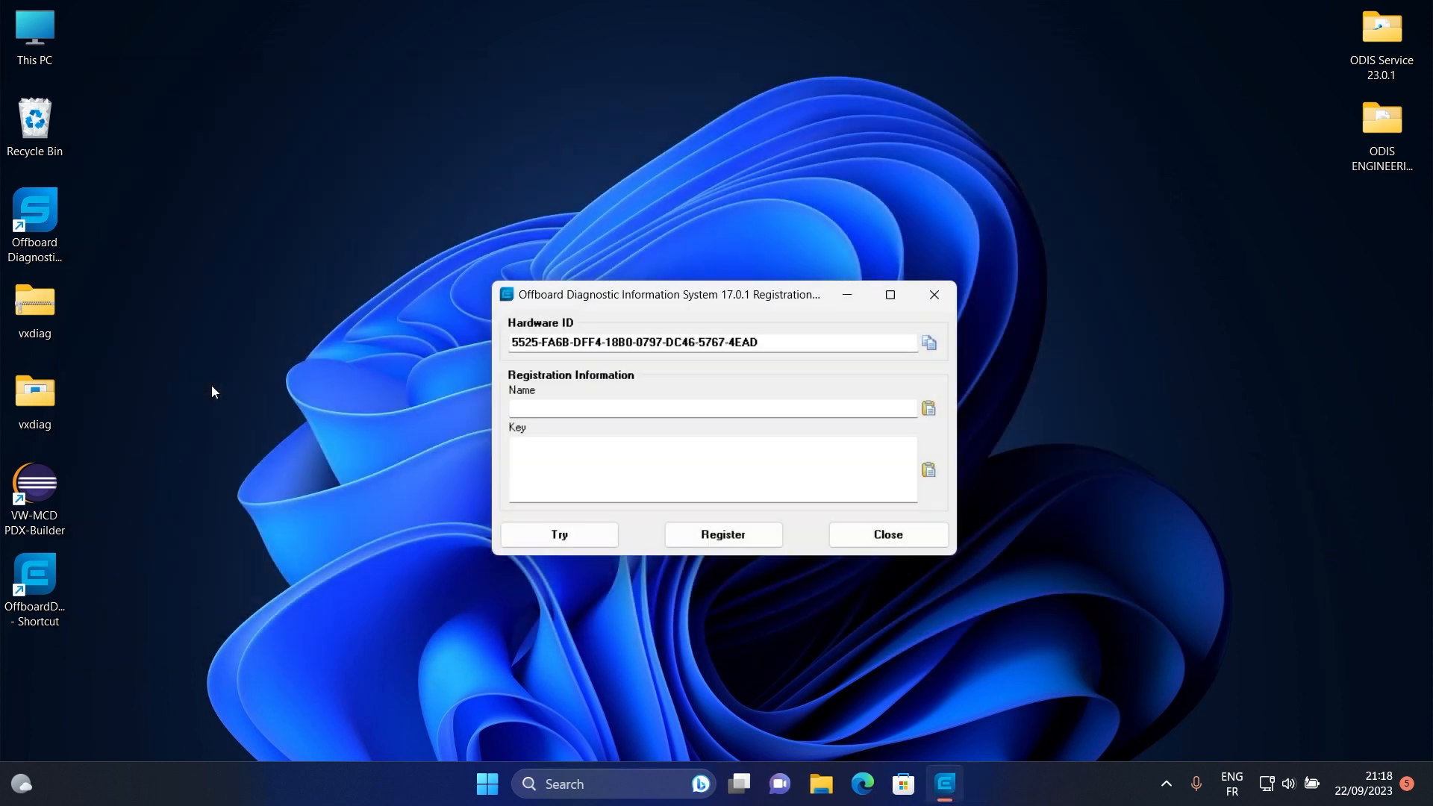
mouse_move(489, 308)
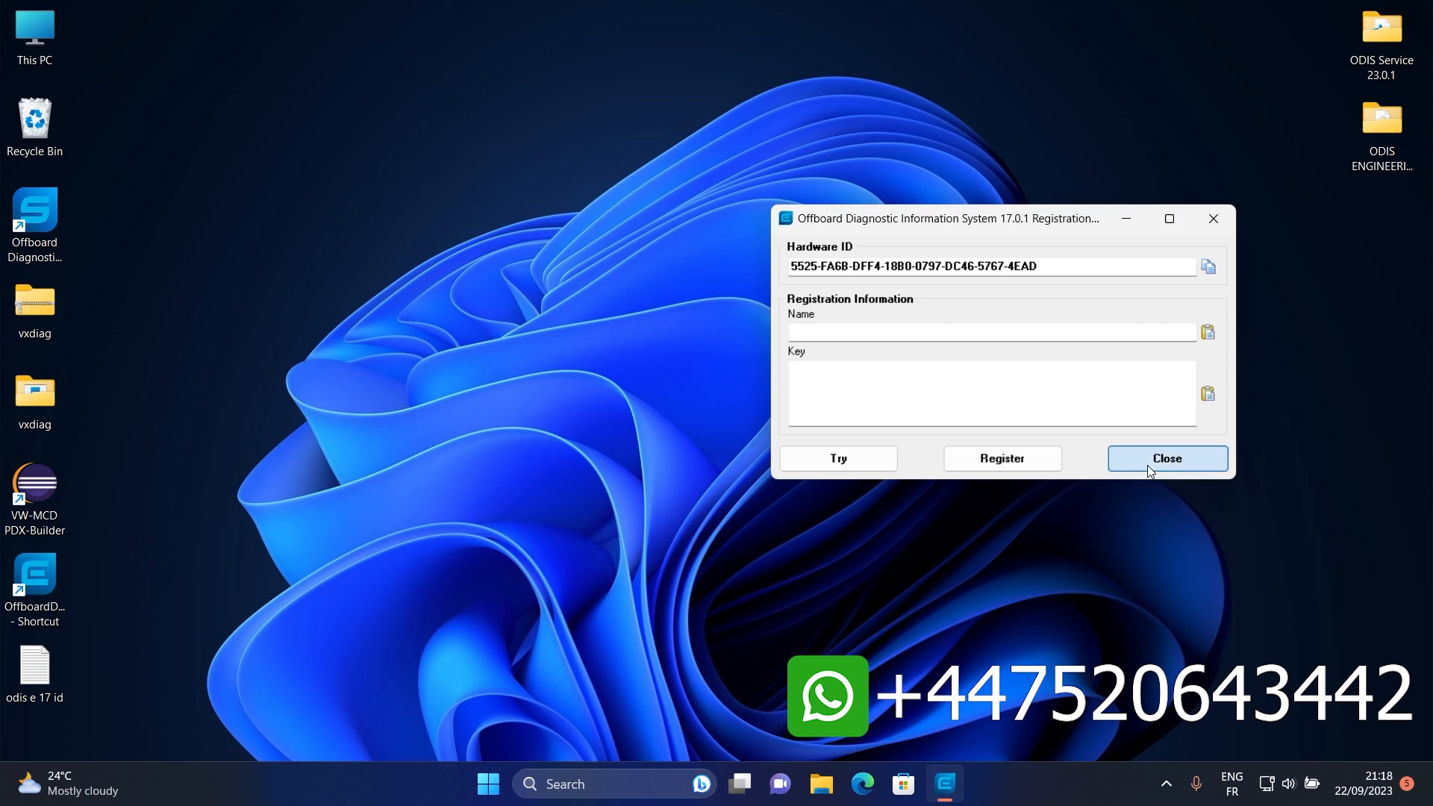
- Close the ODIS Engineering registration dialog
left_click(1167, 458)
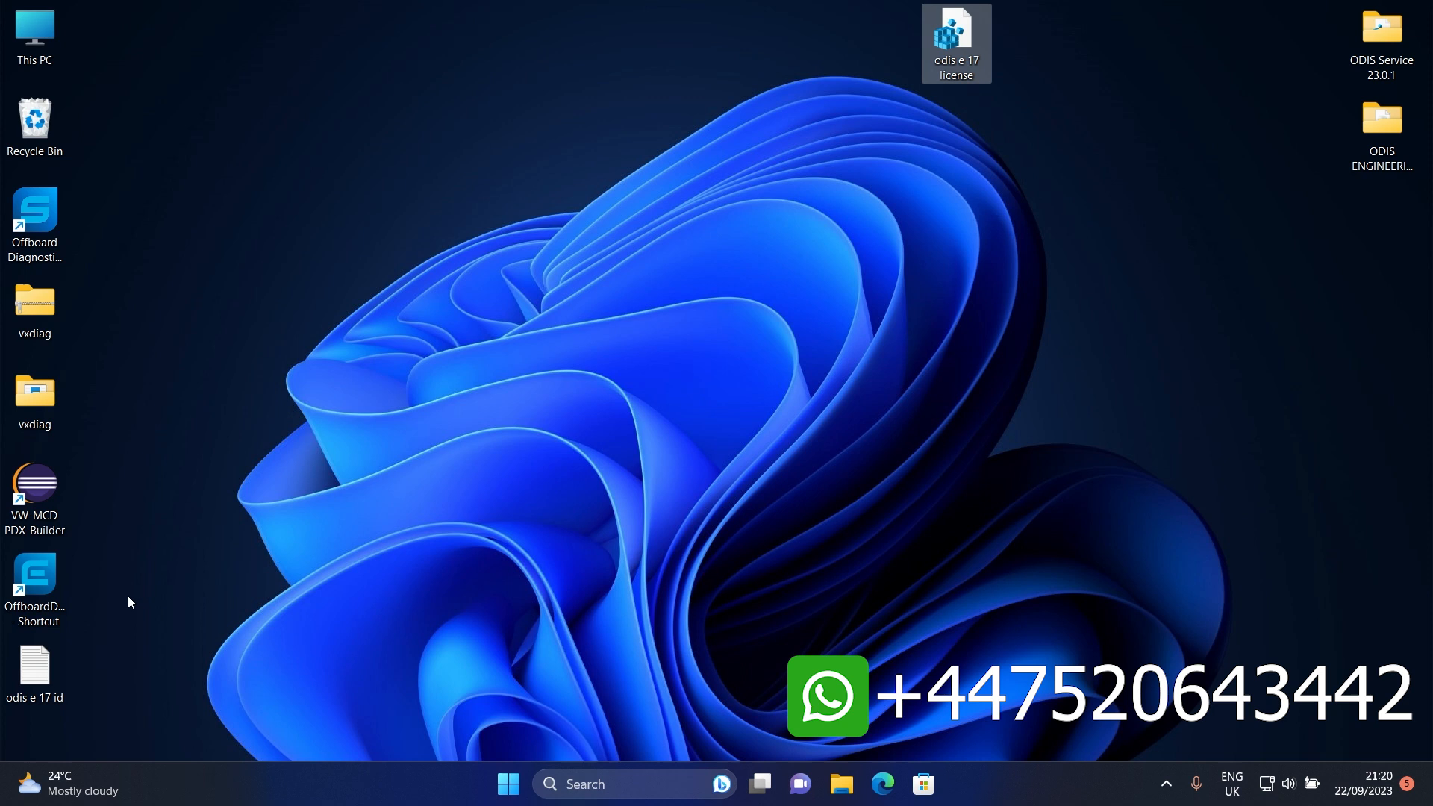
- Move the id file beside the license, then merge the odis e 17 .reg file into the registry
left_click_drag(33, 663, 884, 37)
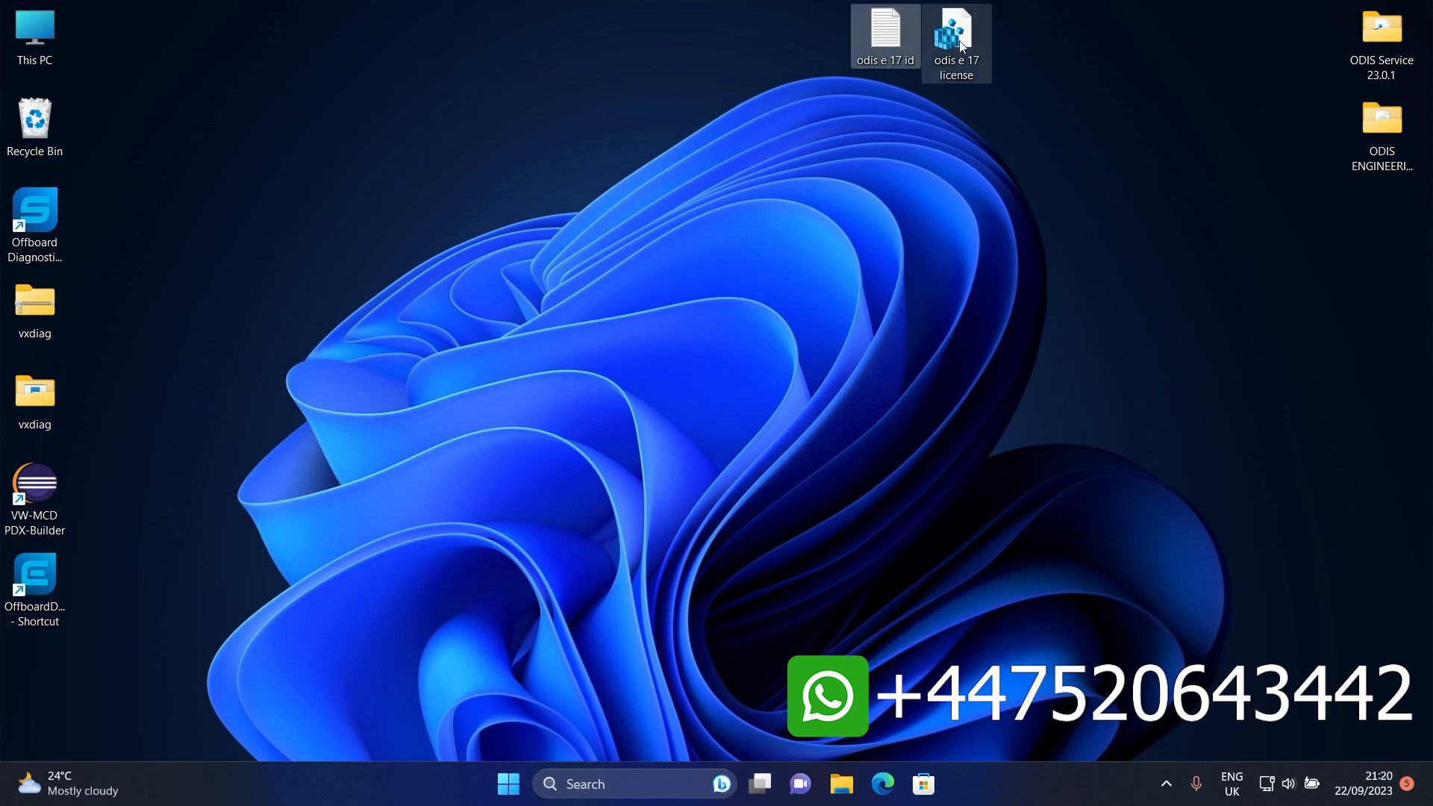
double_click(955, 32)
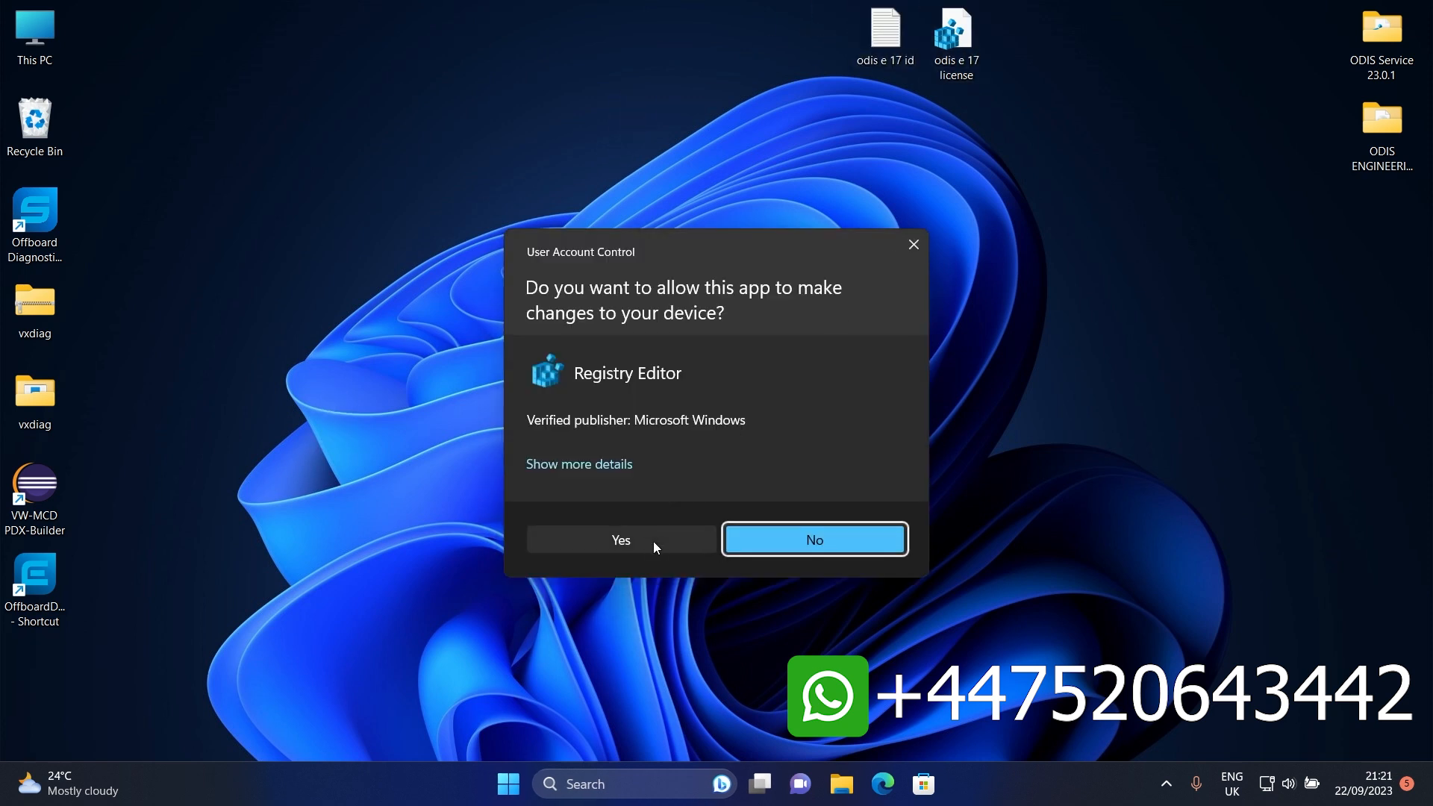
left_click(620, 539)
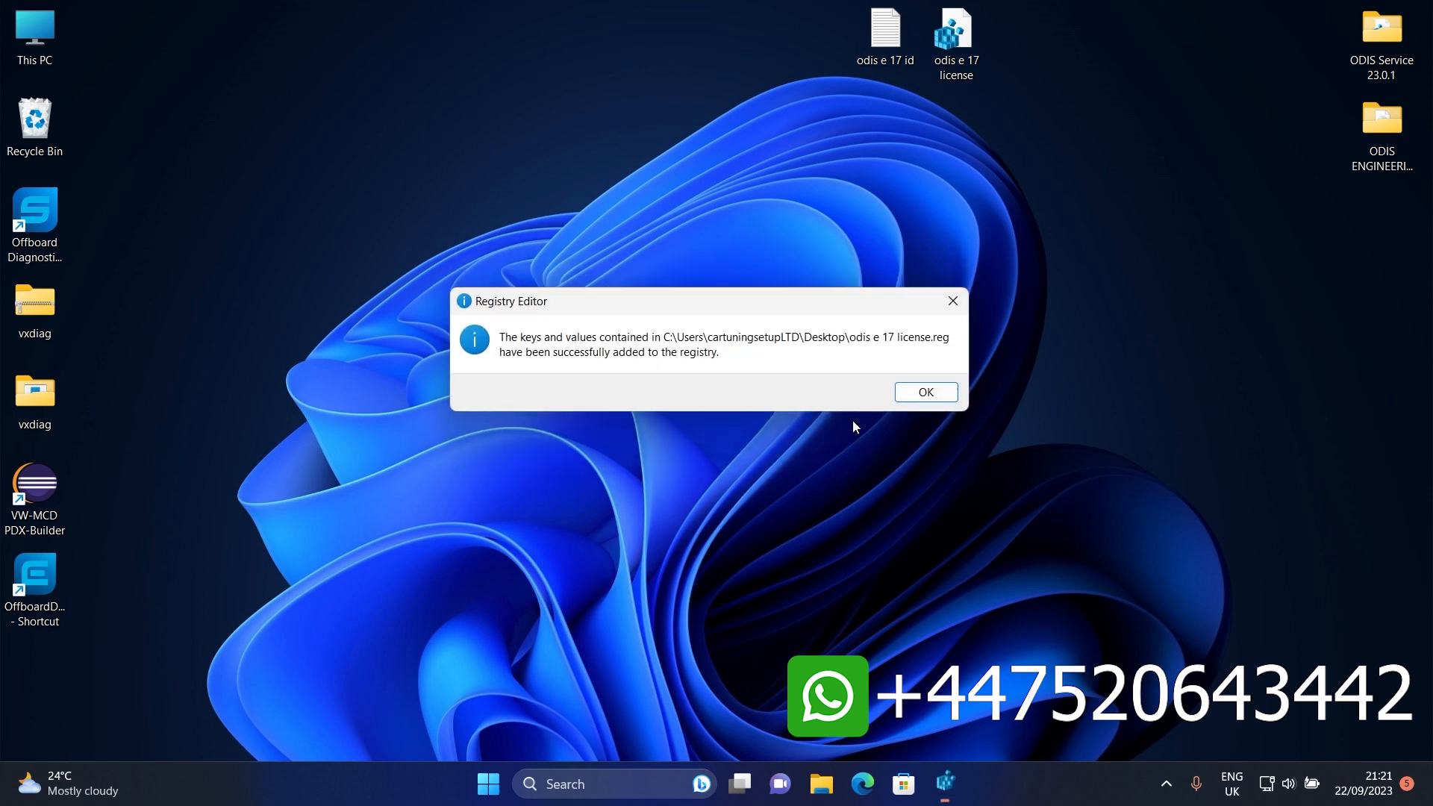
left_click(926, 392)
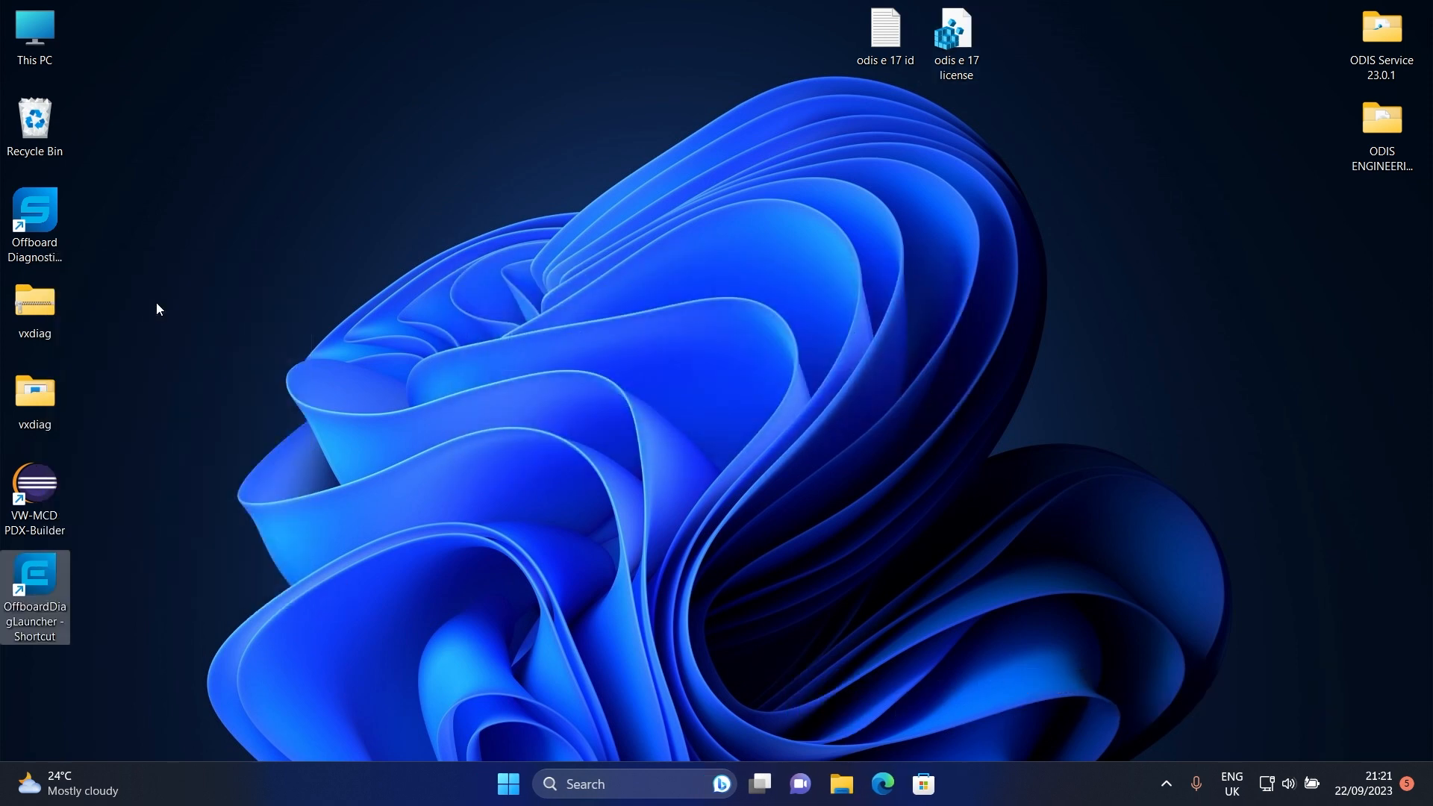
mouse_move(690, 526)
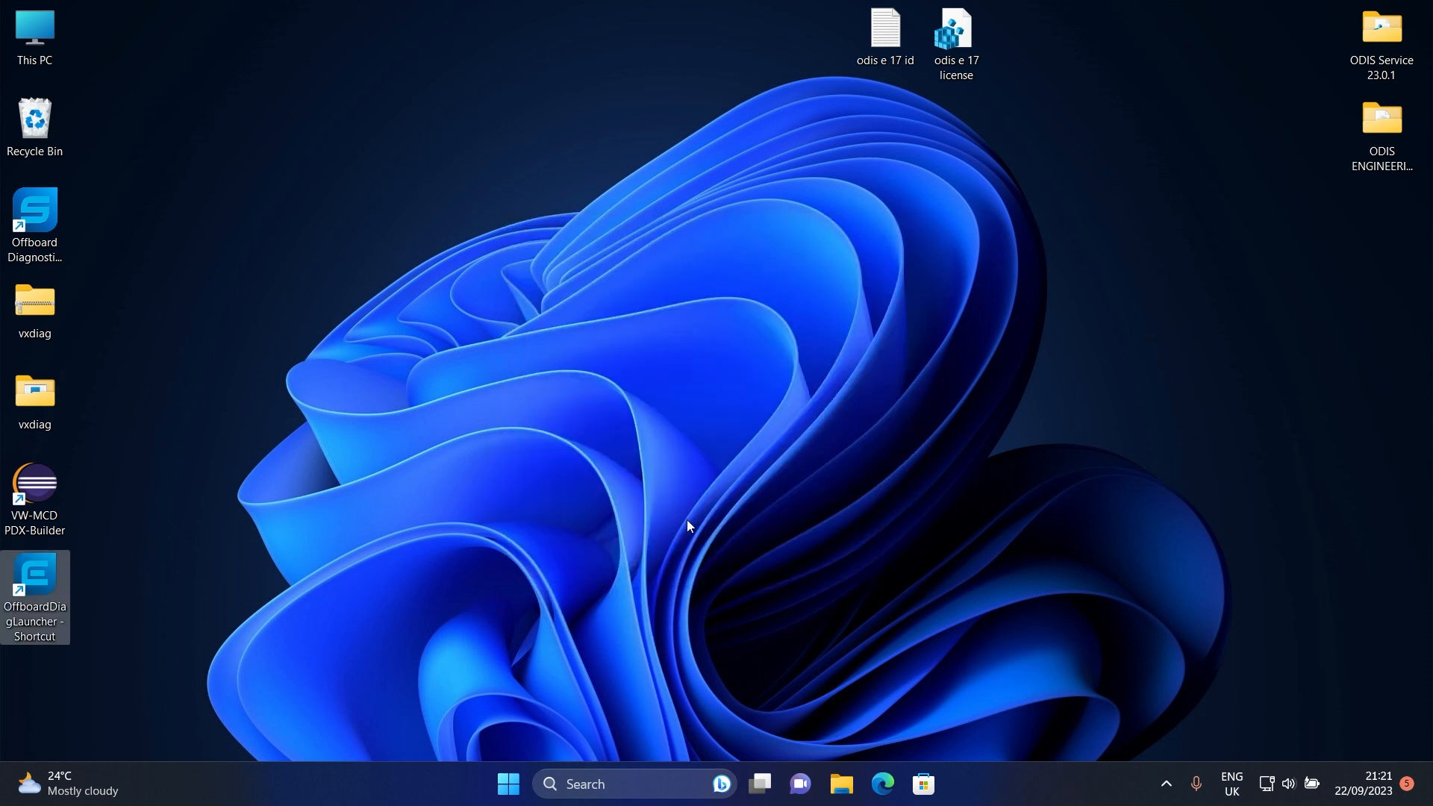
double_click(35, 573)
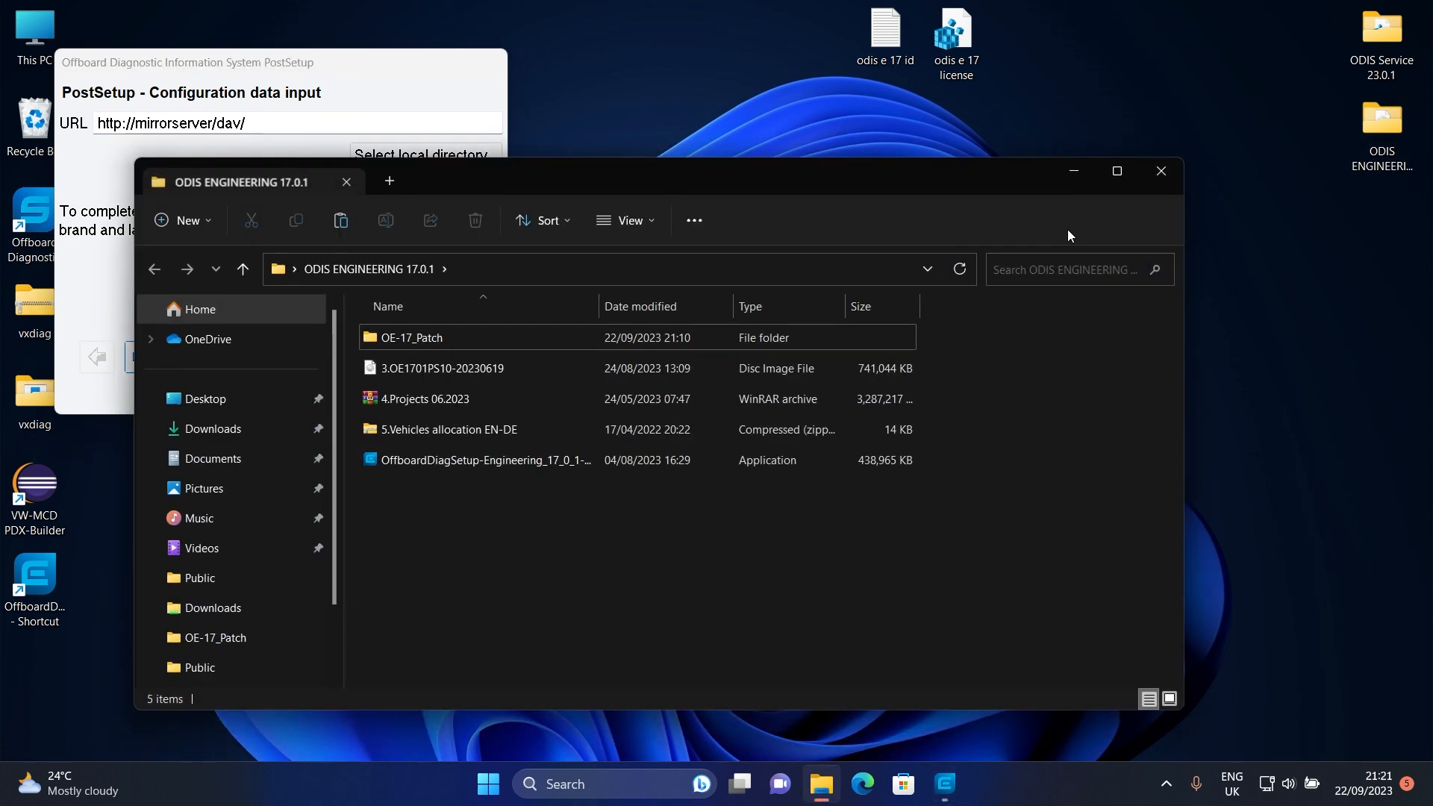
left_click(442, 368)
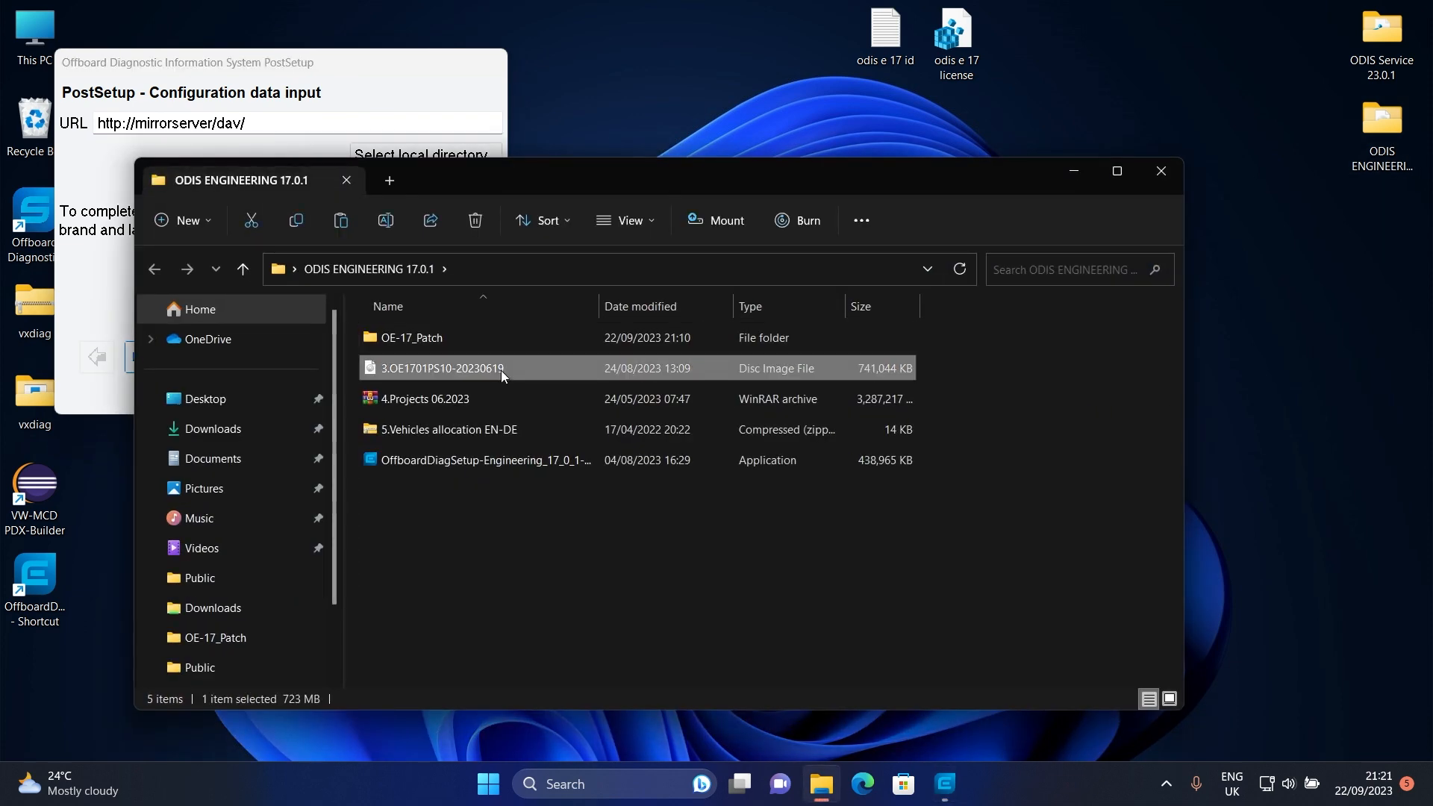
double_click(443, 368)
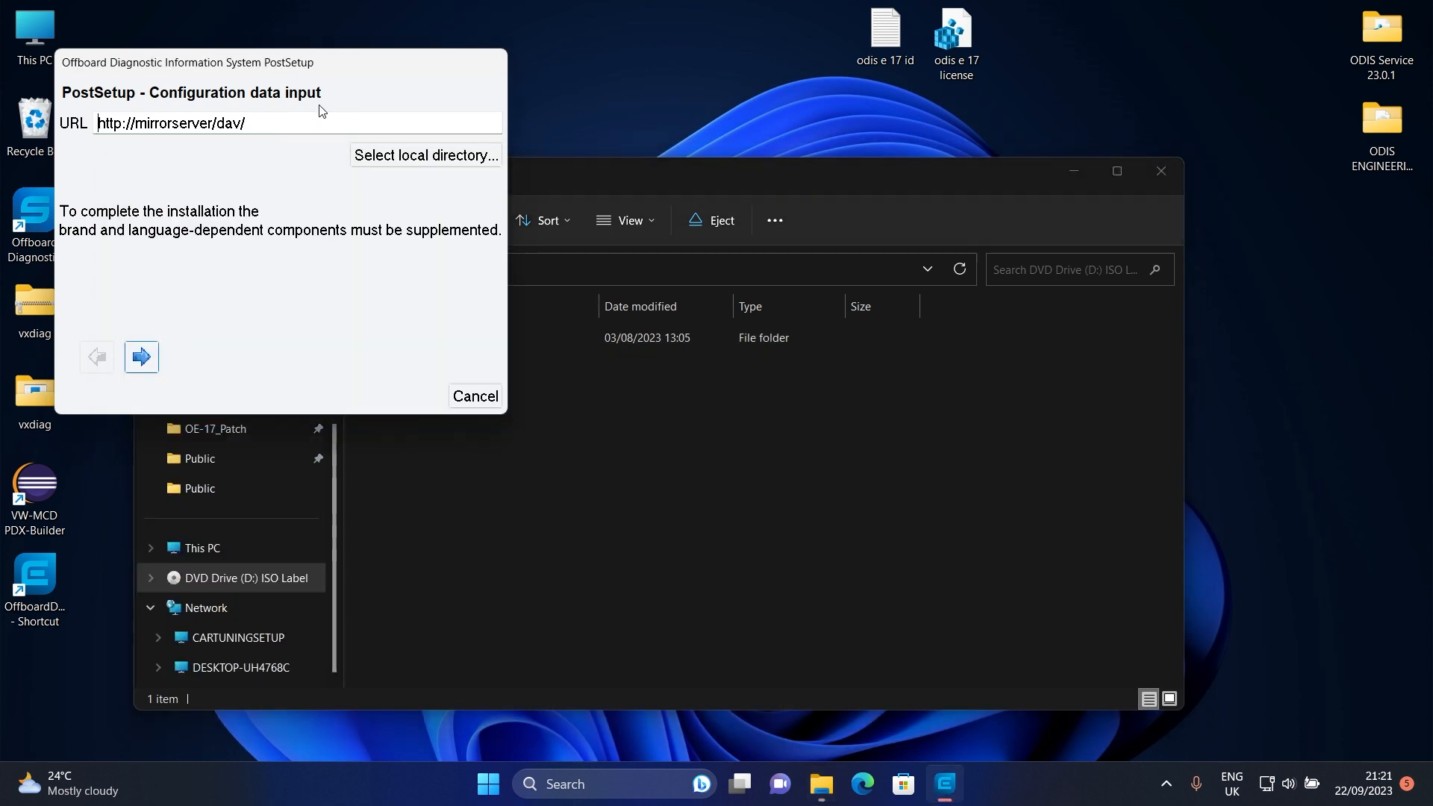
- Choose the mounted DVD Drive (D:) as the local installation component source
left_click(425, 154)
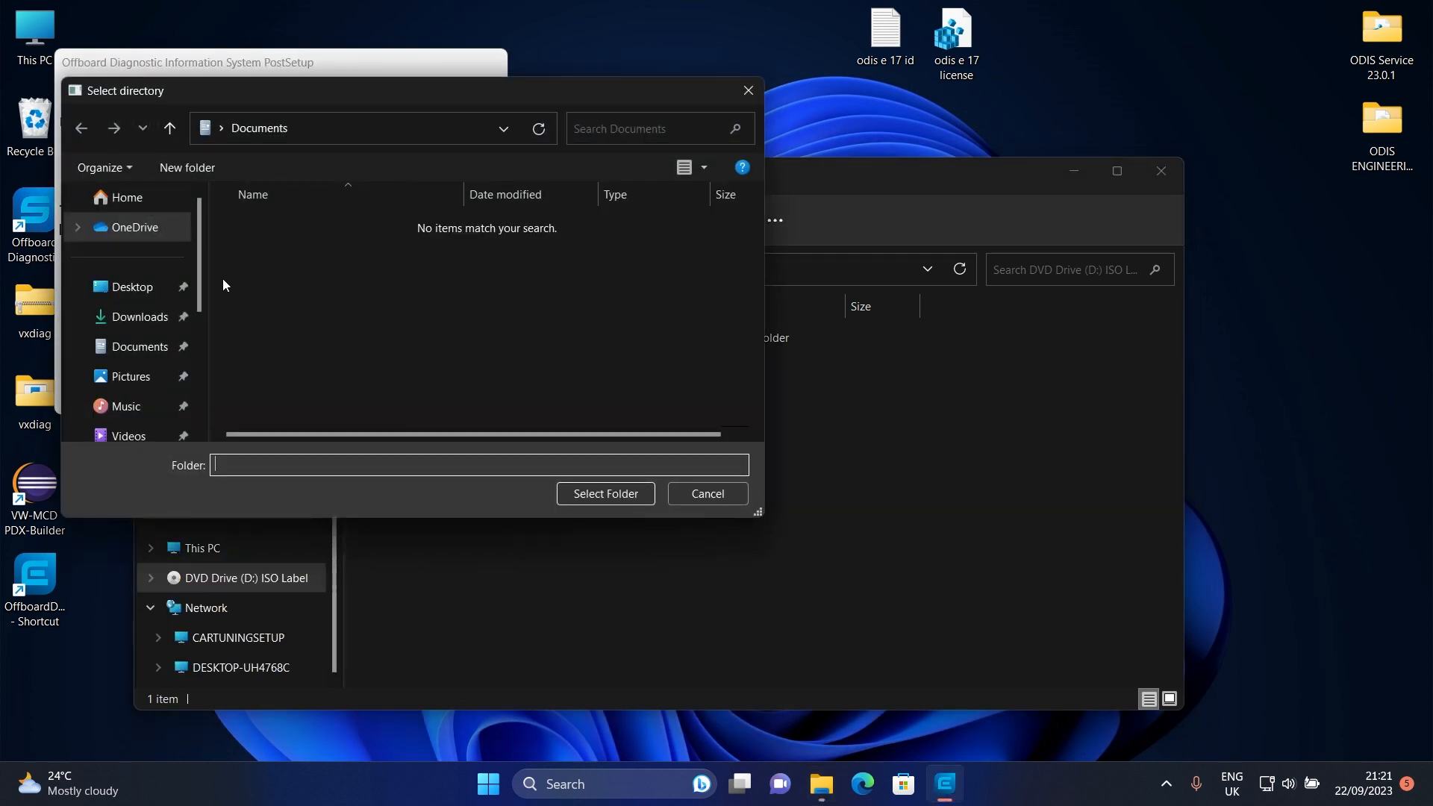
scroll("down", 3)
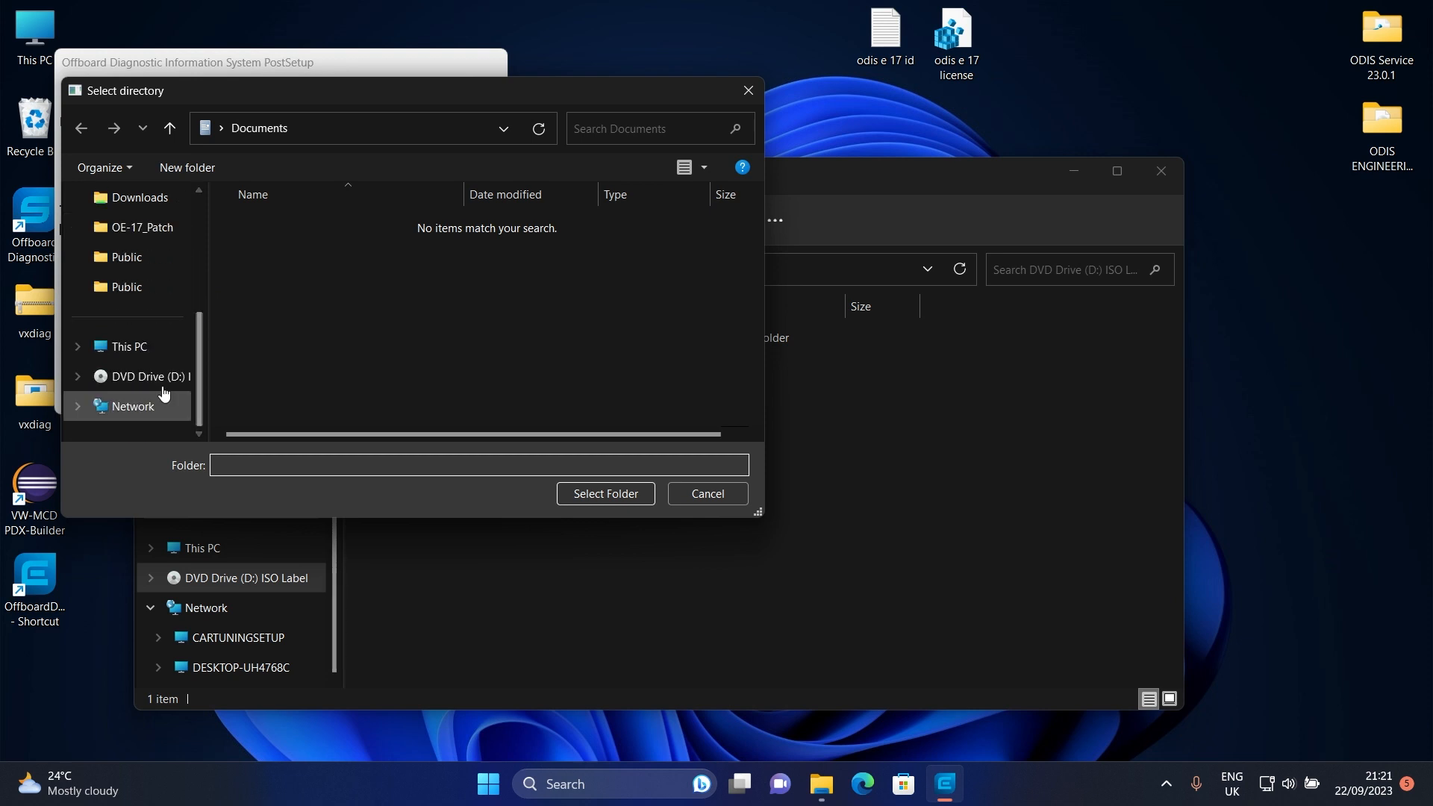
left_click(138, 376)
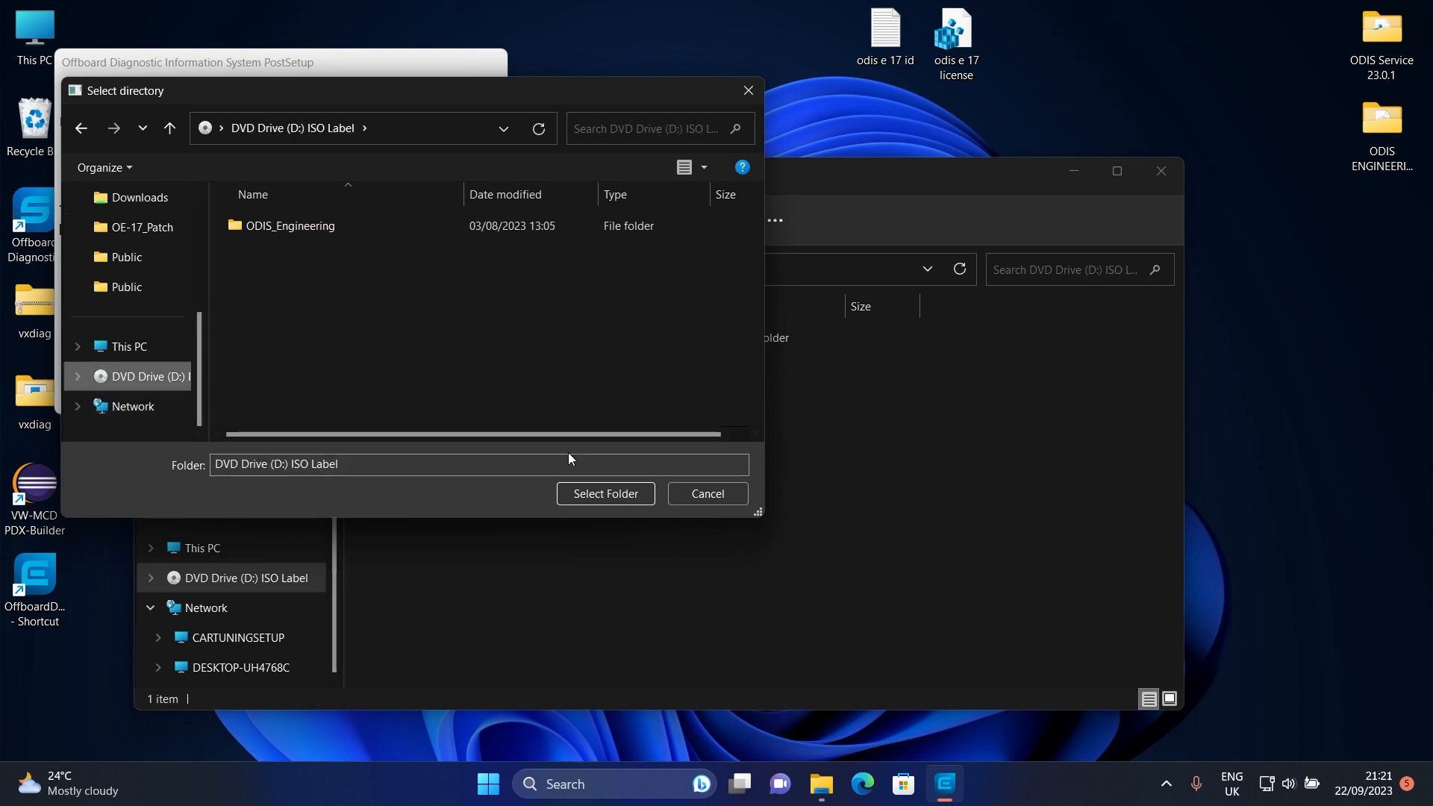
left_click(606, 493)
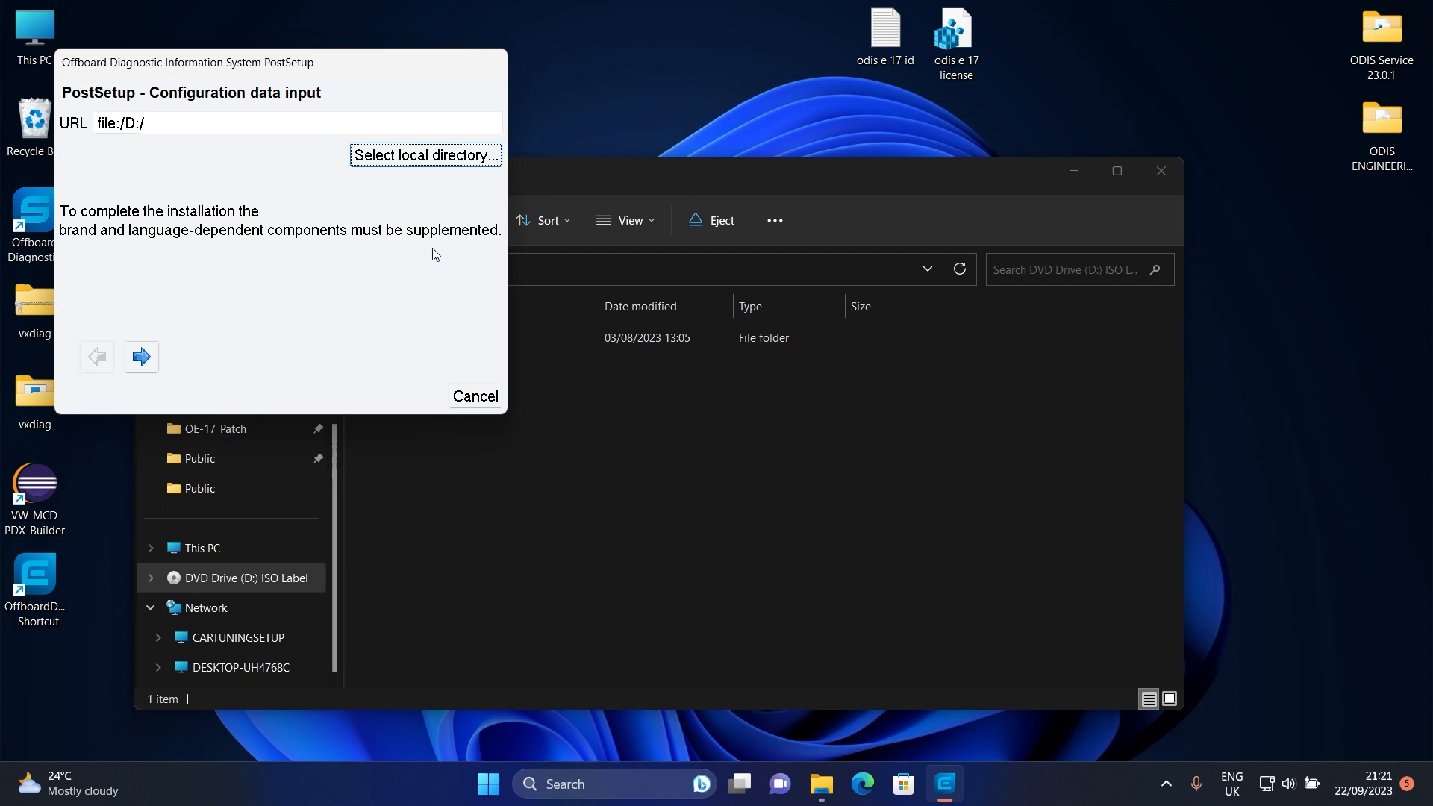
- Continue with English (US) as the language and dismiss the sign-out notice
left_click(142, 357)
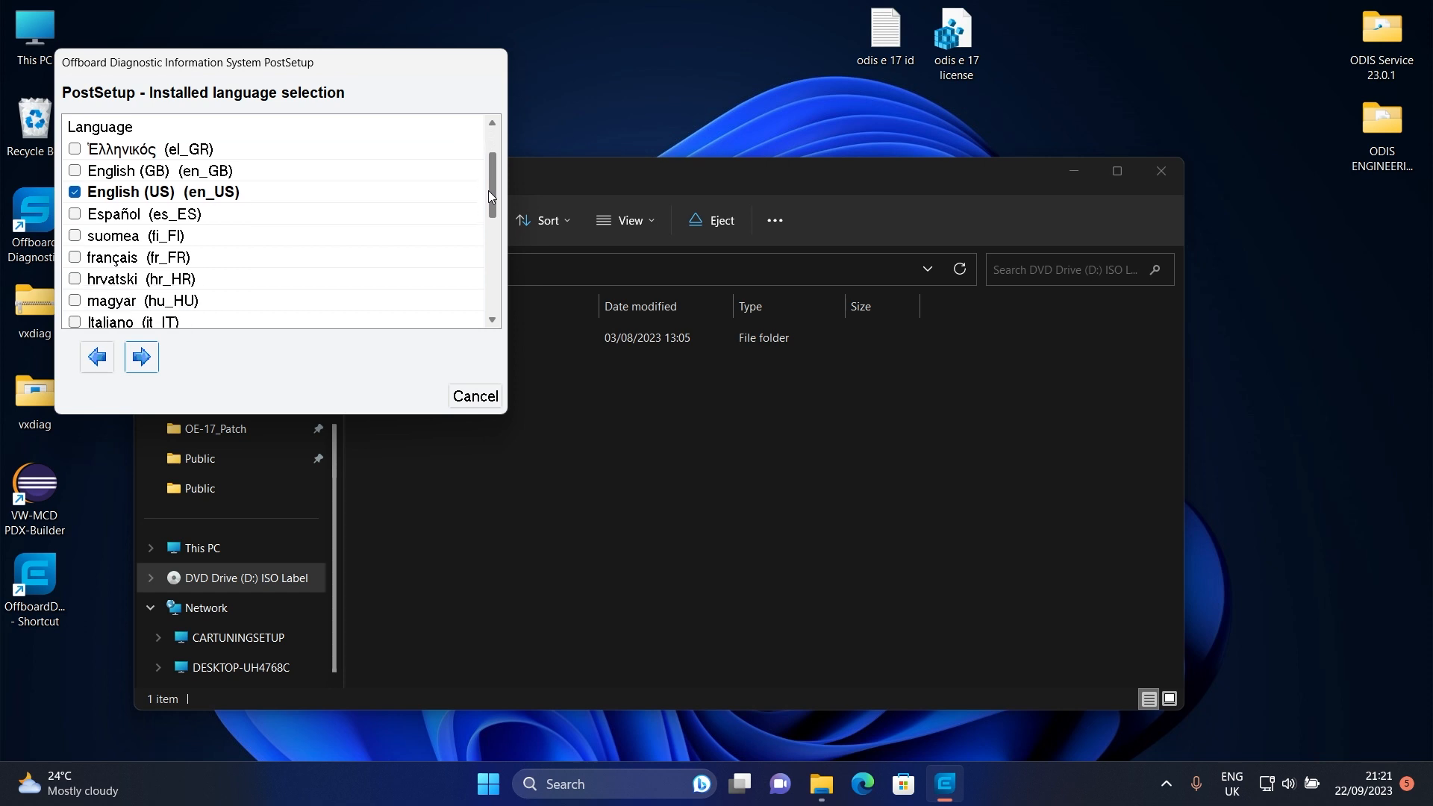
left_click_drag(490, 196, 489, 288)
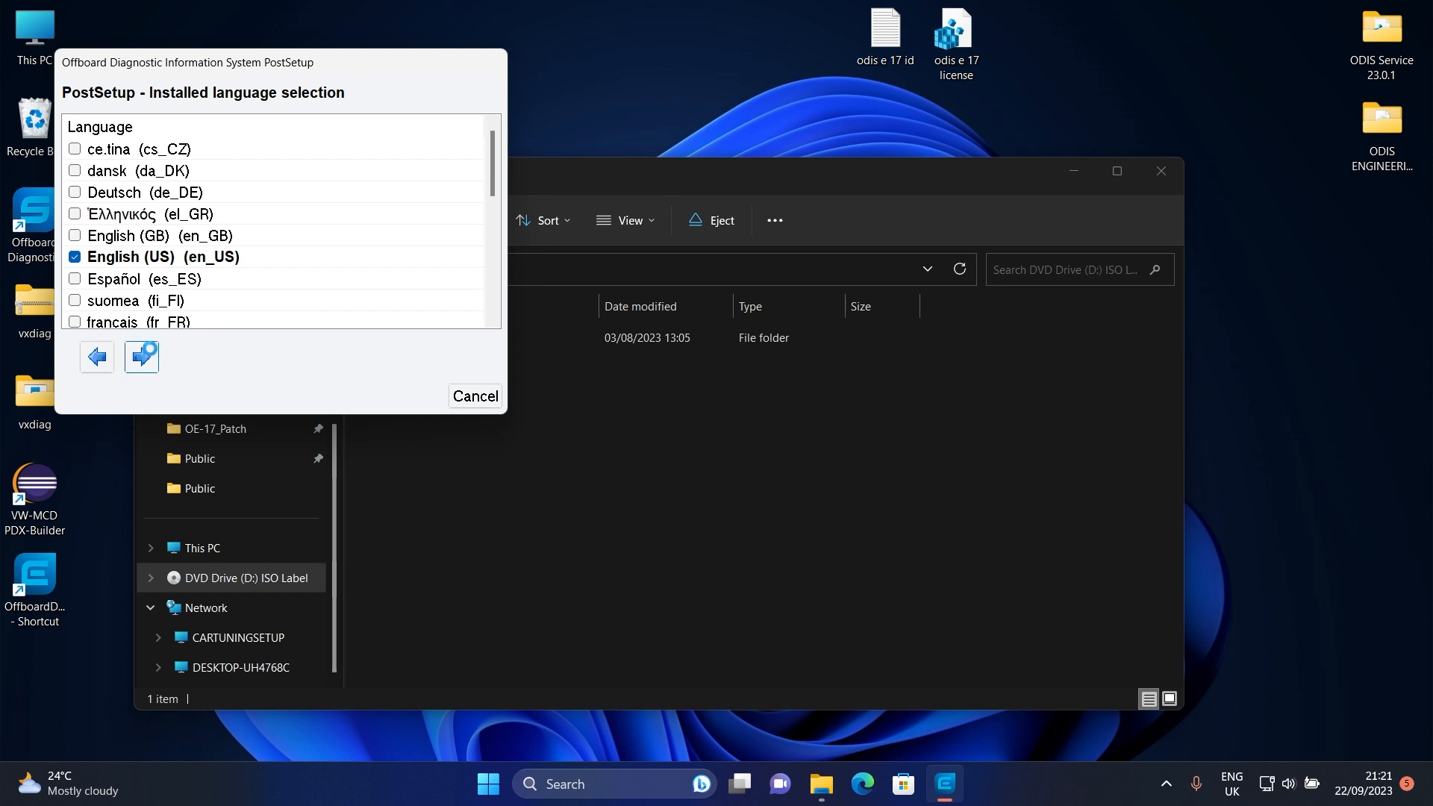
left_click(141, 357)
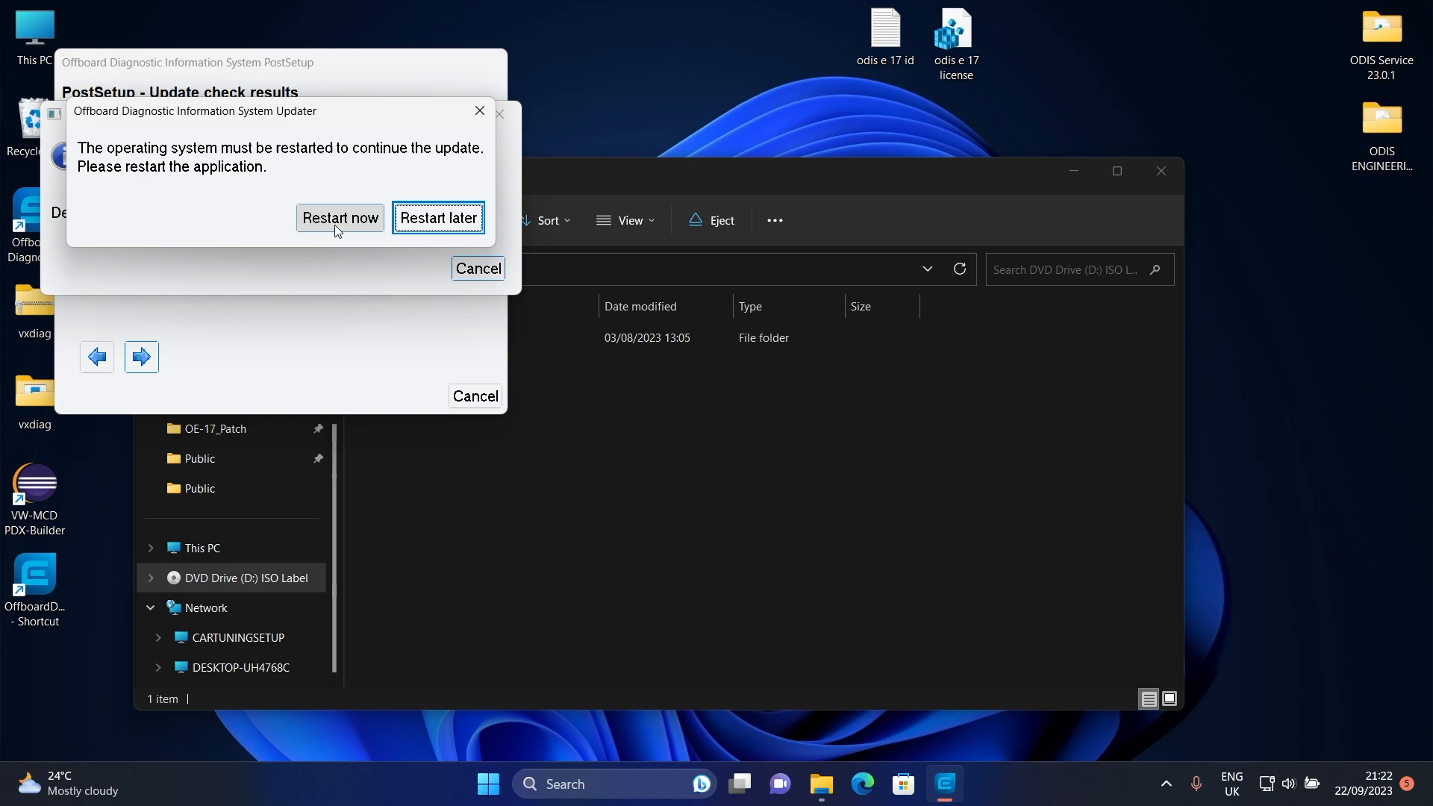
left_click(339, 217)
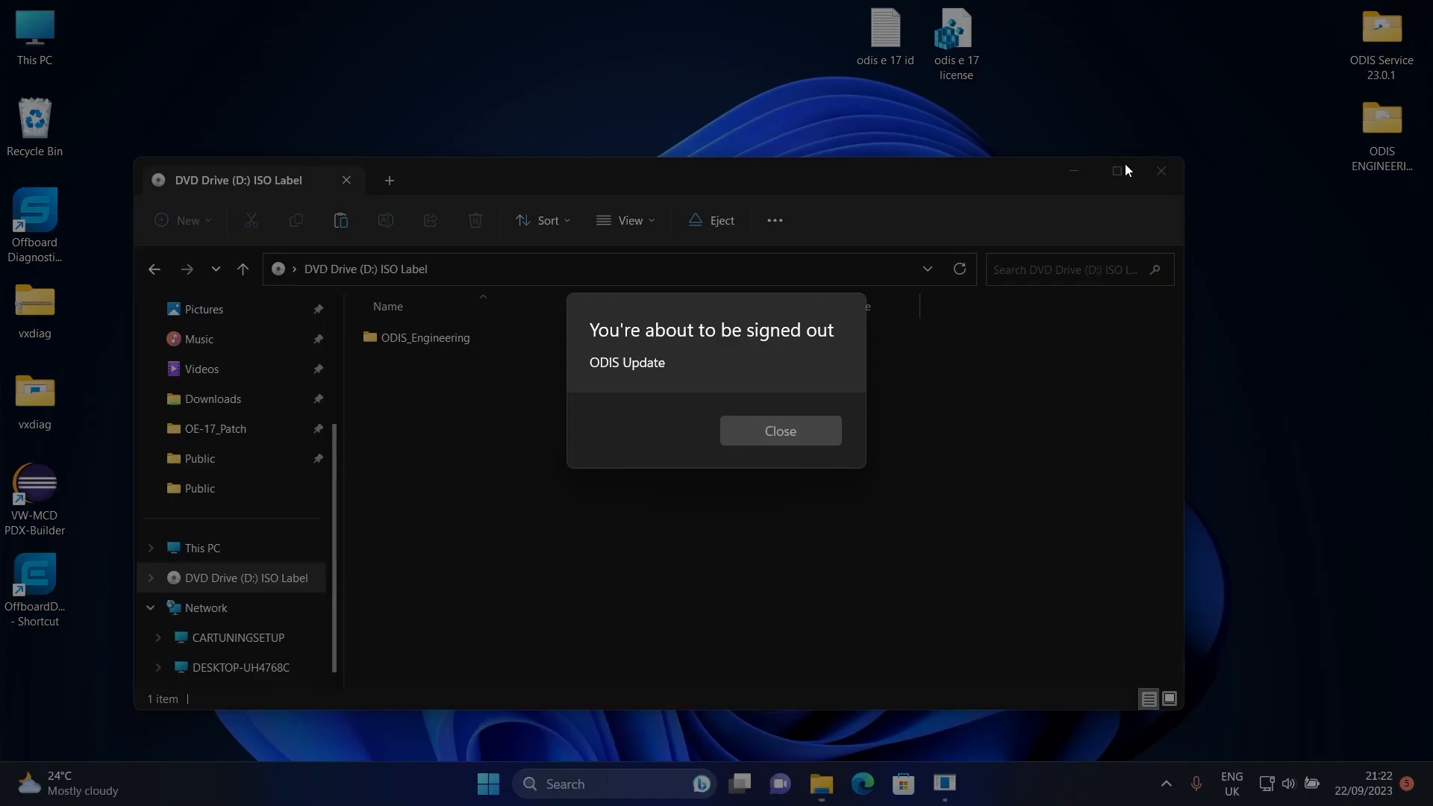
left_click(780, 431)
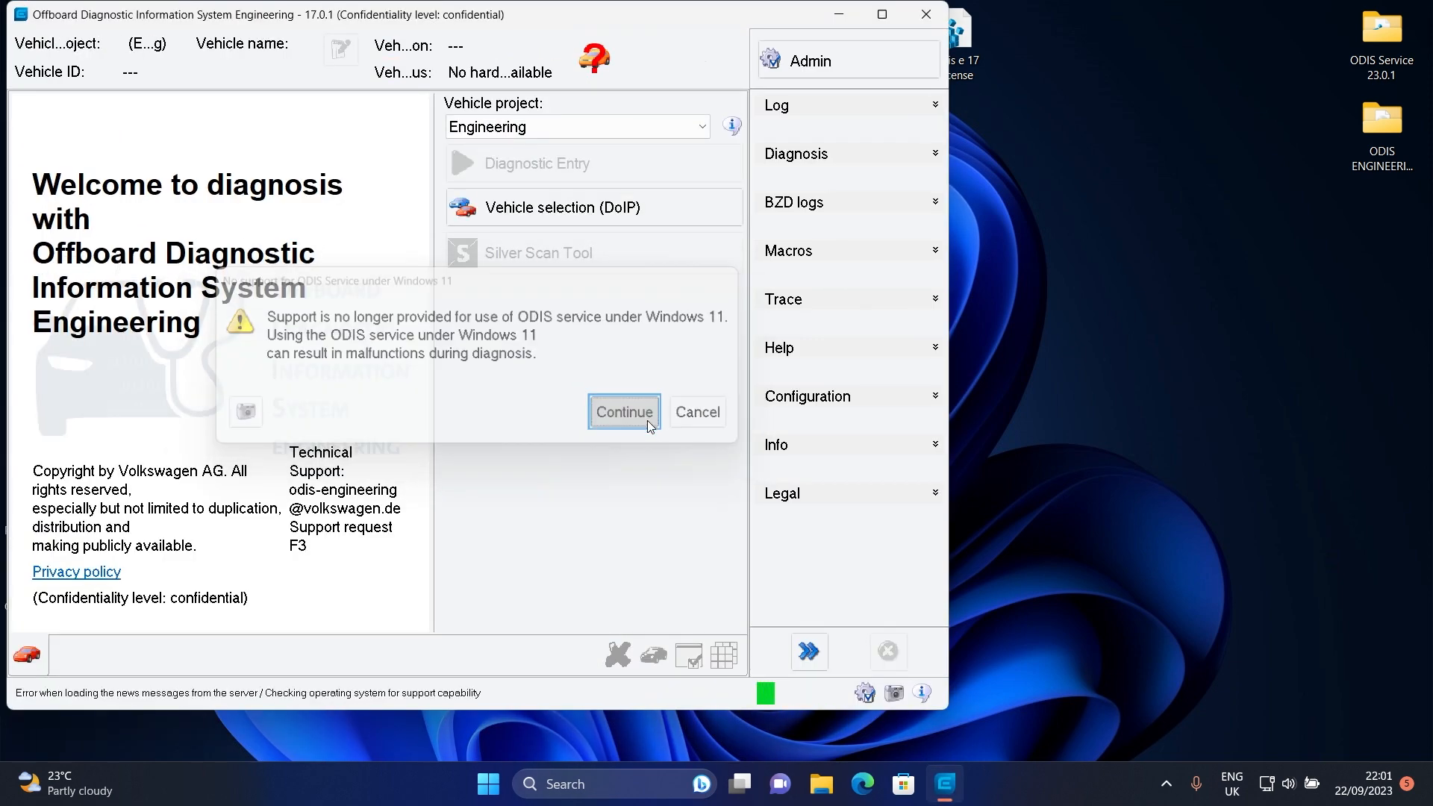
- Pass the Windows 11 warning, keep the Engineering project, dismiss No VCI, and exit ODIS
left_click(624, 412)
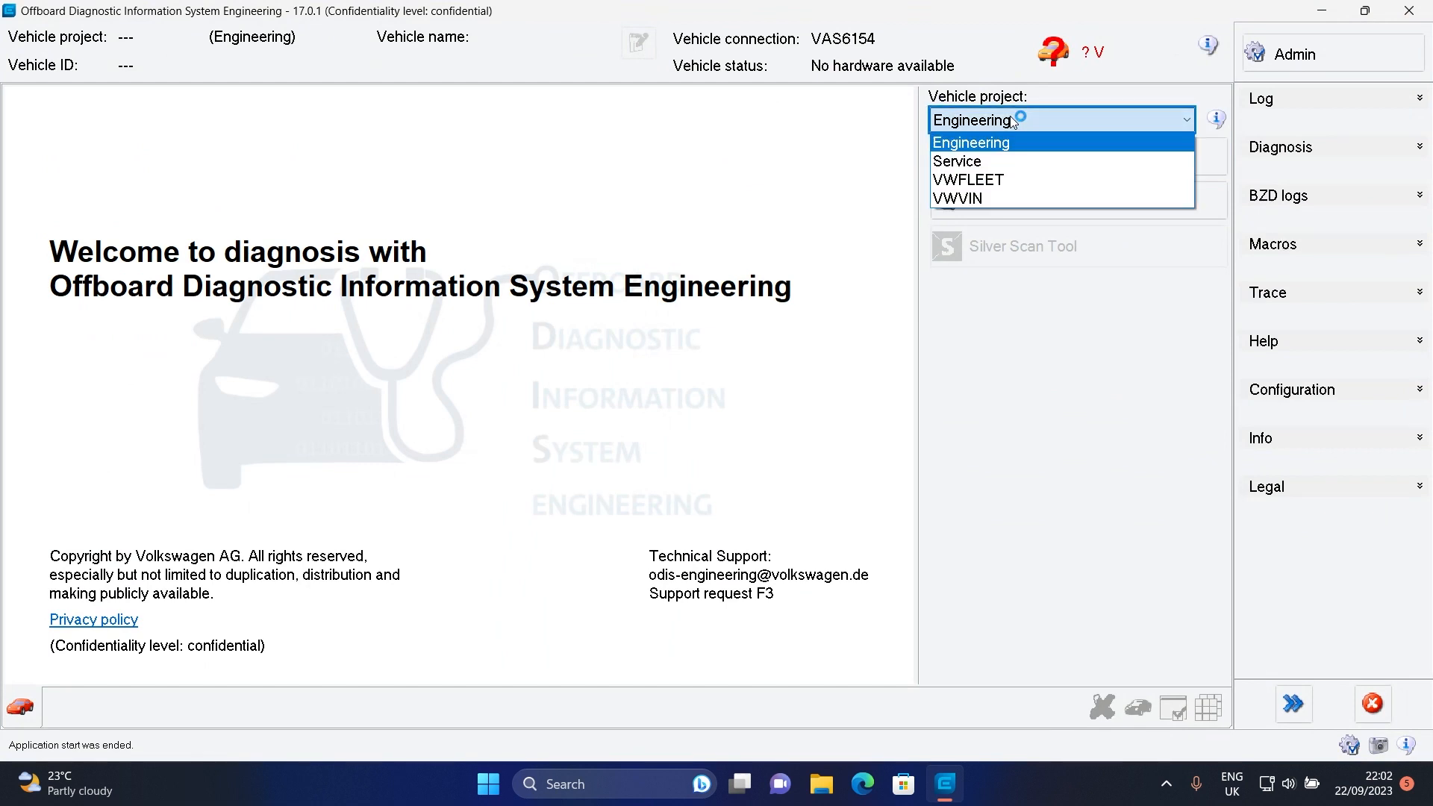
left_click(971, 143)
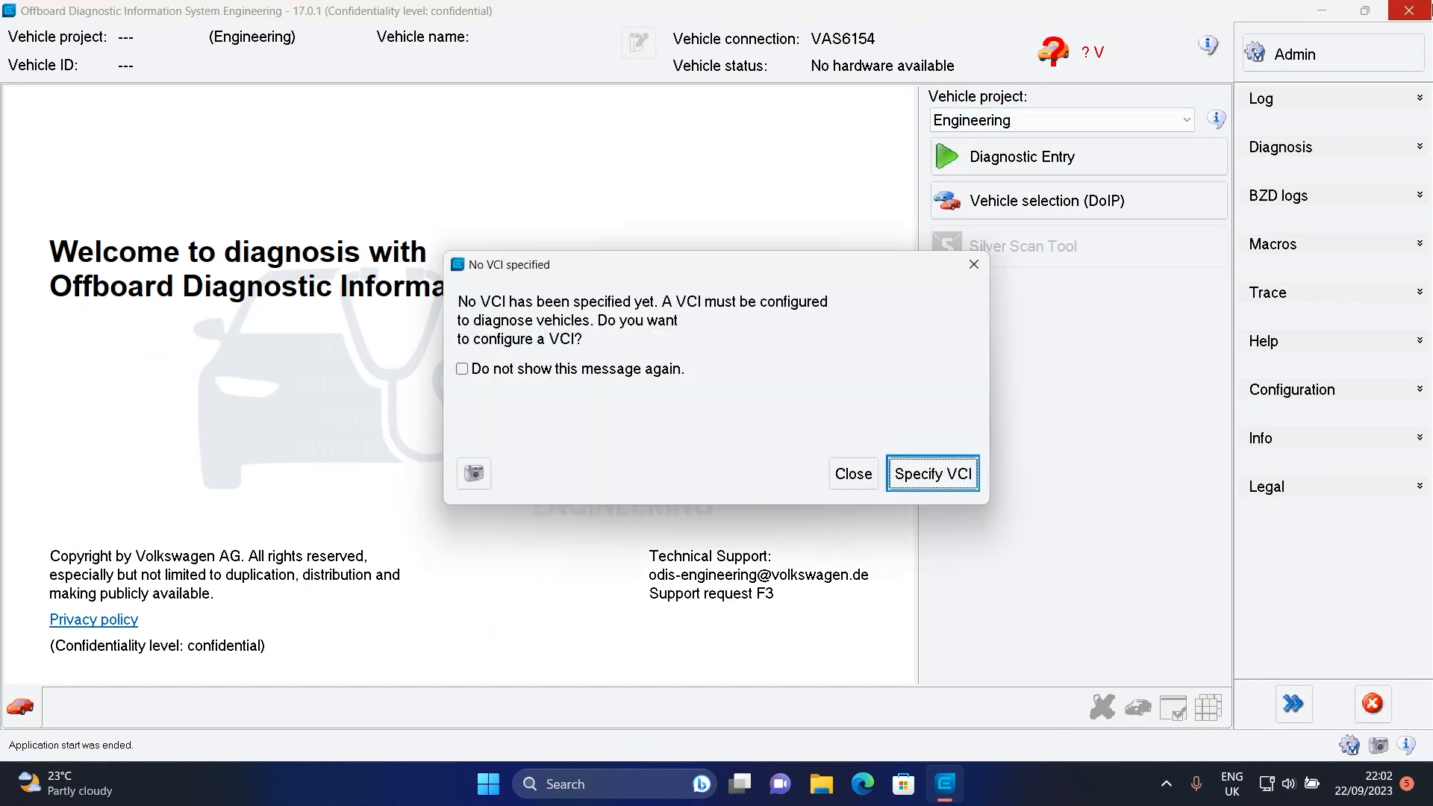
left_click(853, 473)
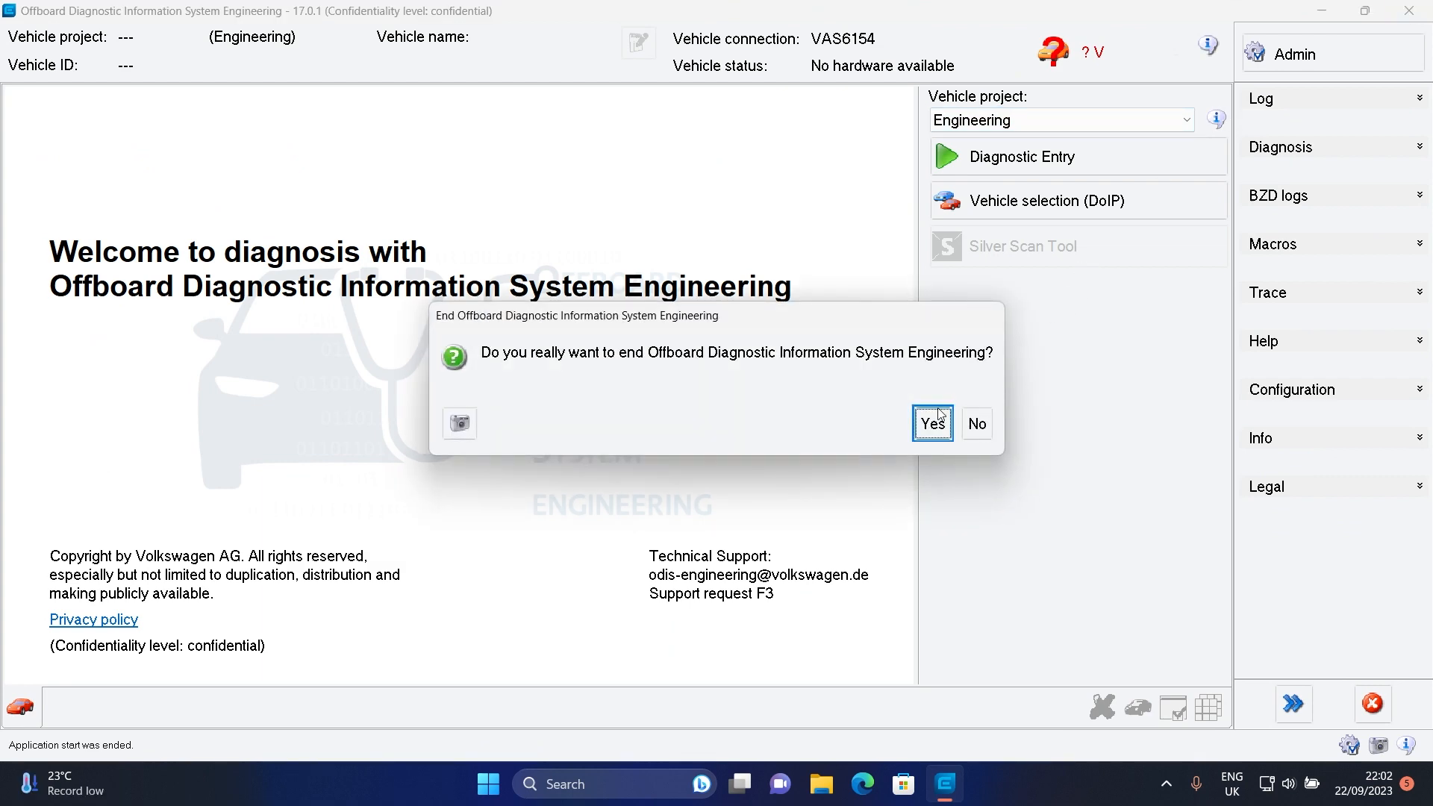
left_click(932, 423)
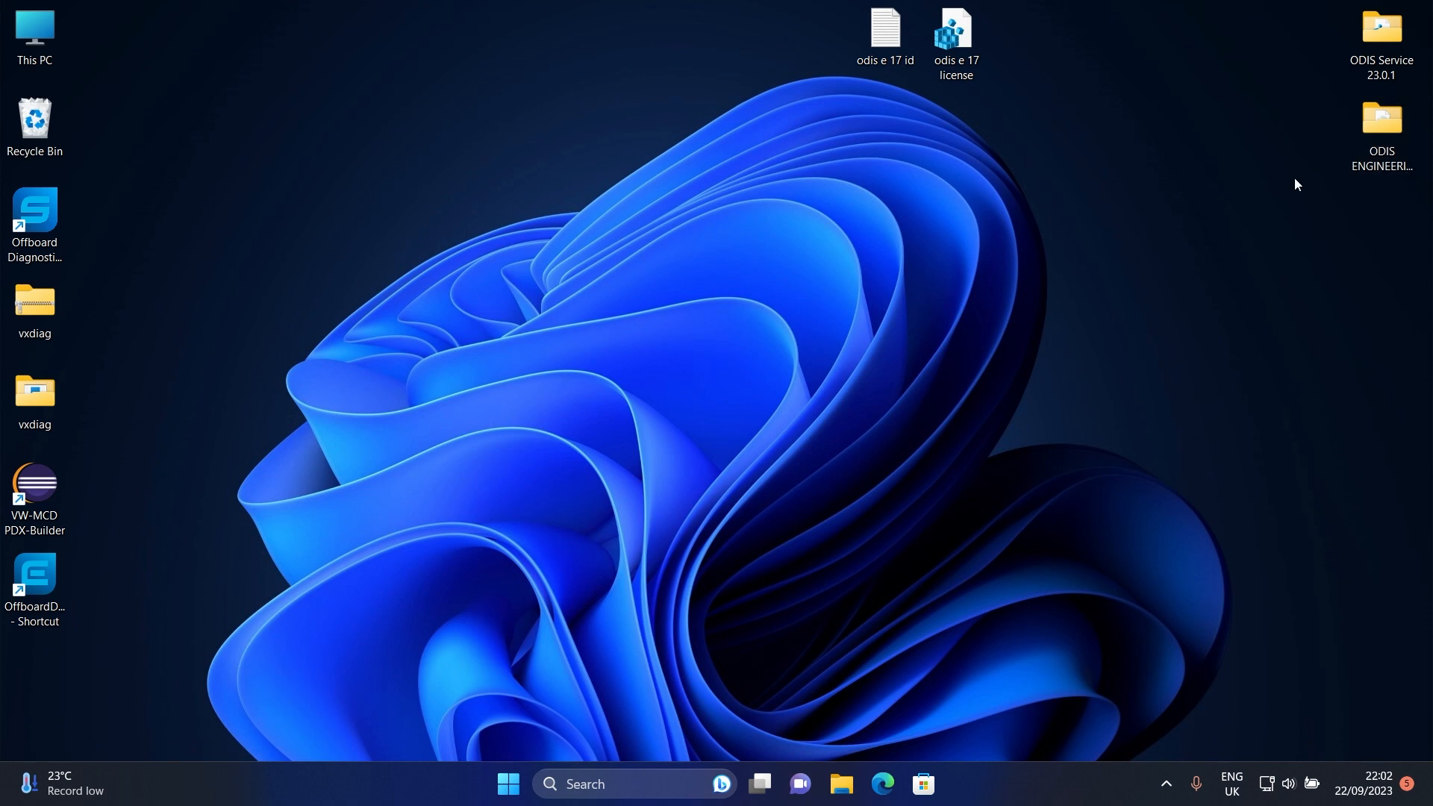
- Extract '4.Projects 06.2023' with WinRAR into its own folder and open that folder
double_click(1382, 117)
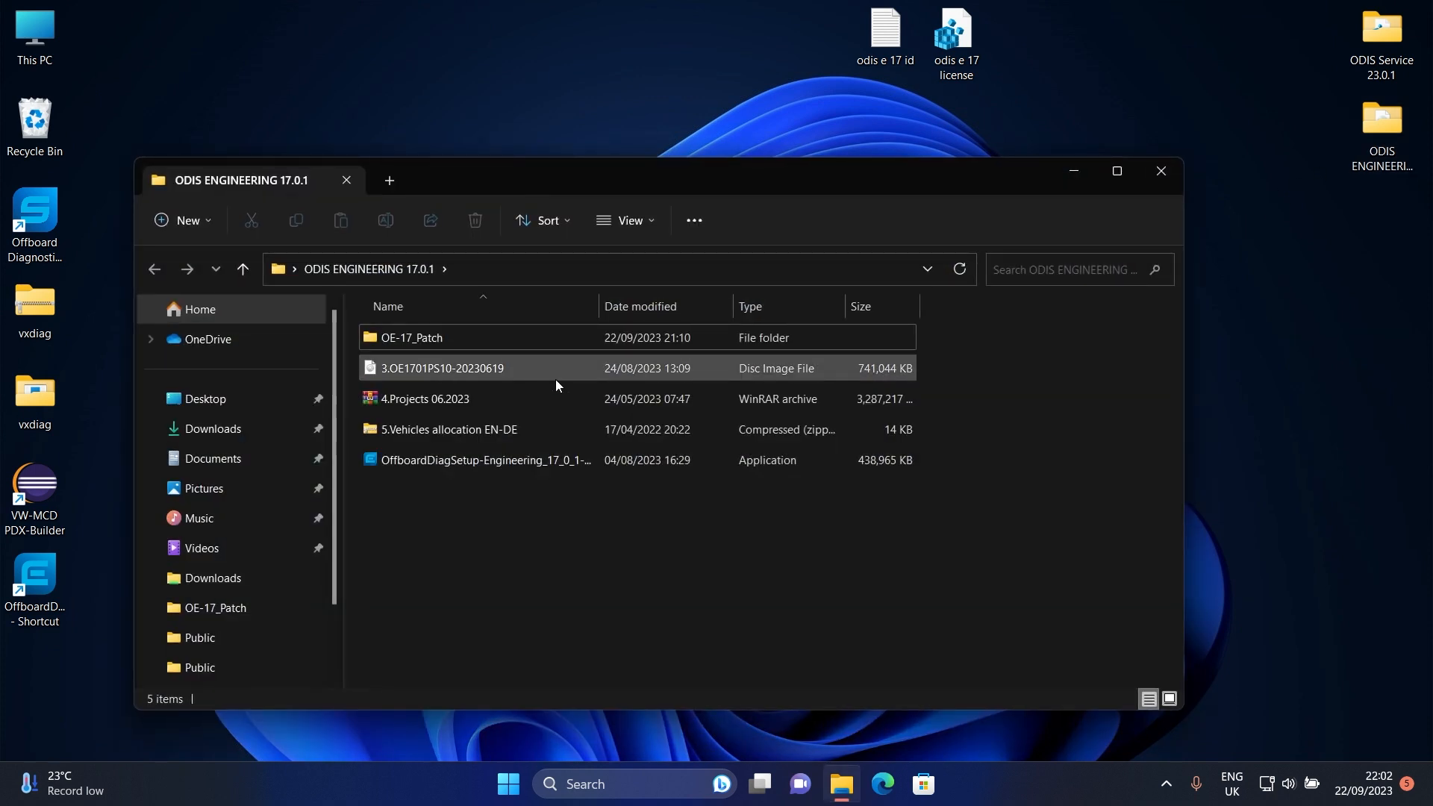
mouse_move(442, 403)
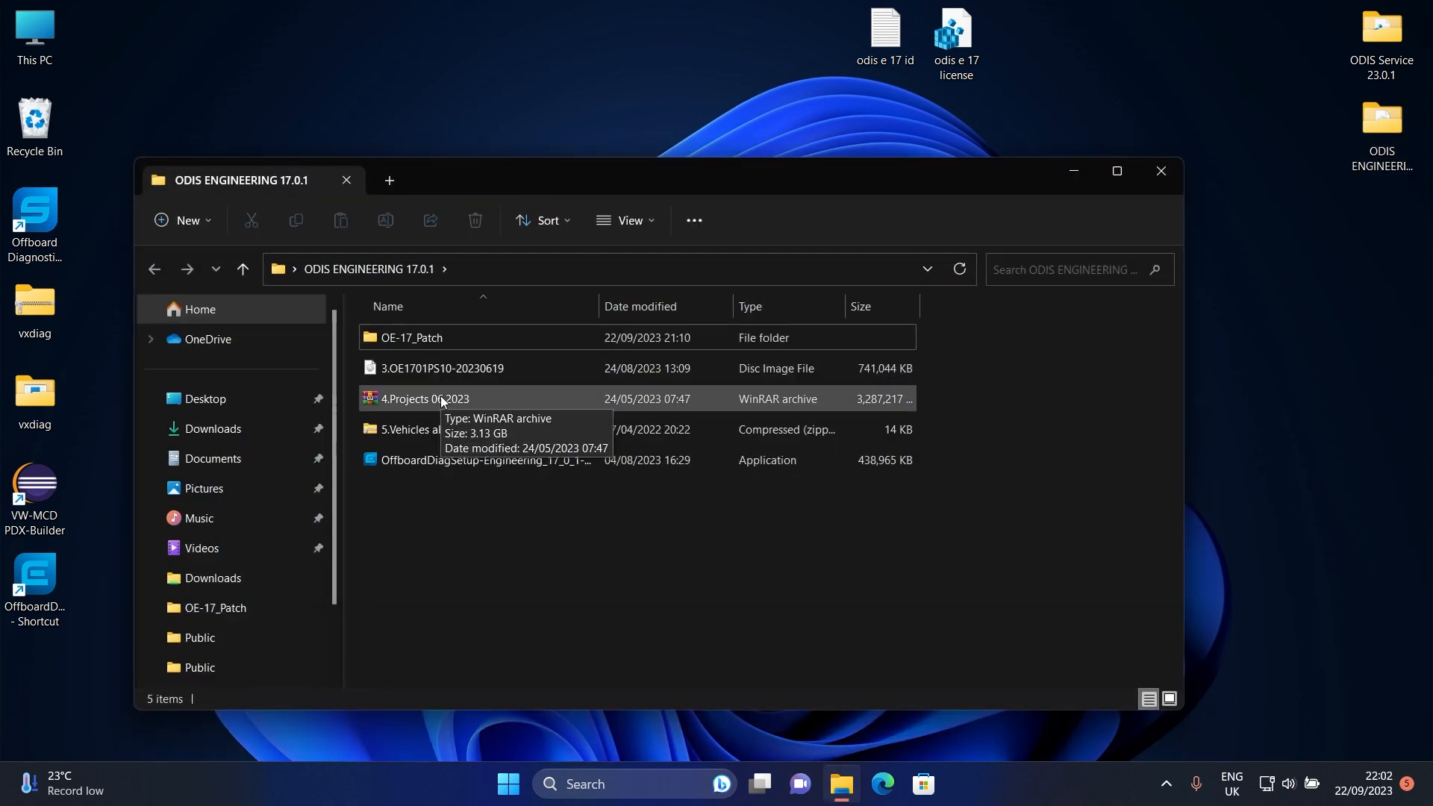
right_click(425, 398)
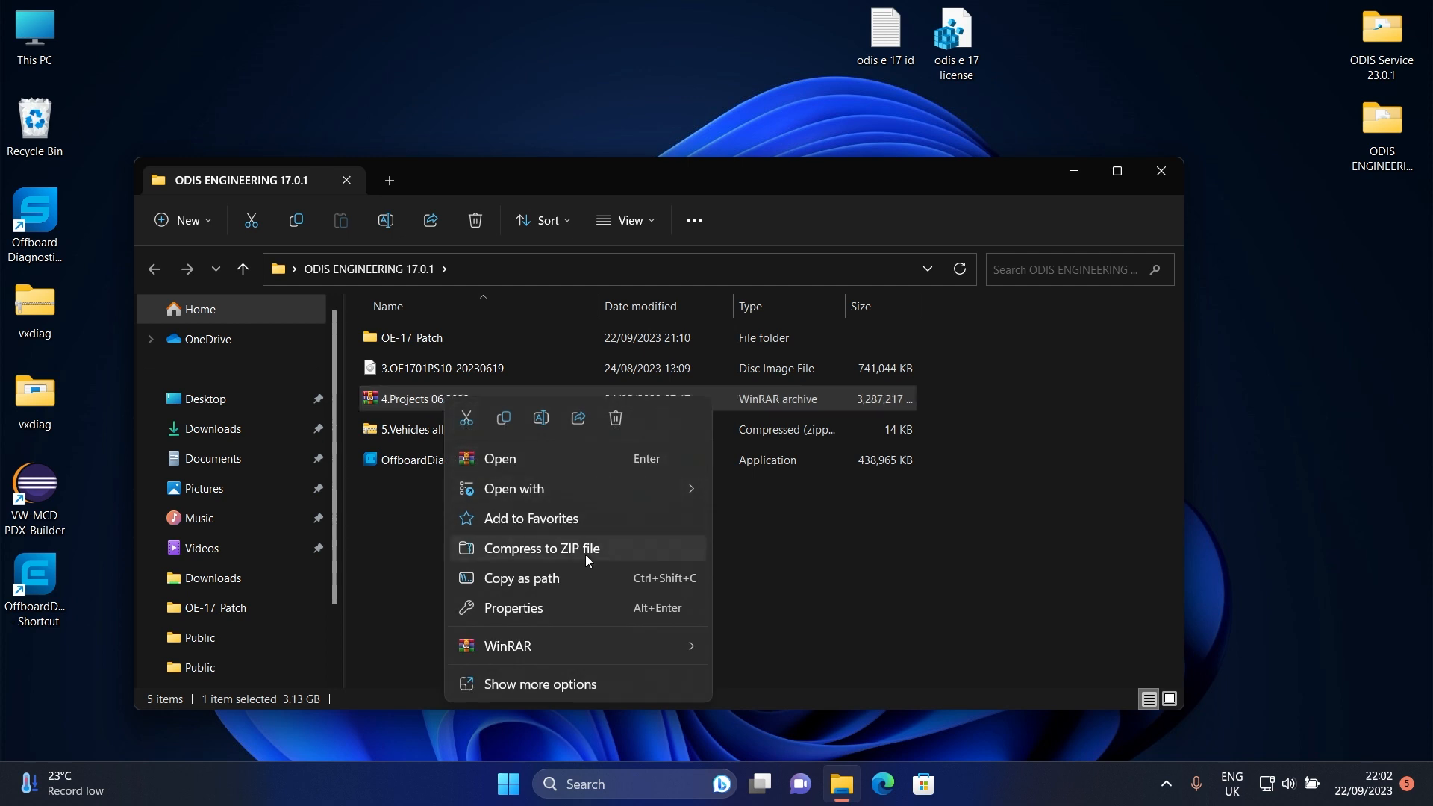
left_click(508, 645)
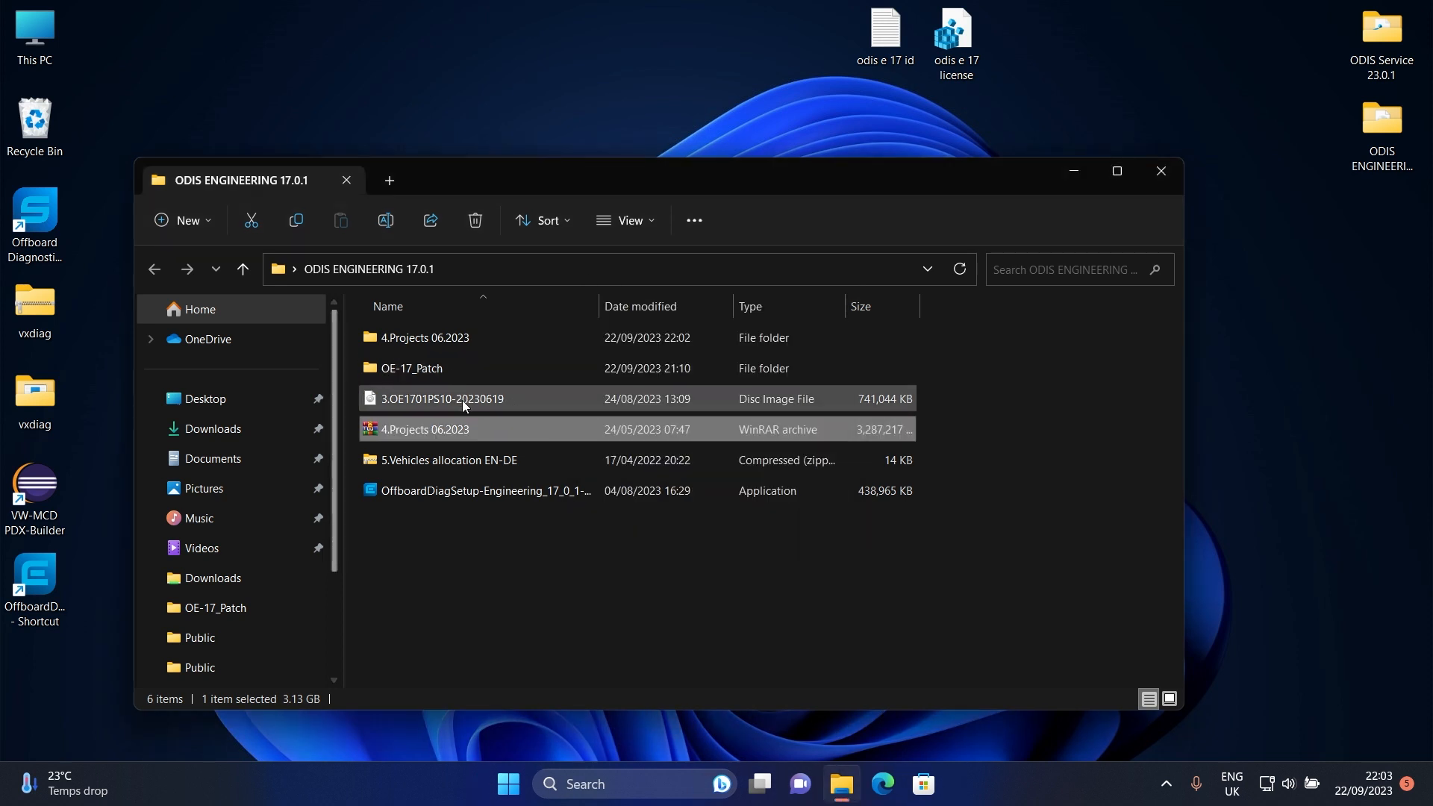
left_click(425, 429)
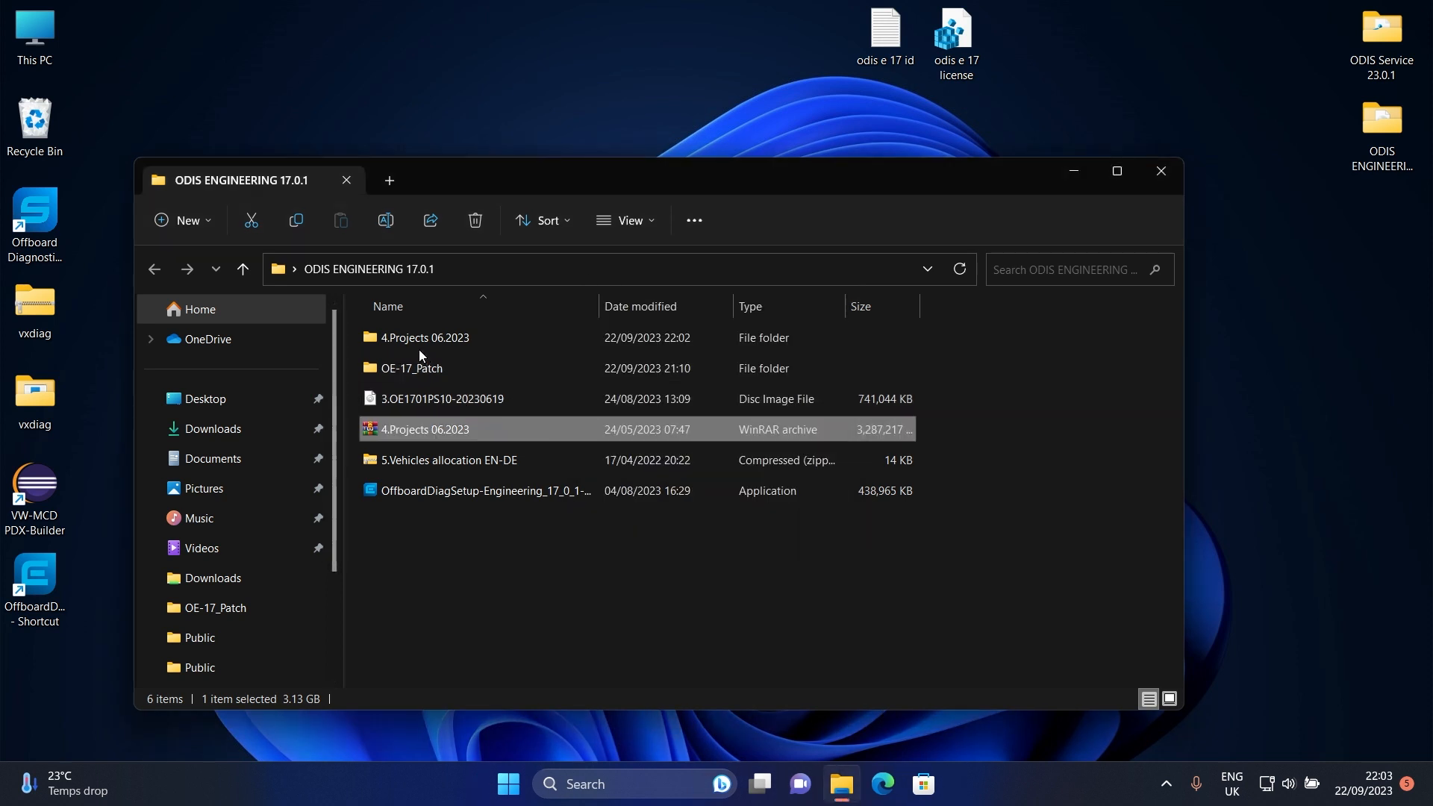
left_click(425, 338)
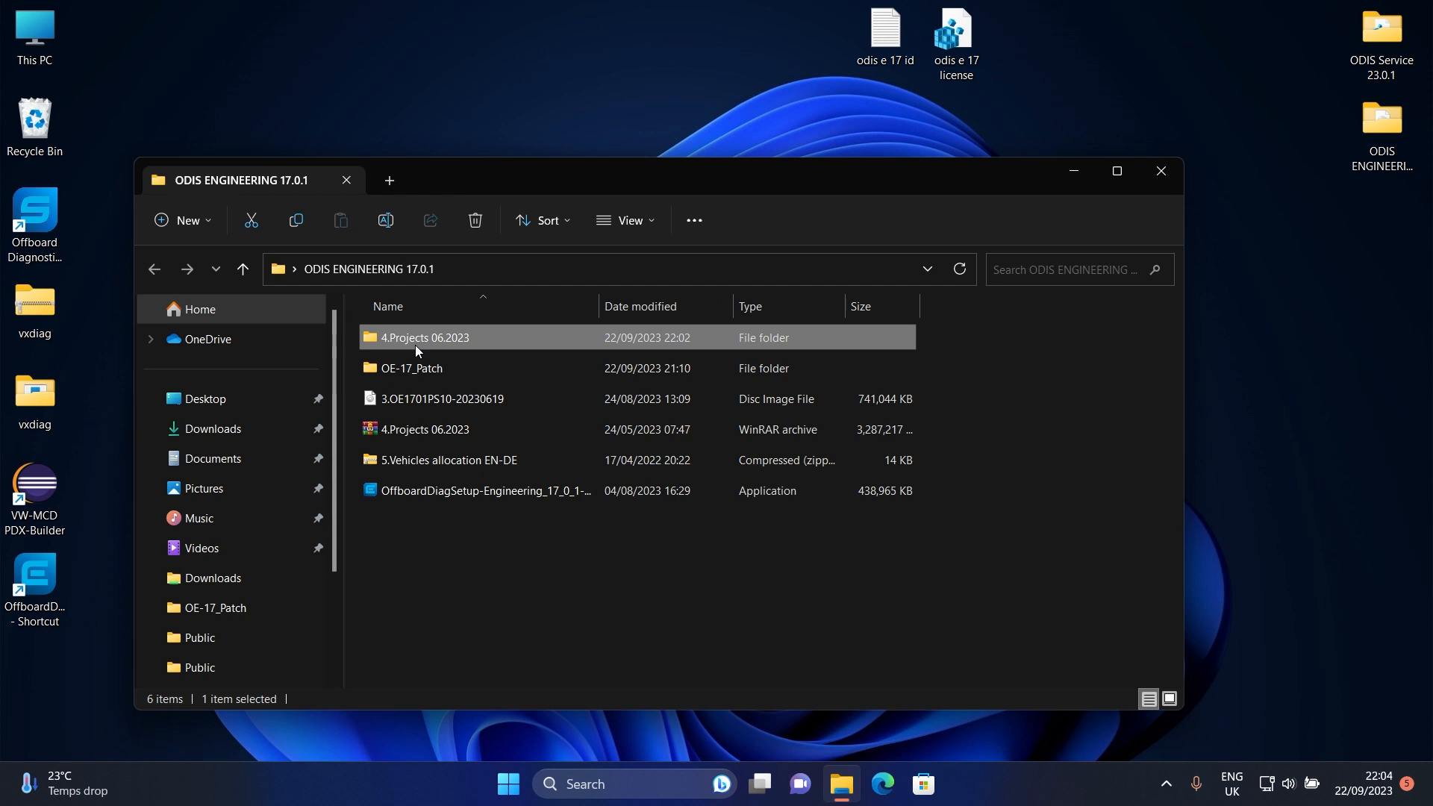
double_click(424, 338)
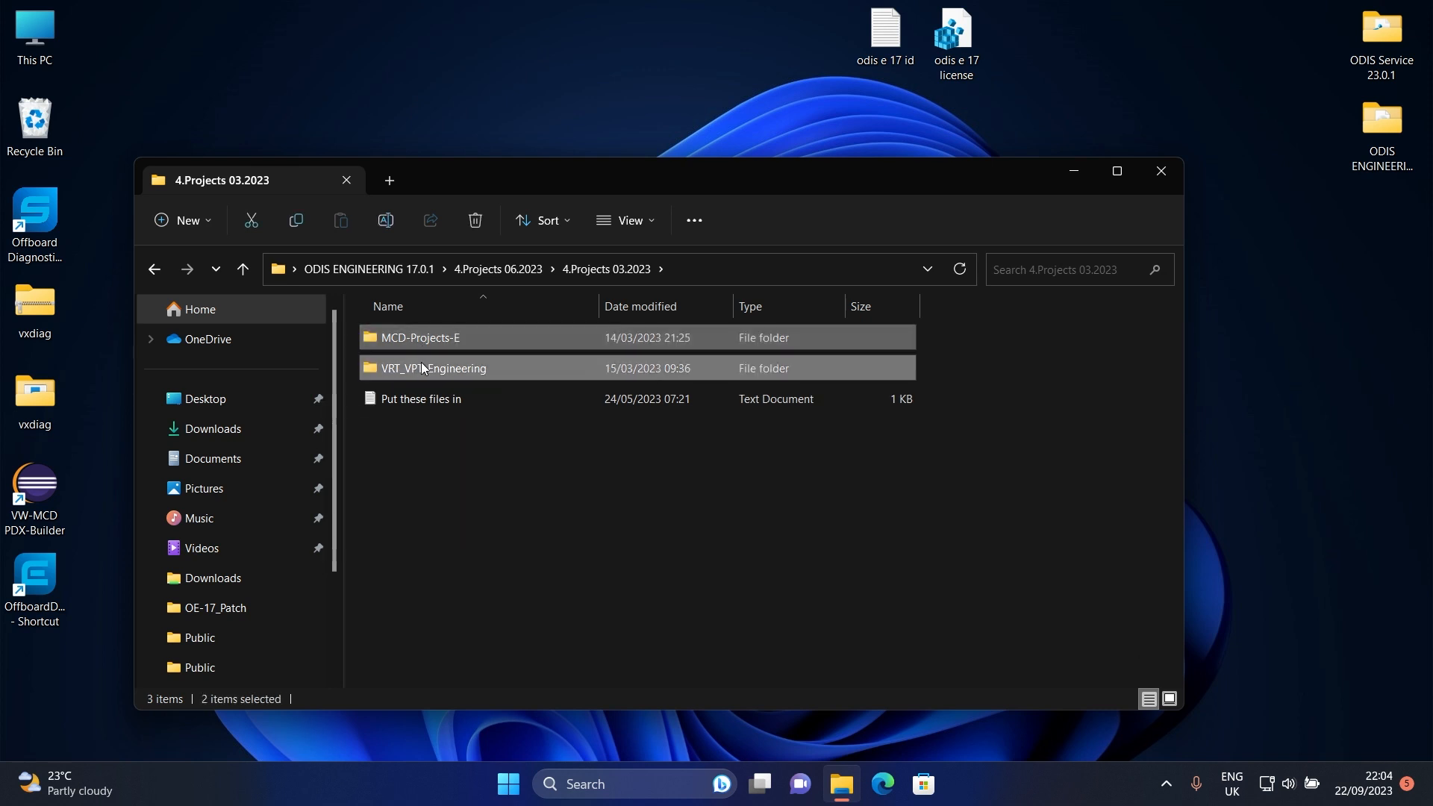
- Copy the MCD-Projects-E and VRT_VPT_Engineering folders, then go to This PC
right_click(419, 337)
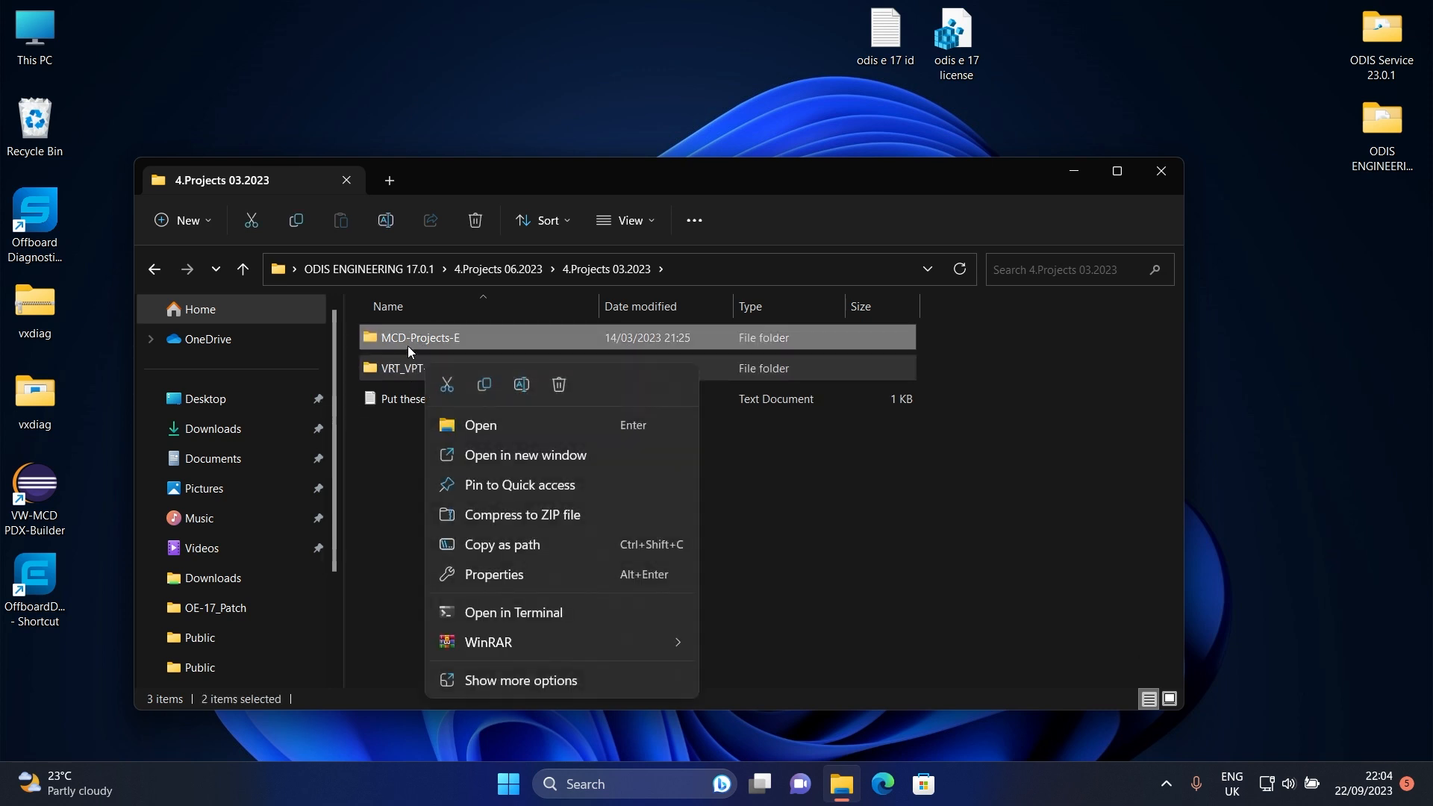
mouse_move(588, 618)
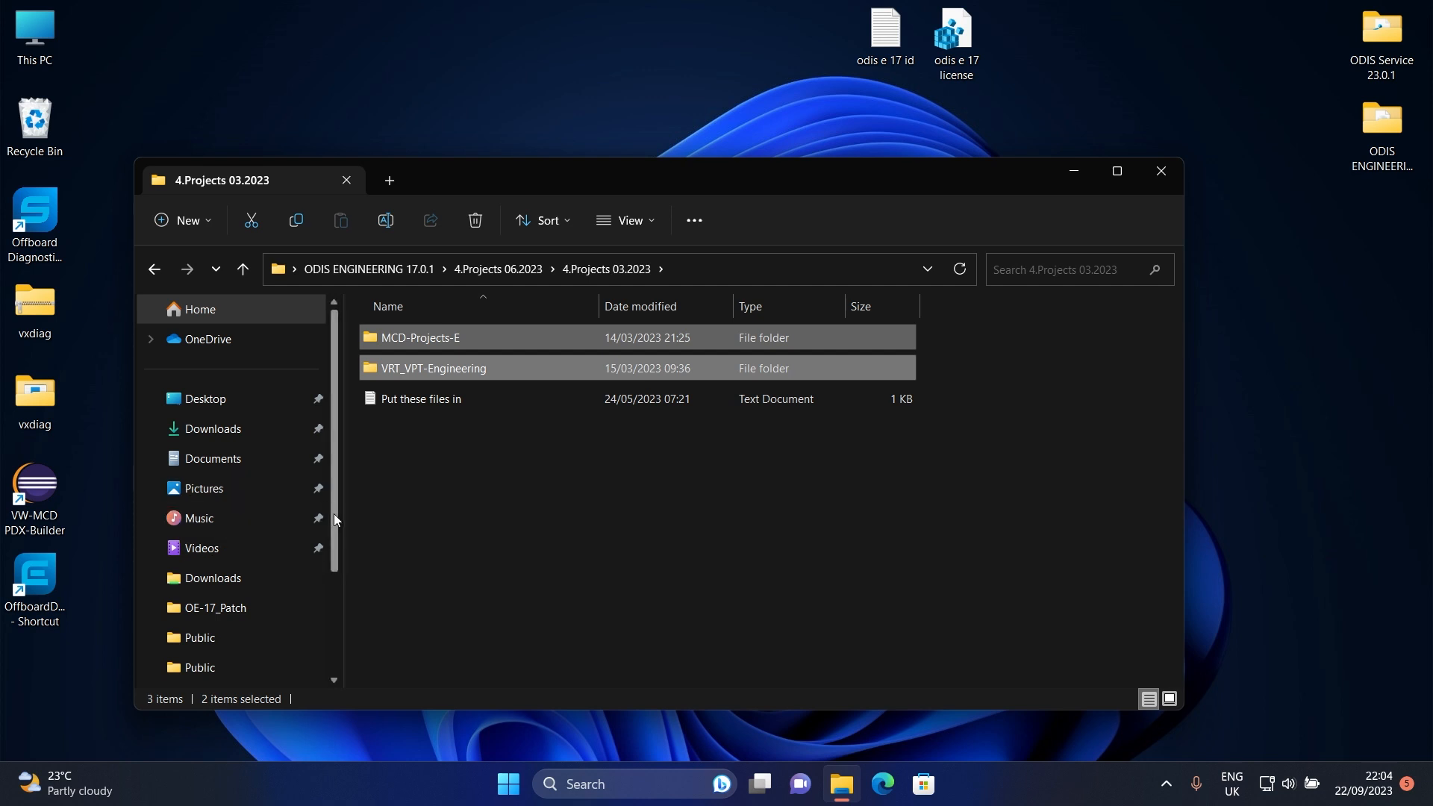
scroll("down", 3)
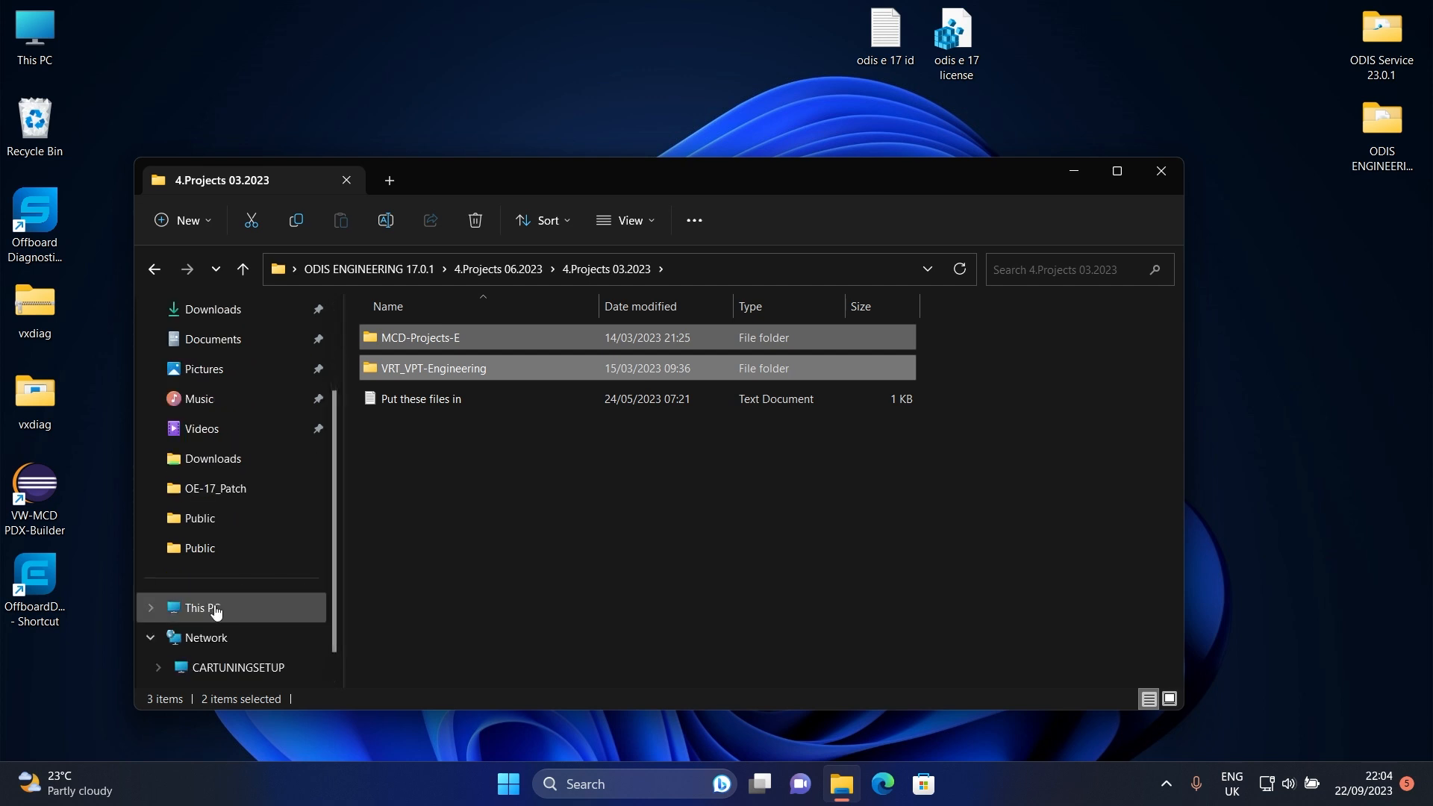
left_click(201, 608)
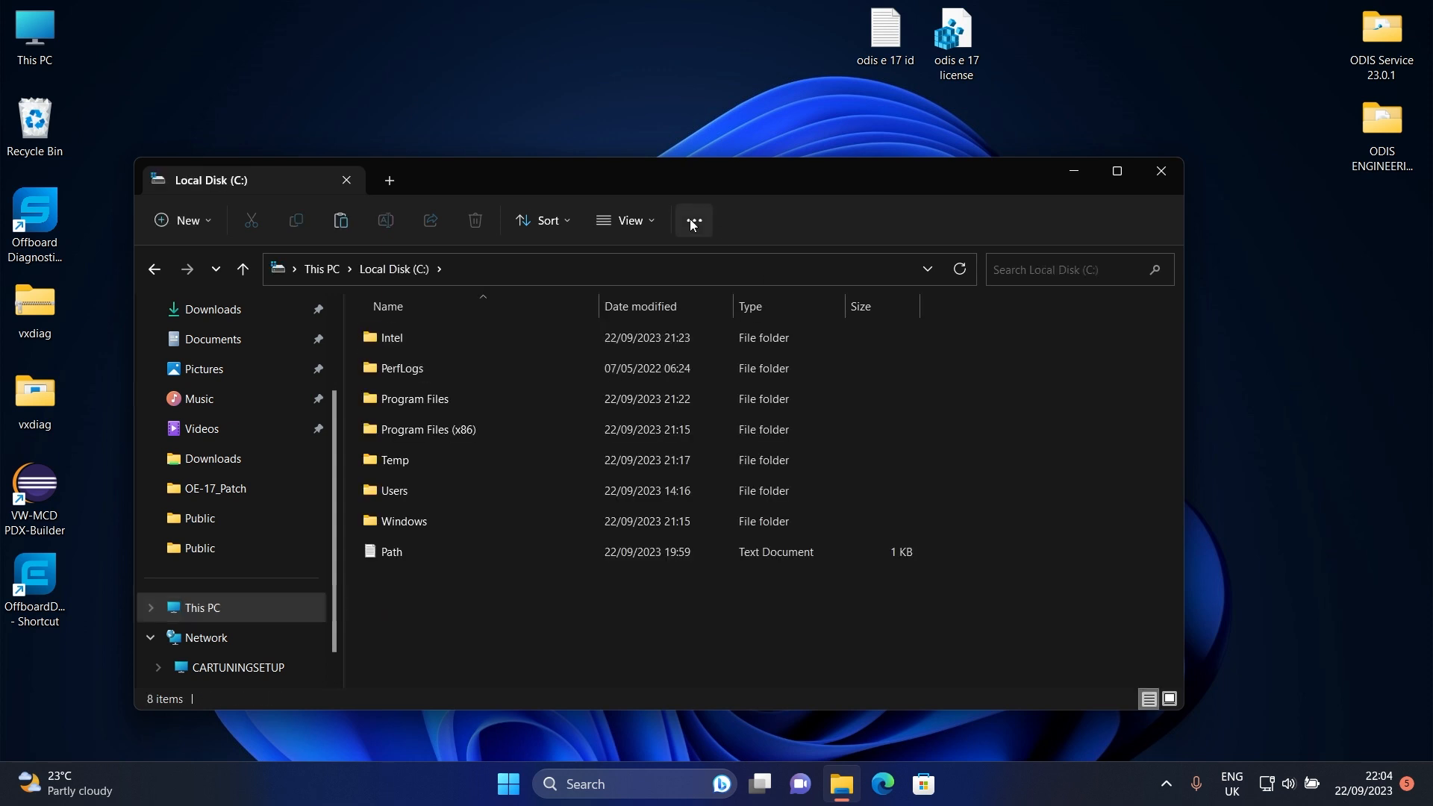
- Enable 'Show hidden files, folders, and drives' in Folder Options, then open ProgramData
left_click(694, 219)
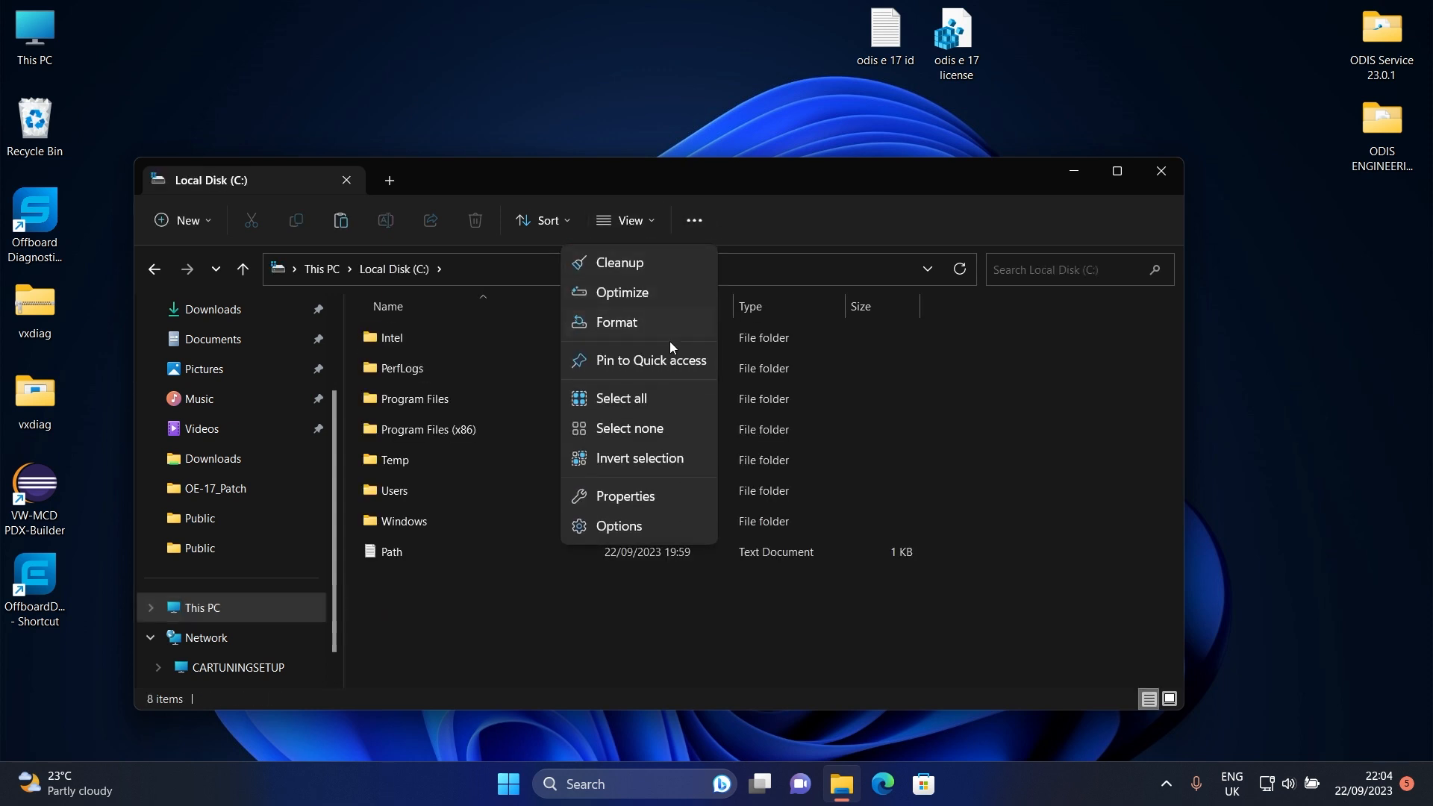
left_click(618, 525)
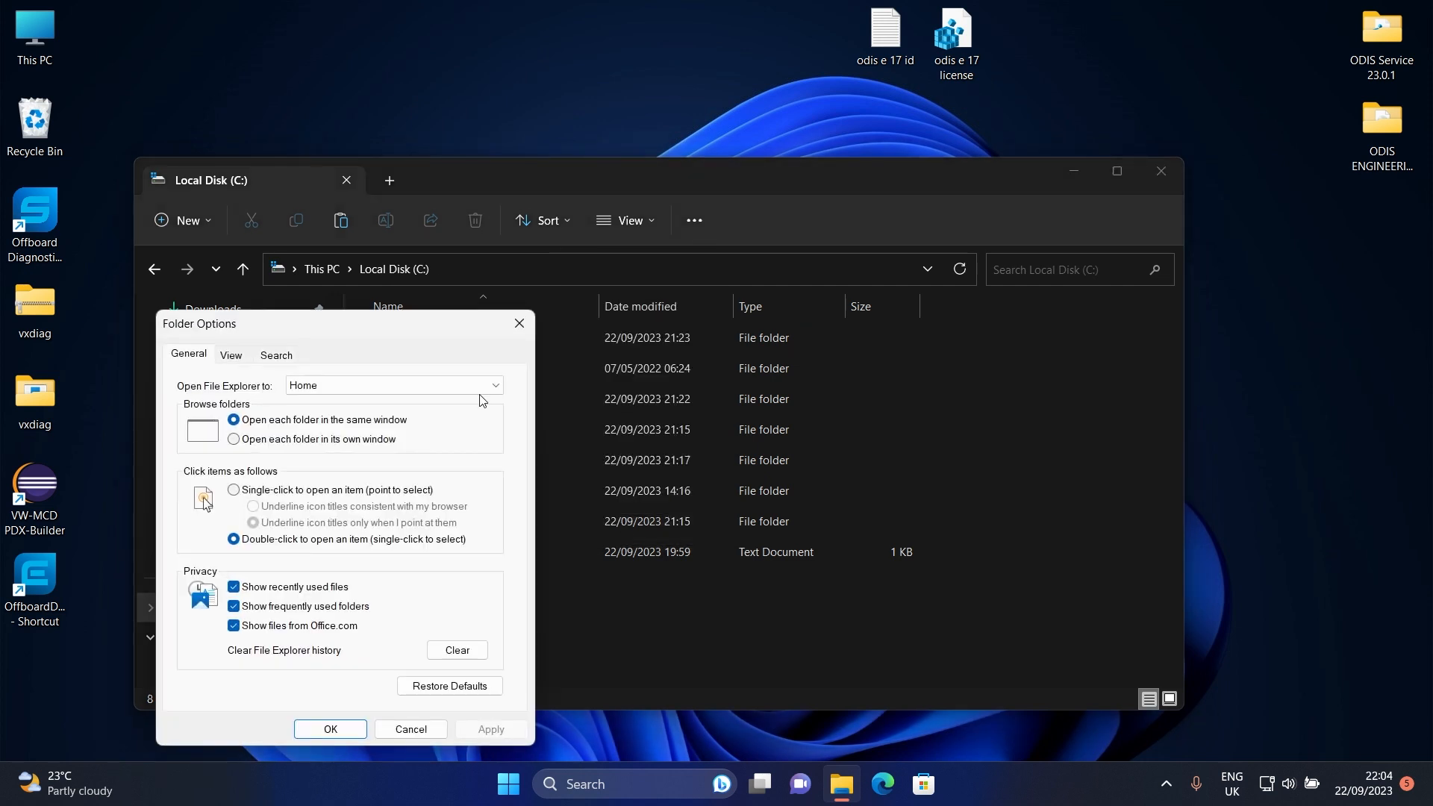
left_click(230, 354)
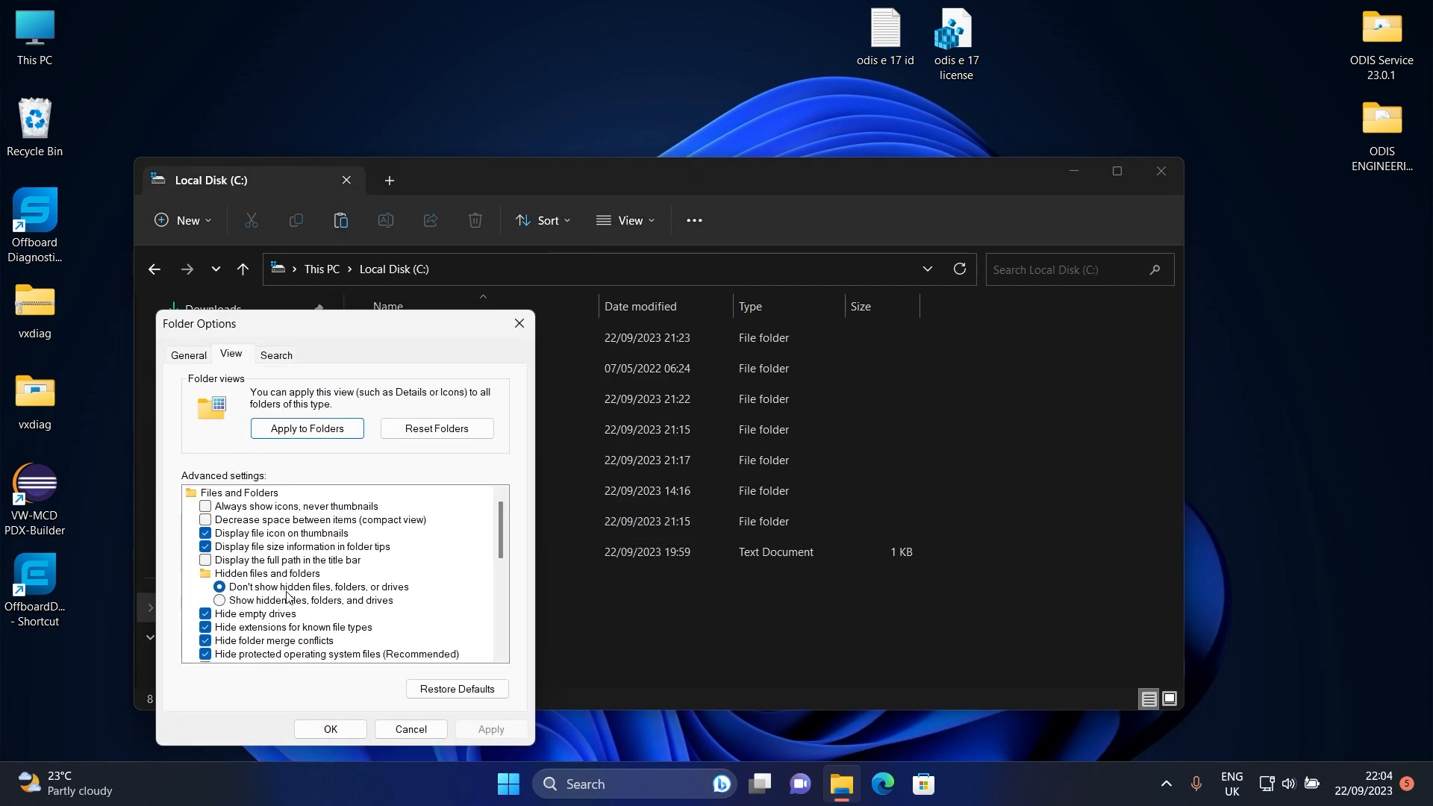
left_click(220, 600)
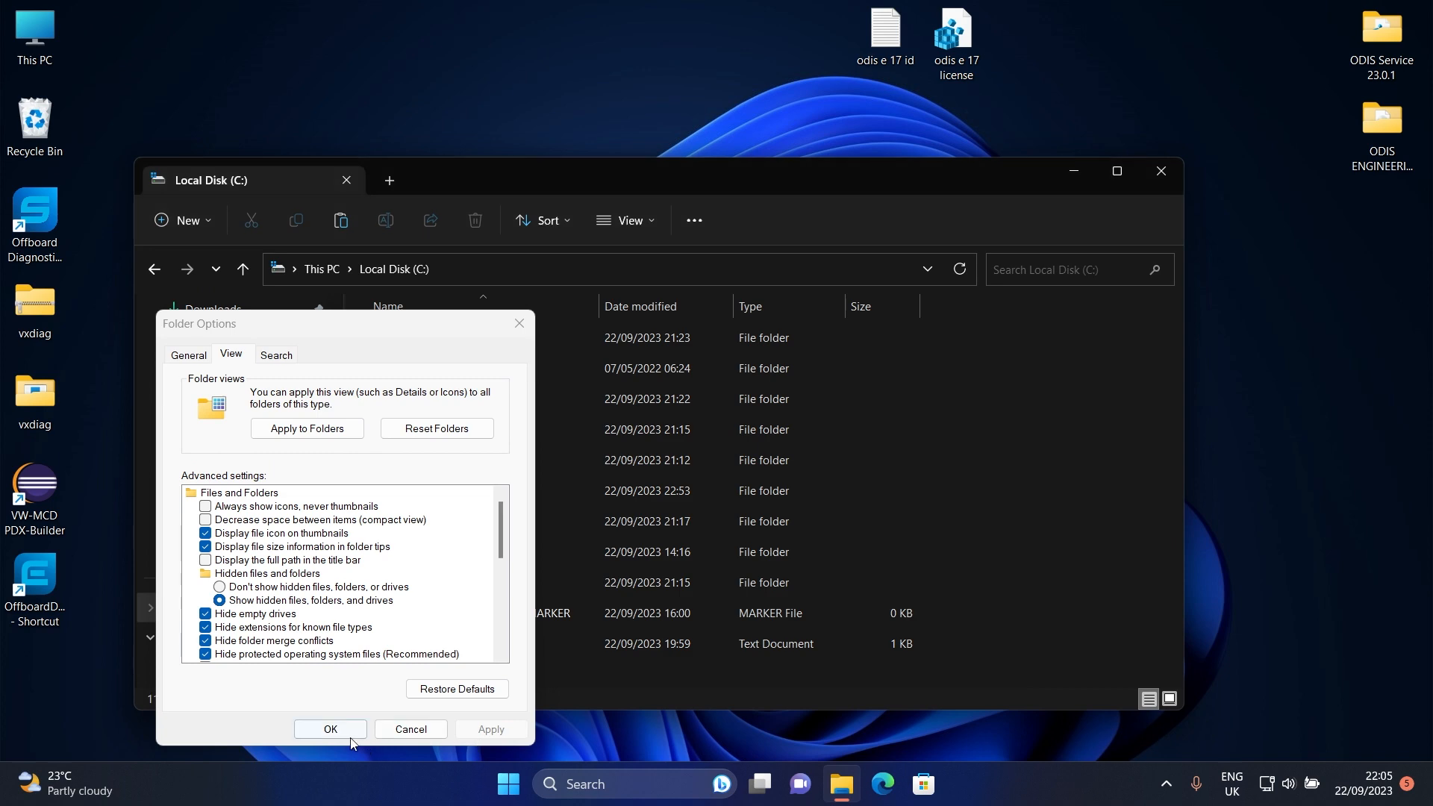
left_click(330, 729)
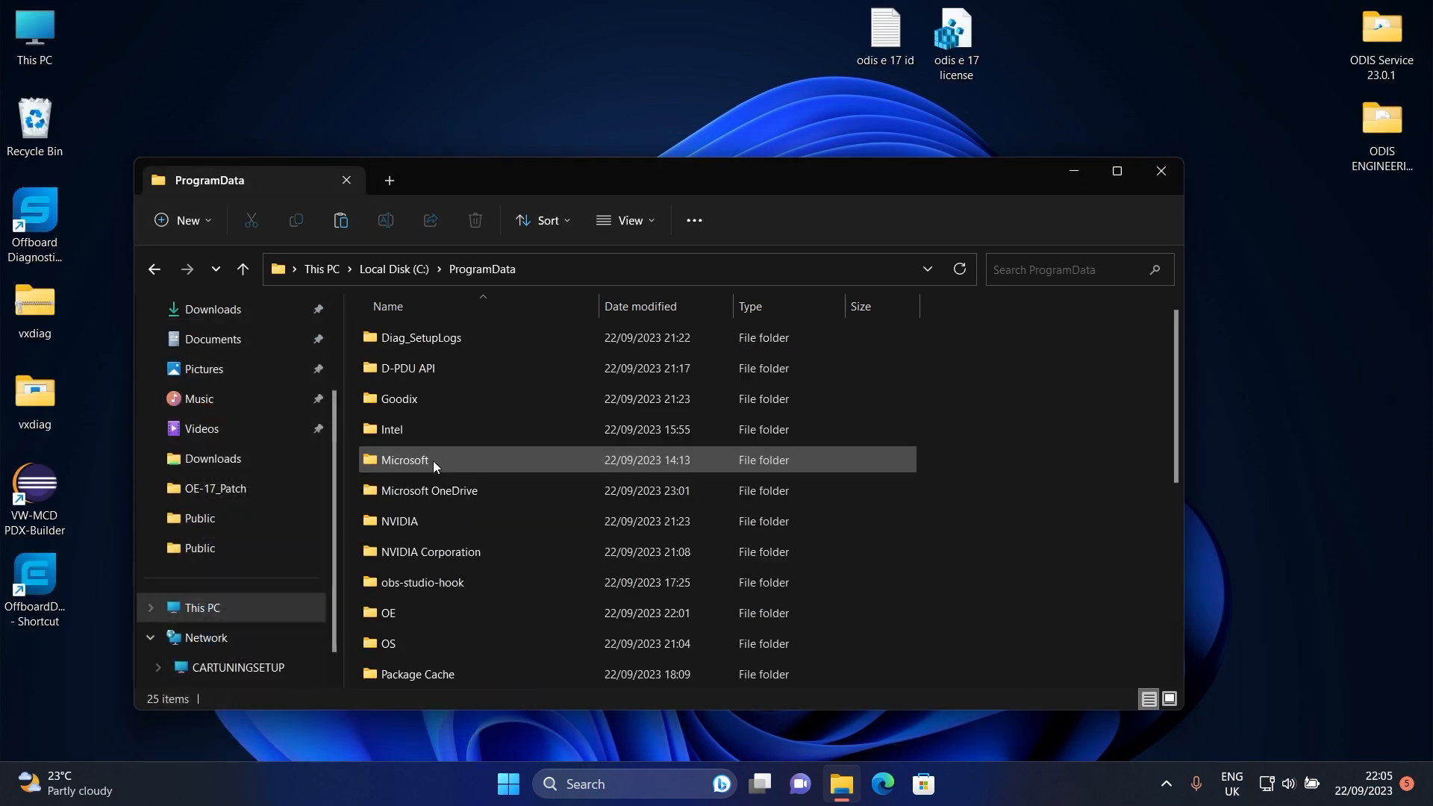
left_click(399, 399)
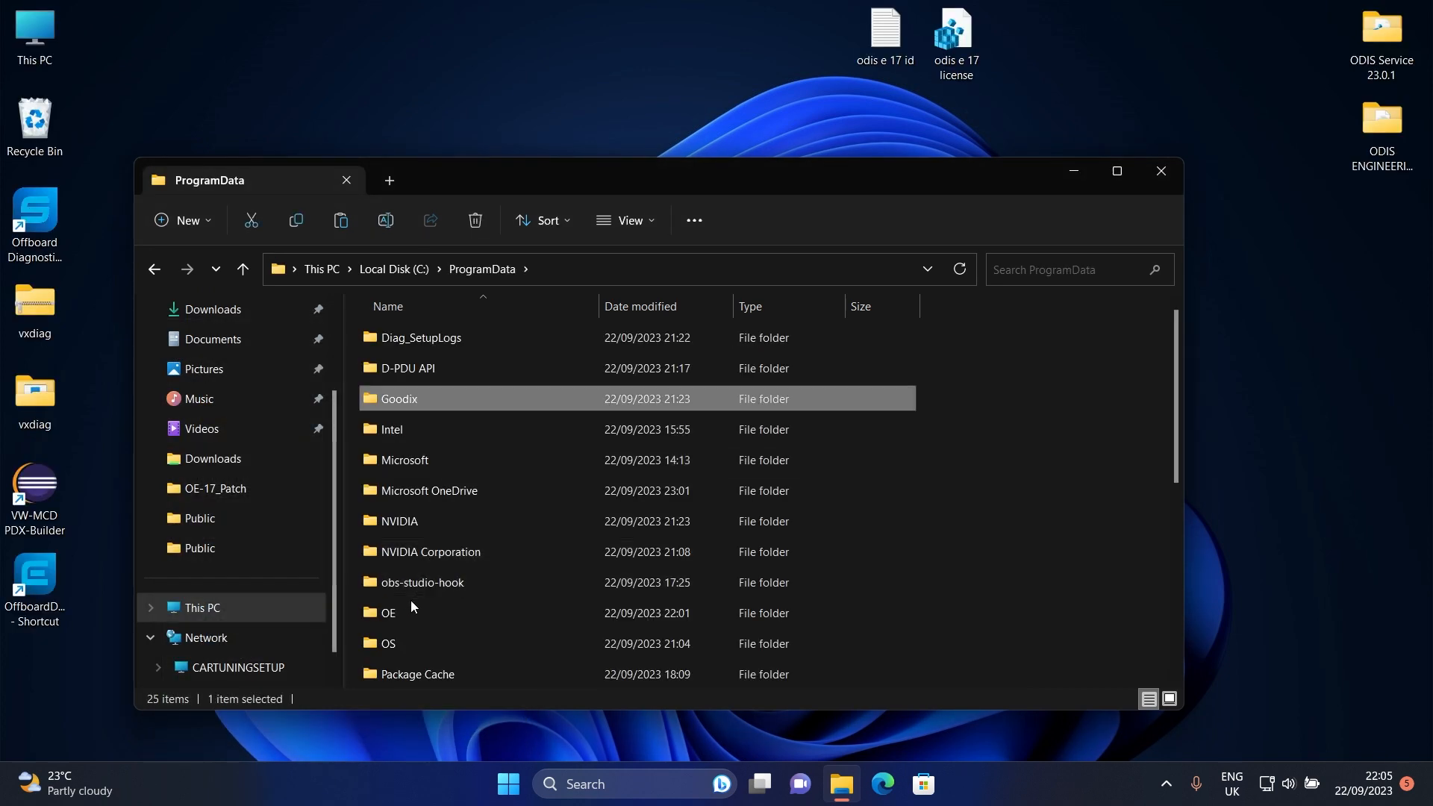
- Paste the project folders into ProgramData\OE, replacing the existing files
double_click(388, 613)
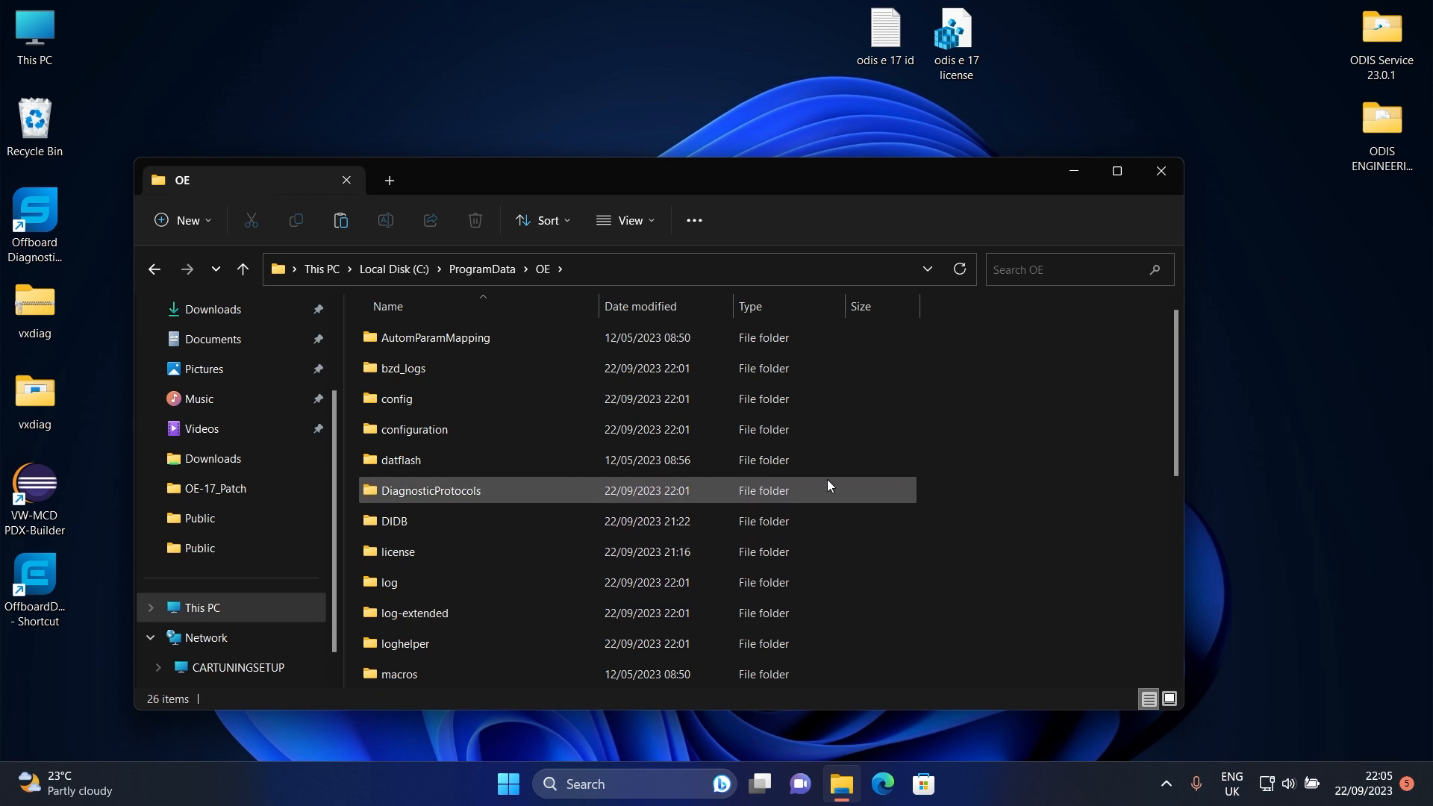
scroll("down", 3)
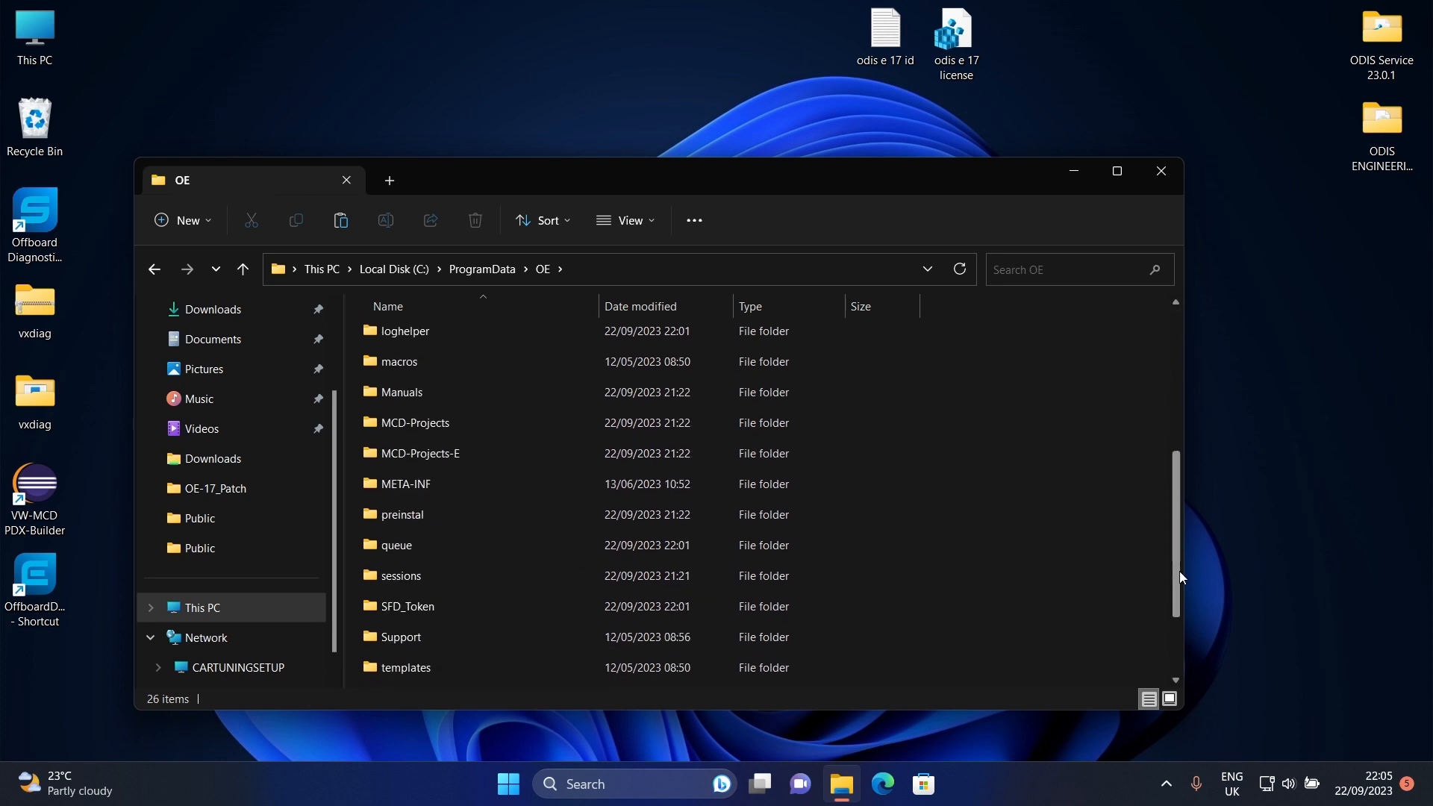
mouse_move(1103, 500)
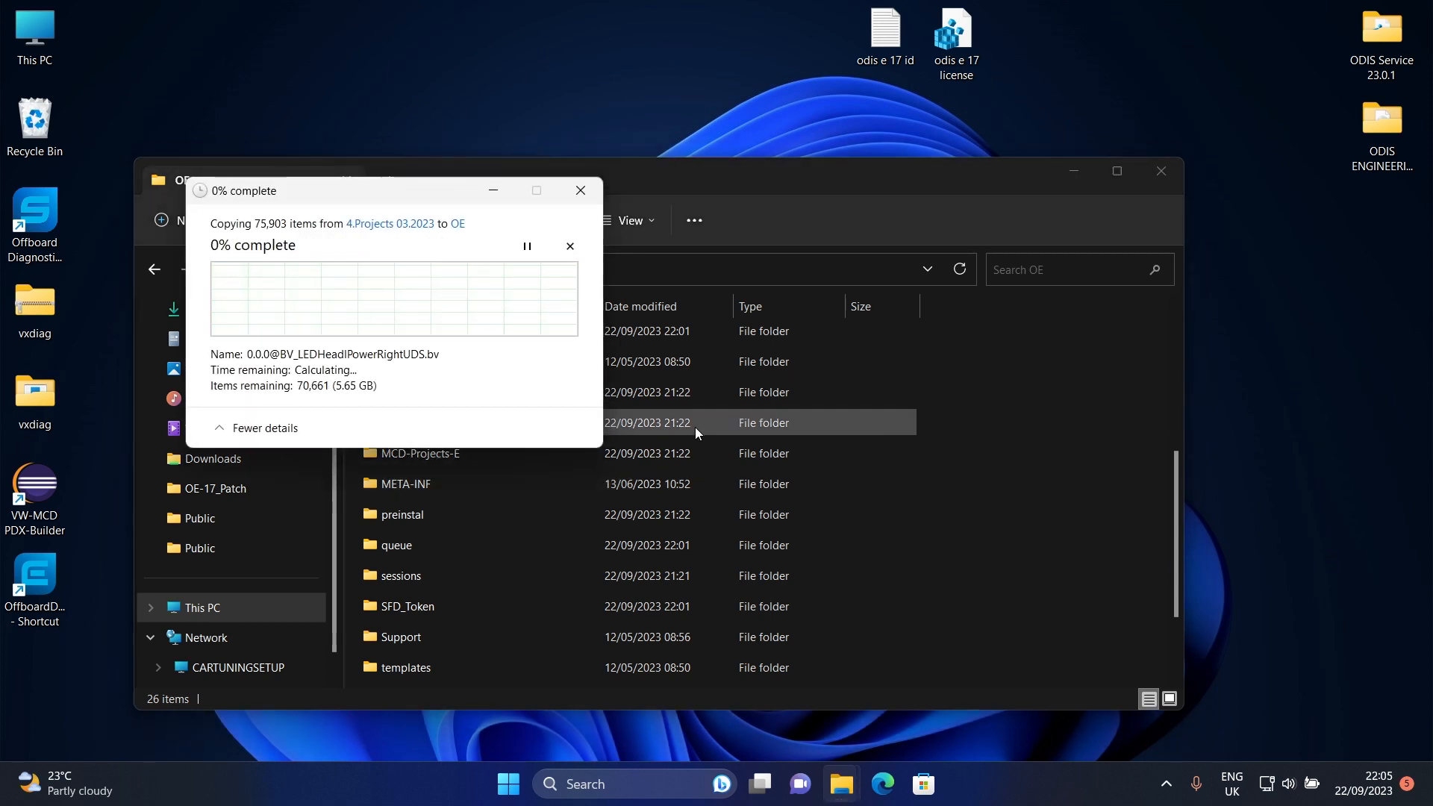
mouse_move(605, 379)
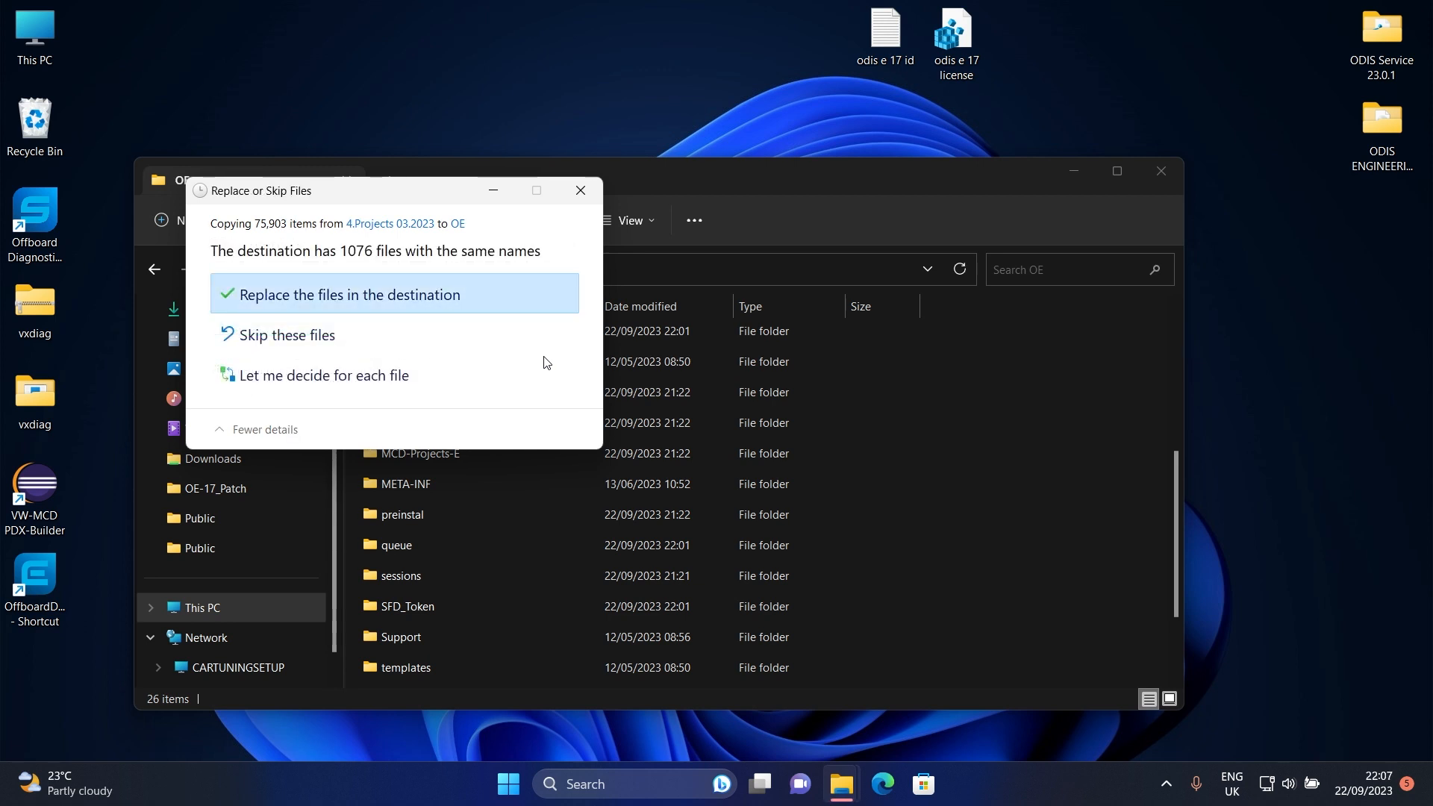
left_click(348, 294)
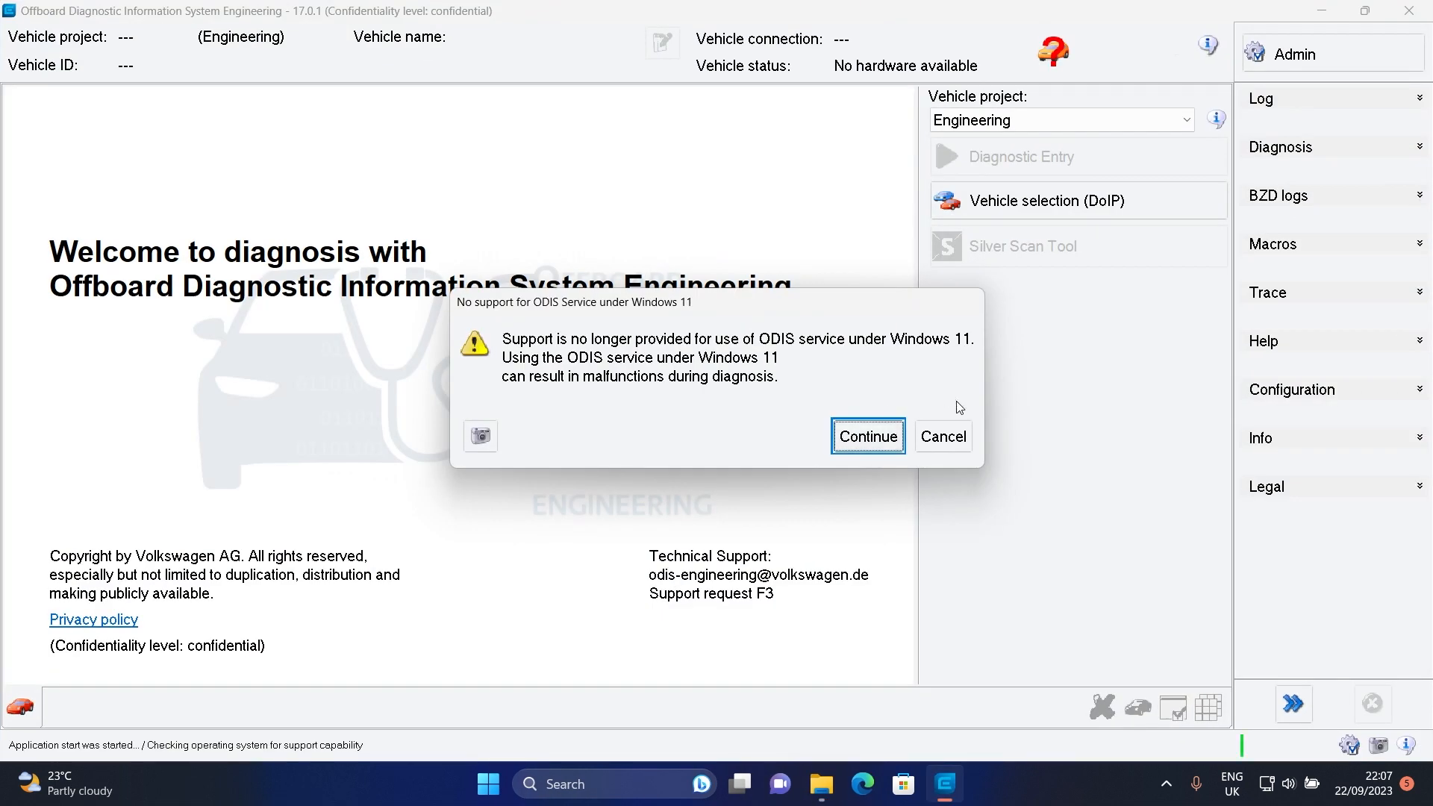
- Pass the Windows 11 and No VCI messages, then scroll the AU vehicle project list
left_click(868, 437)
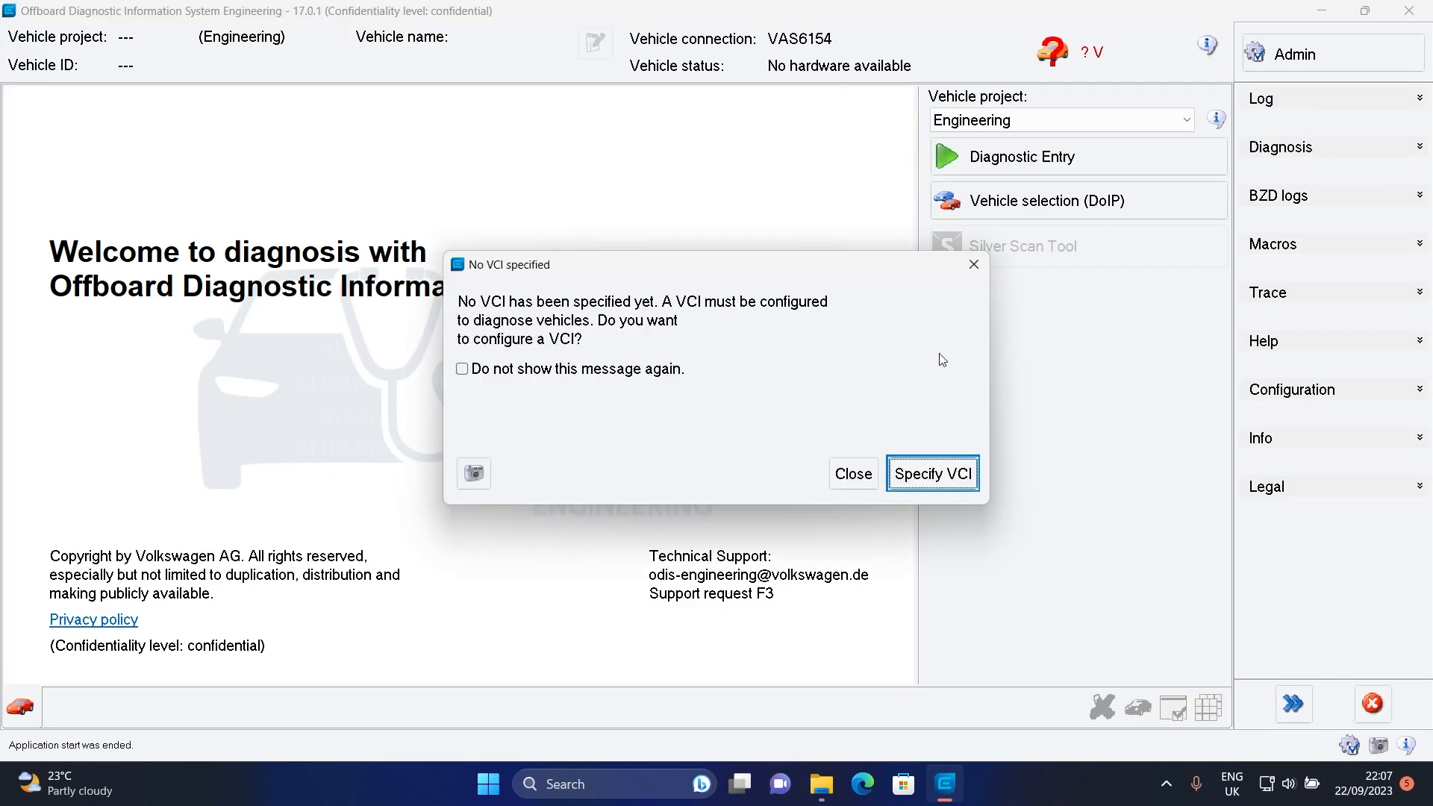
left_click(853, 474)
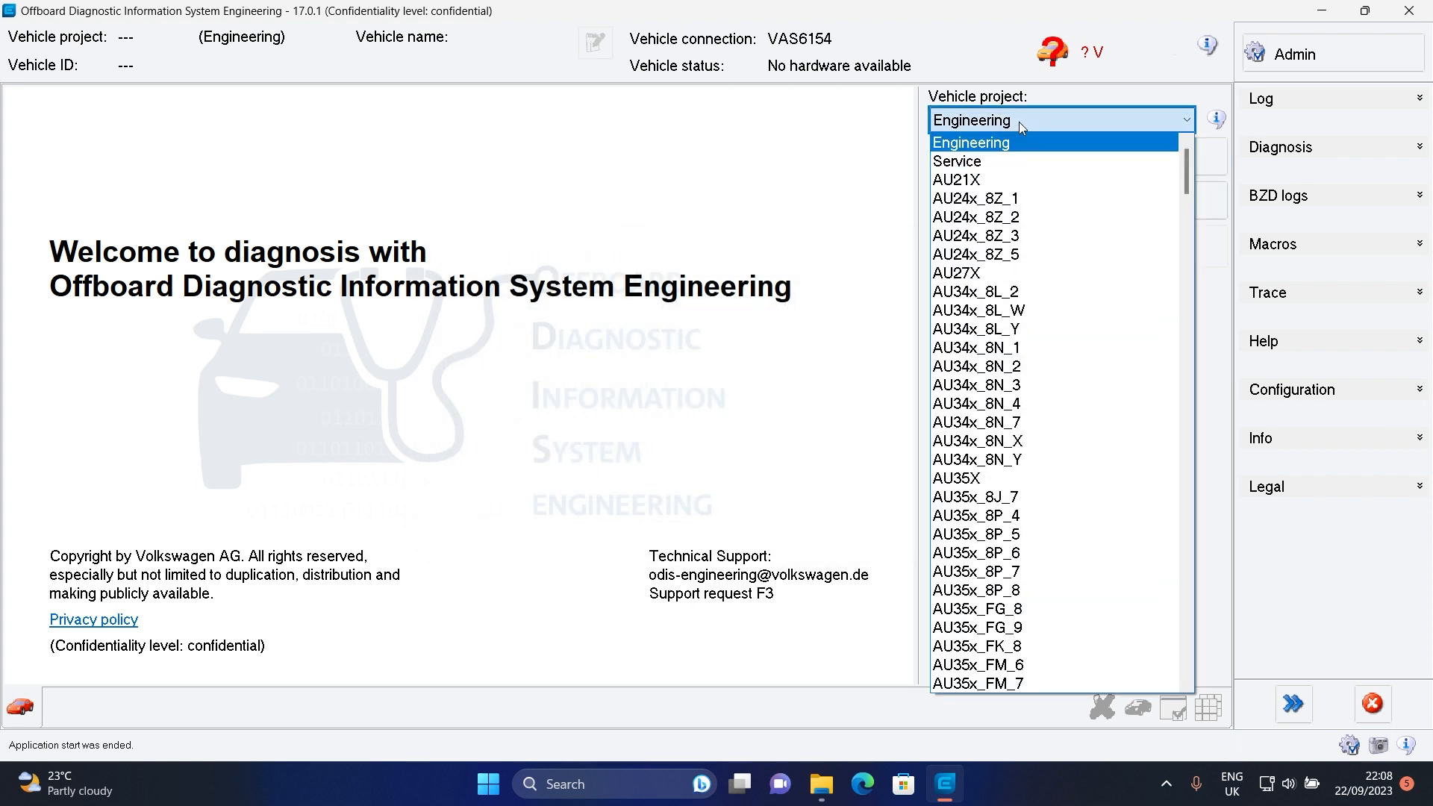
scroll("down", 3)
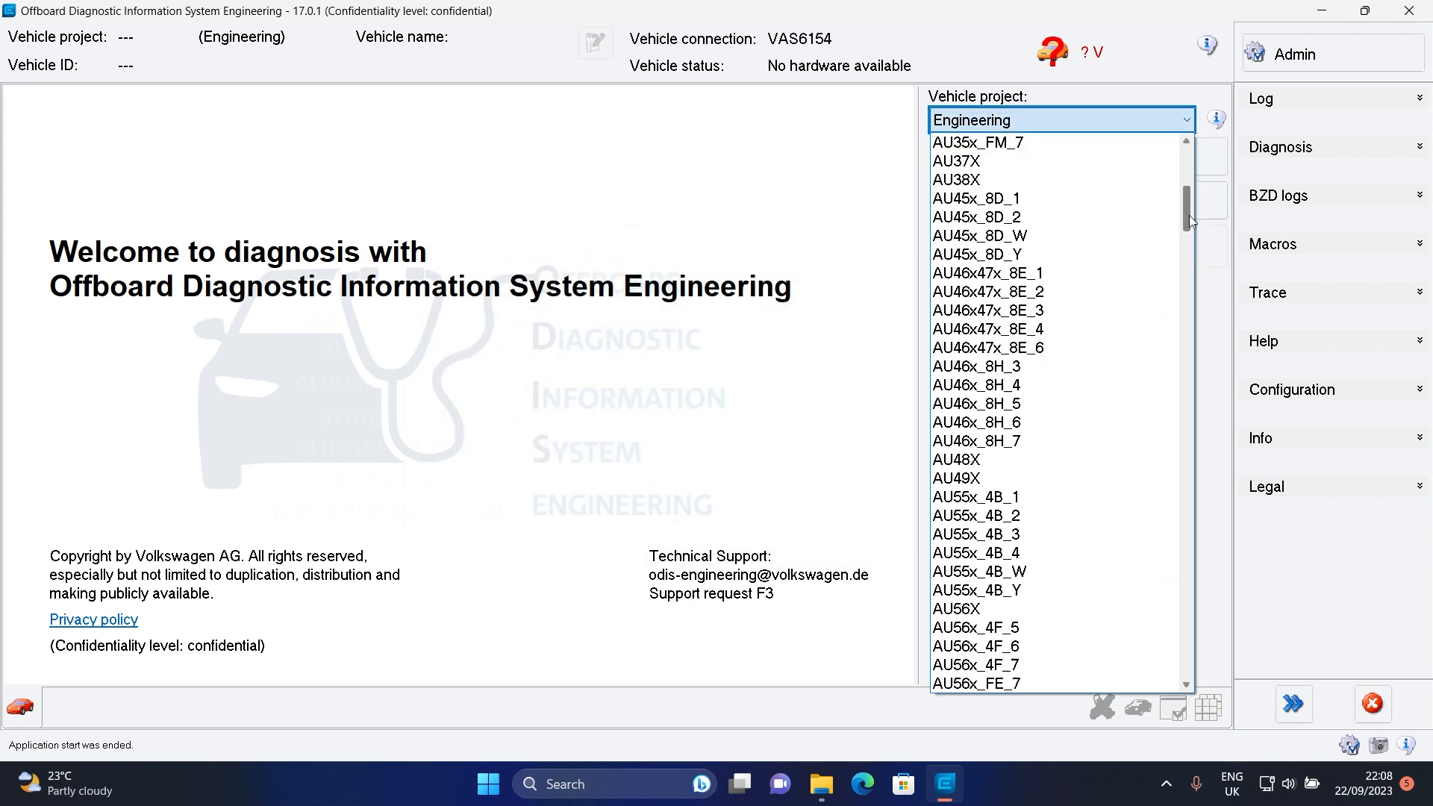
left_click_drag(1186, 215, 1186, 513)
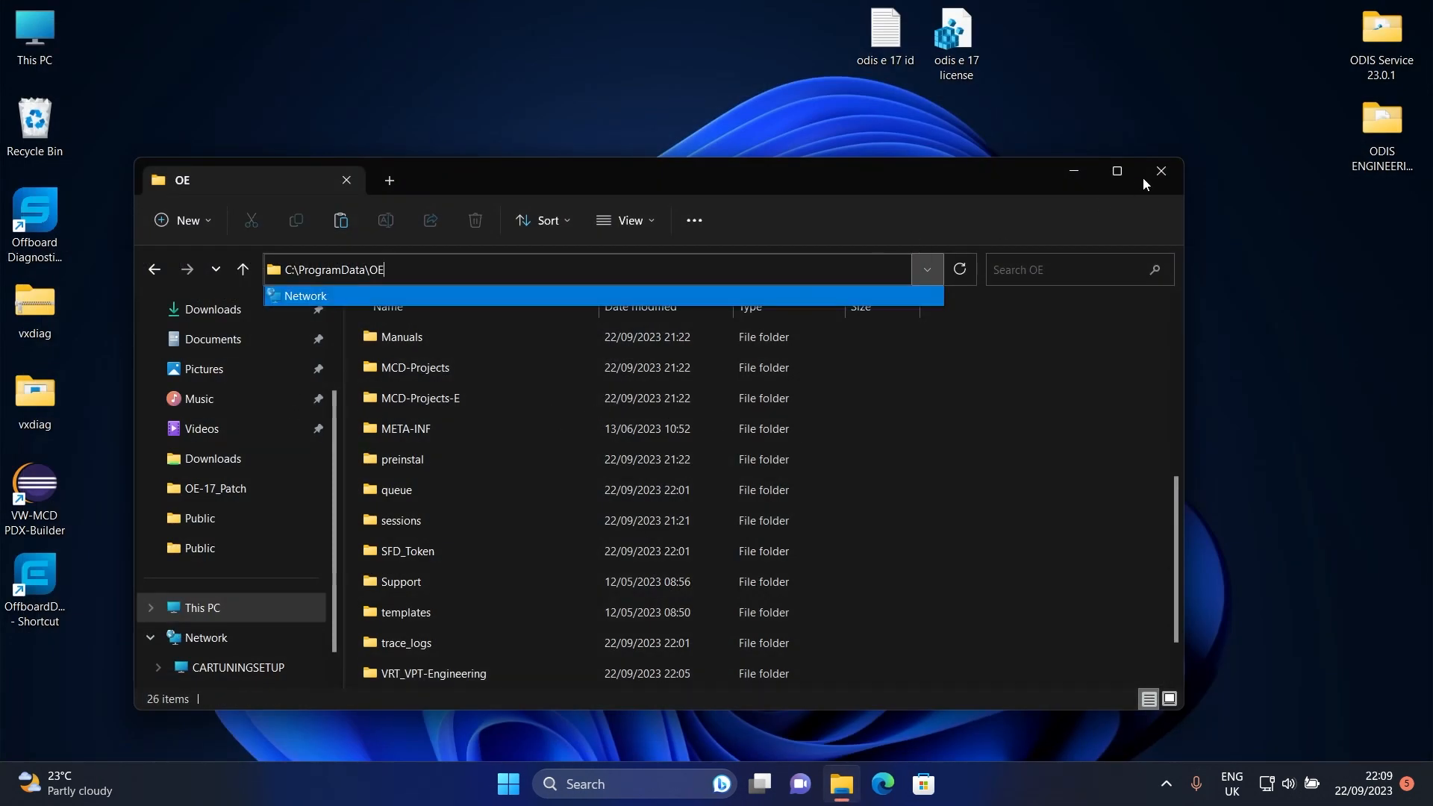
- Open the vxdiag folder and run the VX Manager 1.8.9.0601 installer
left_click(1161, 171)
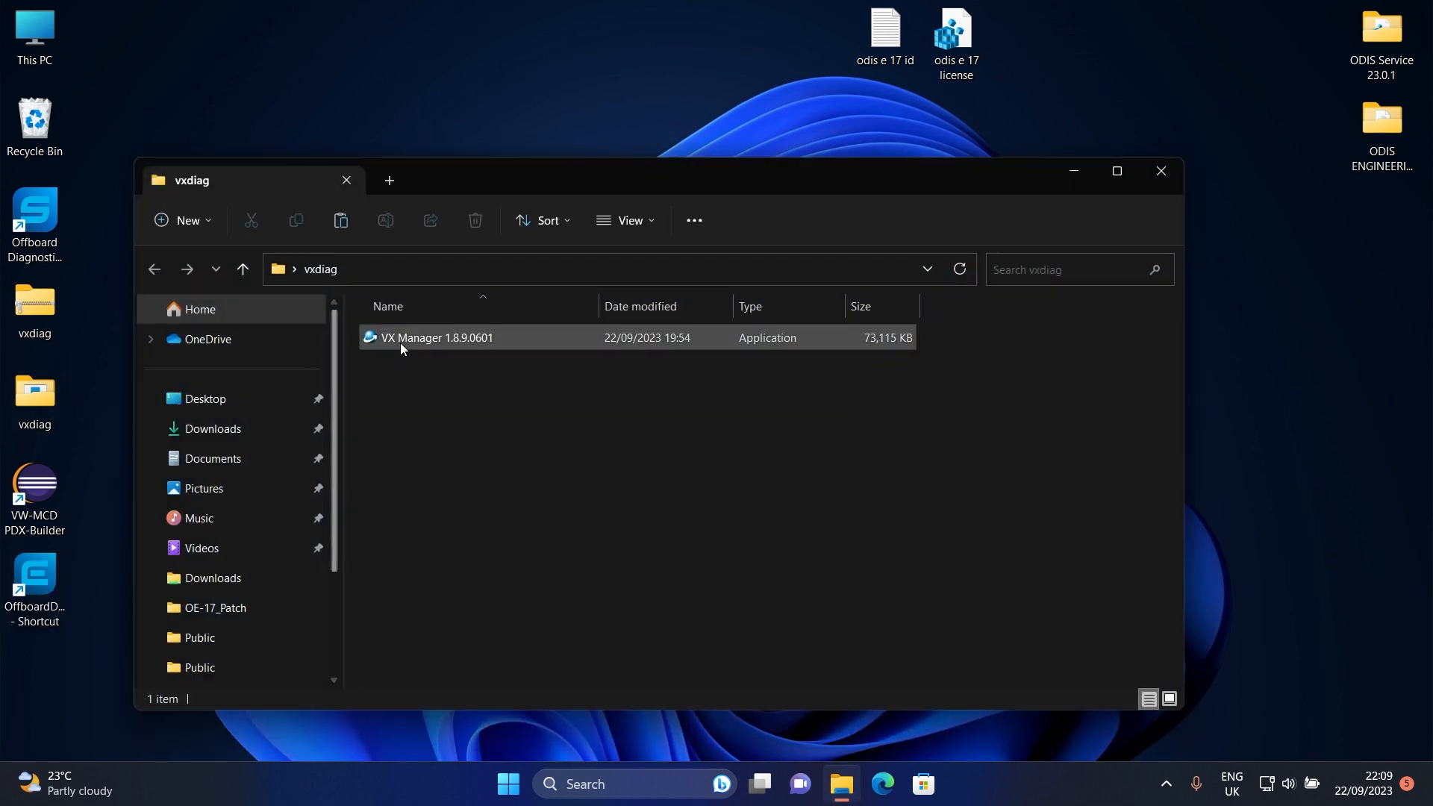
left_click(438, 338)
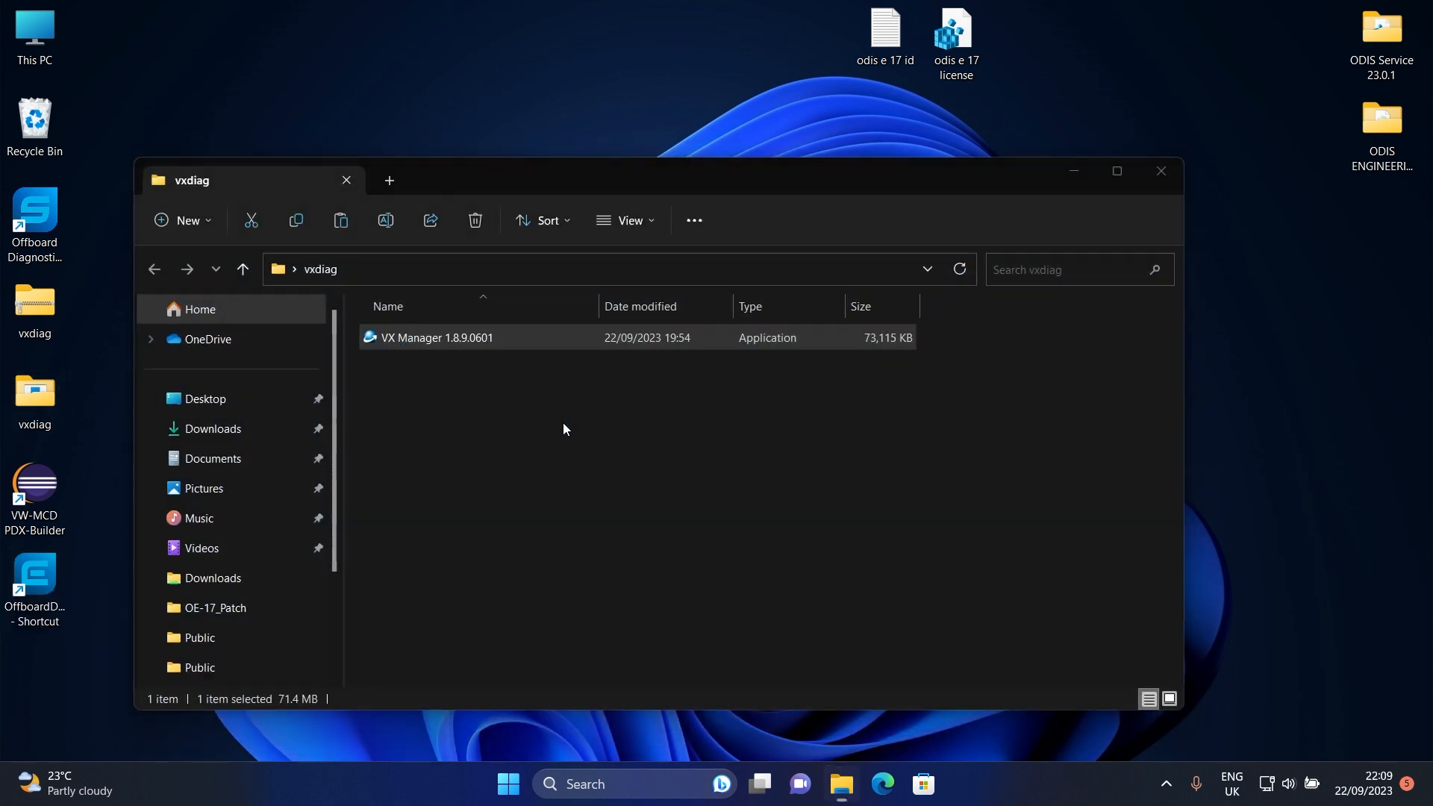
double_click(437, 338)
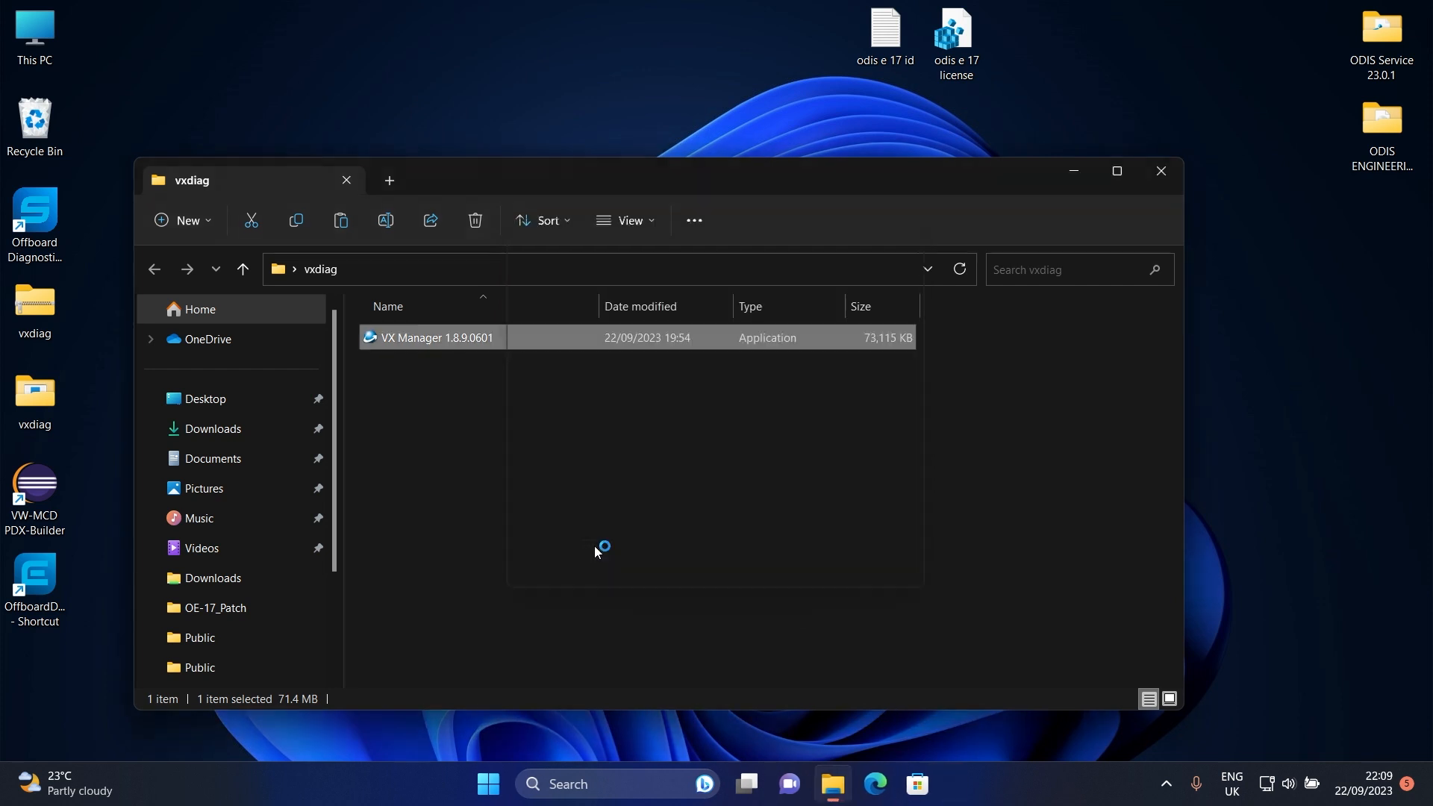
- Install VX Manager with 'Visit website' unchecked, finishing with Run VX Manager enabled
double_click(432, 337)
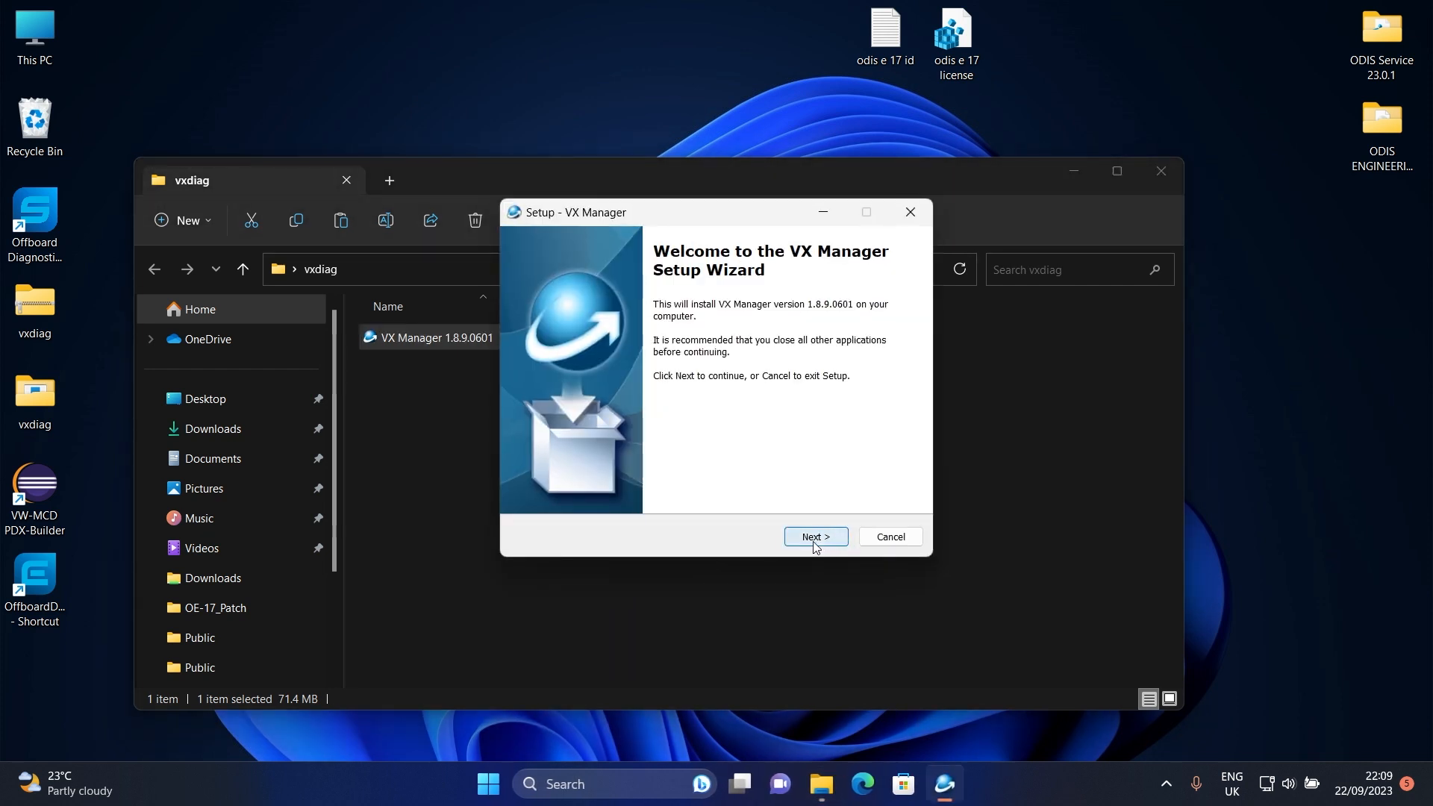
left_click(816, 537)
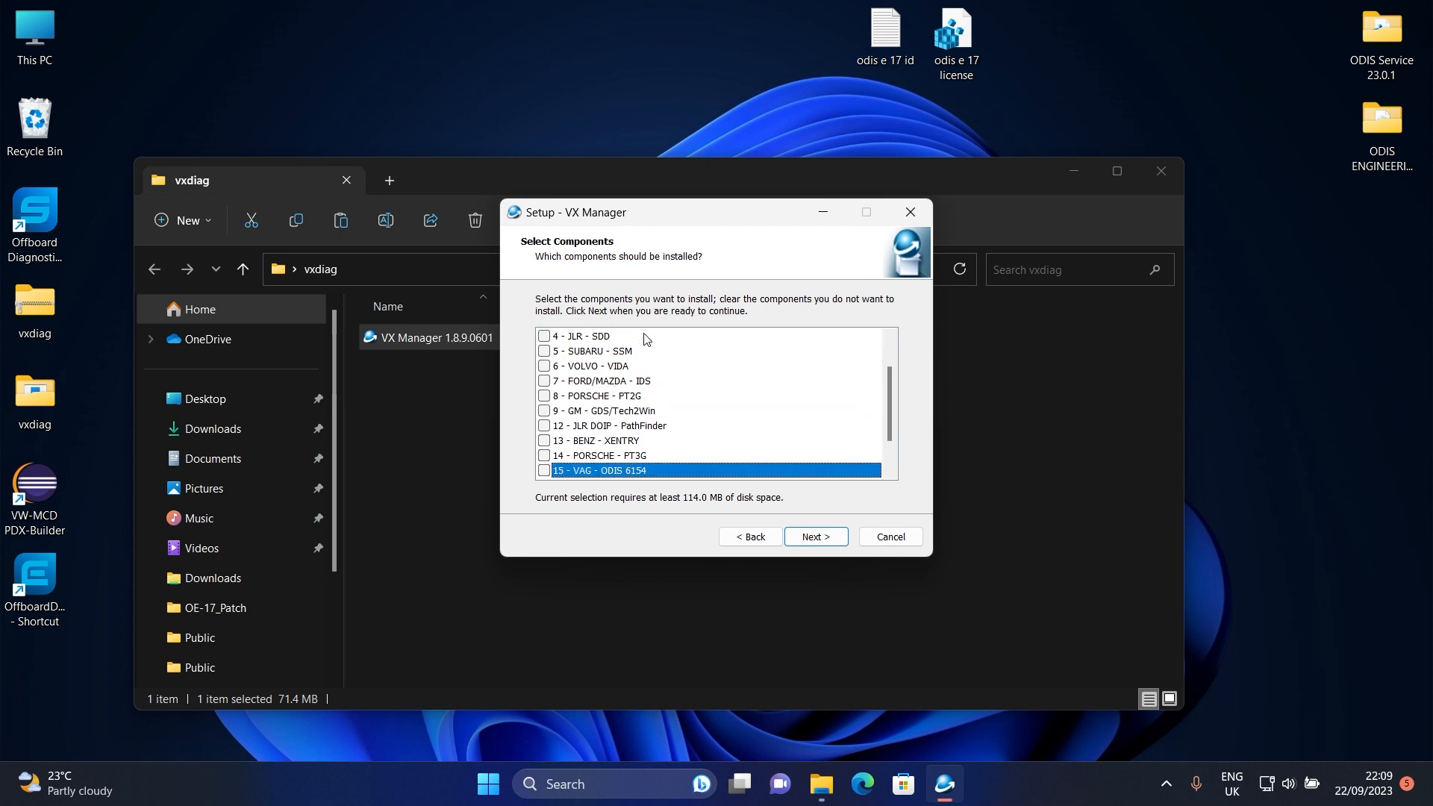
left_click(816, 536)
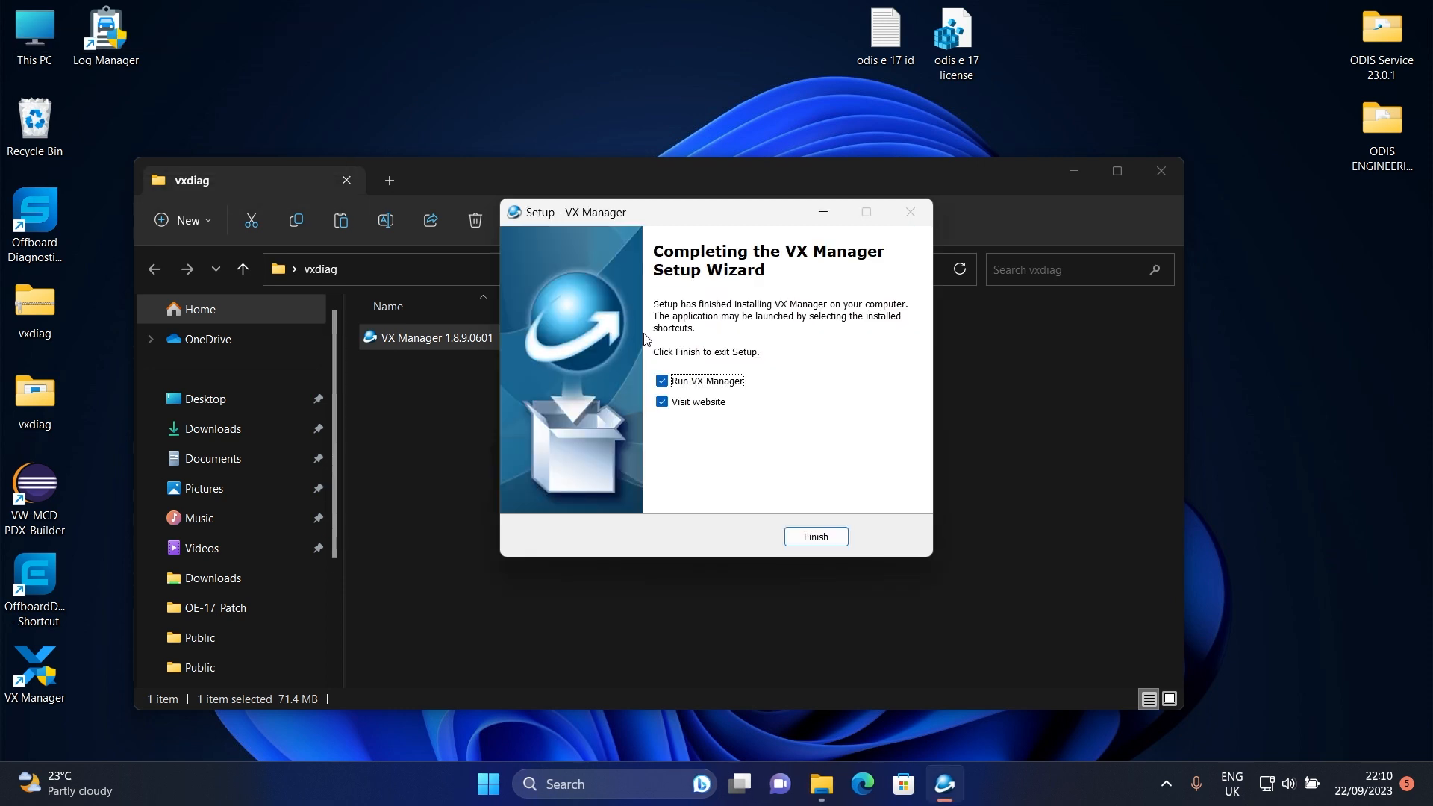
left_click(661, 402)
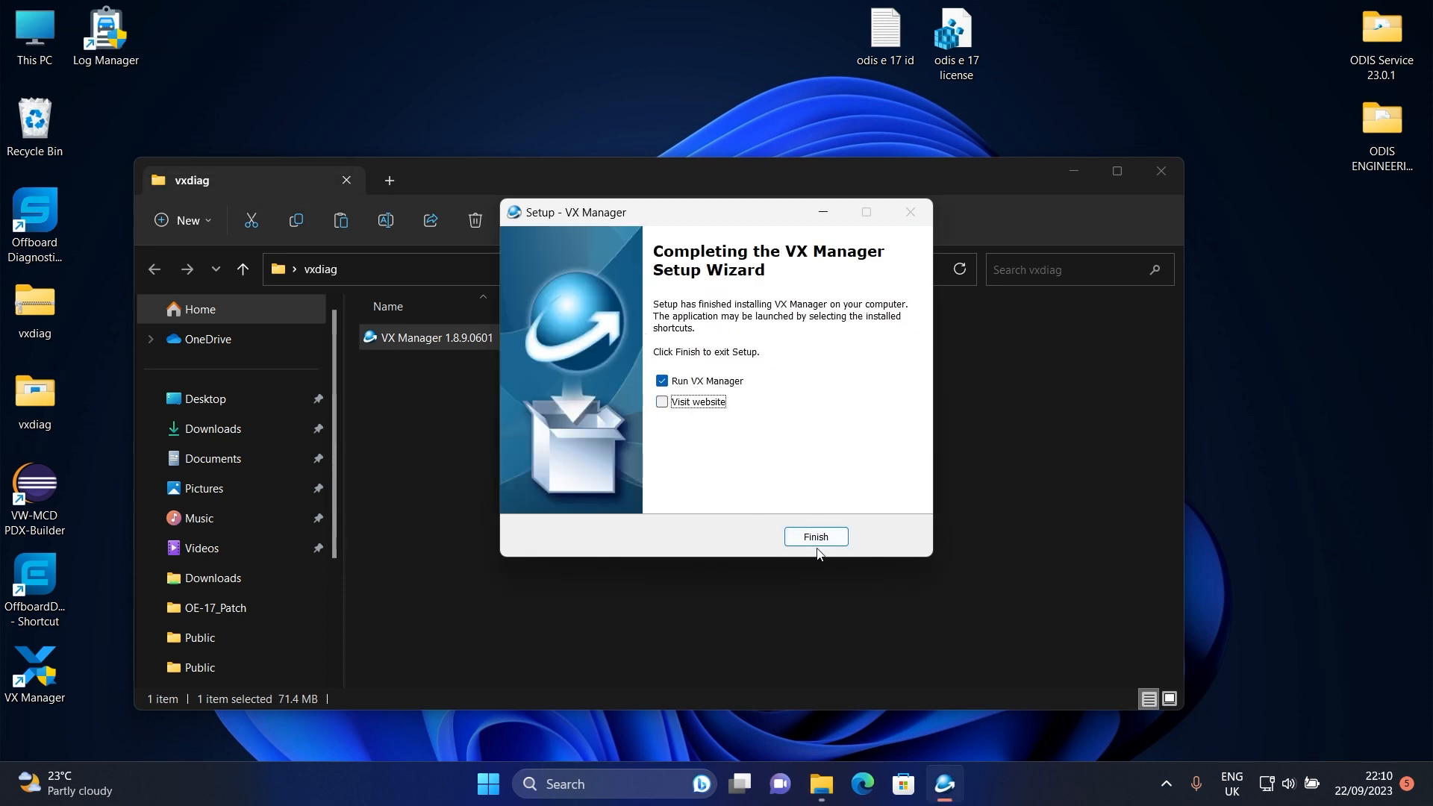
left_click(816, 537)
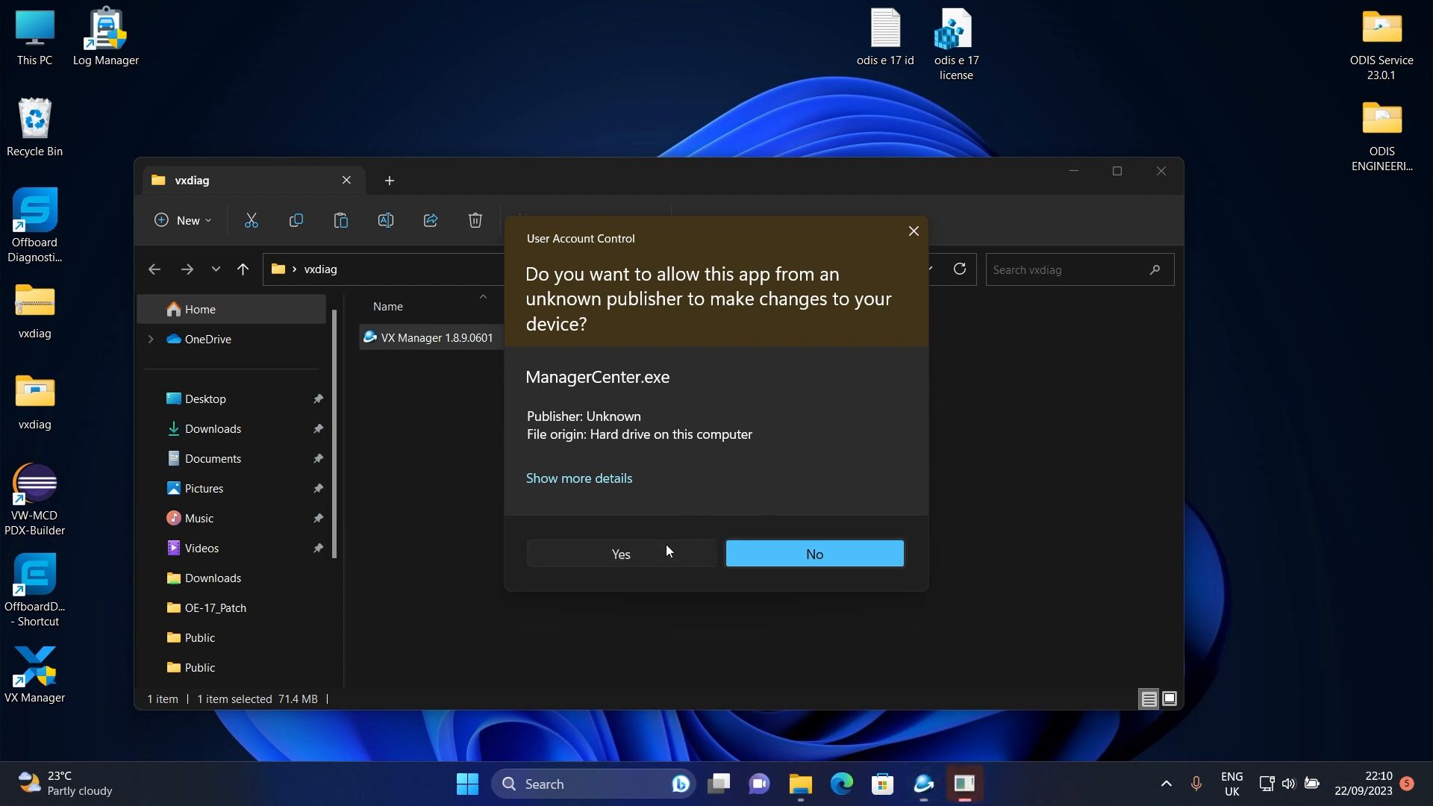
- Allow VX Manager administrator access and select the VW ODIS 6154 driver
left_click(620, 554)
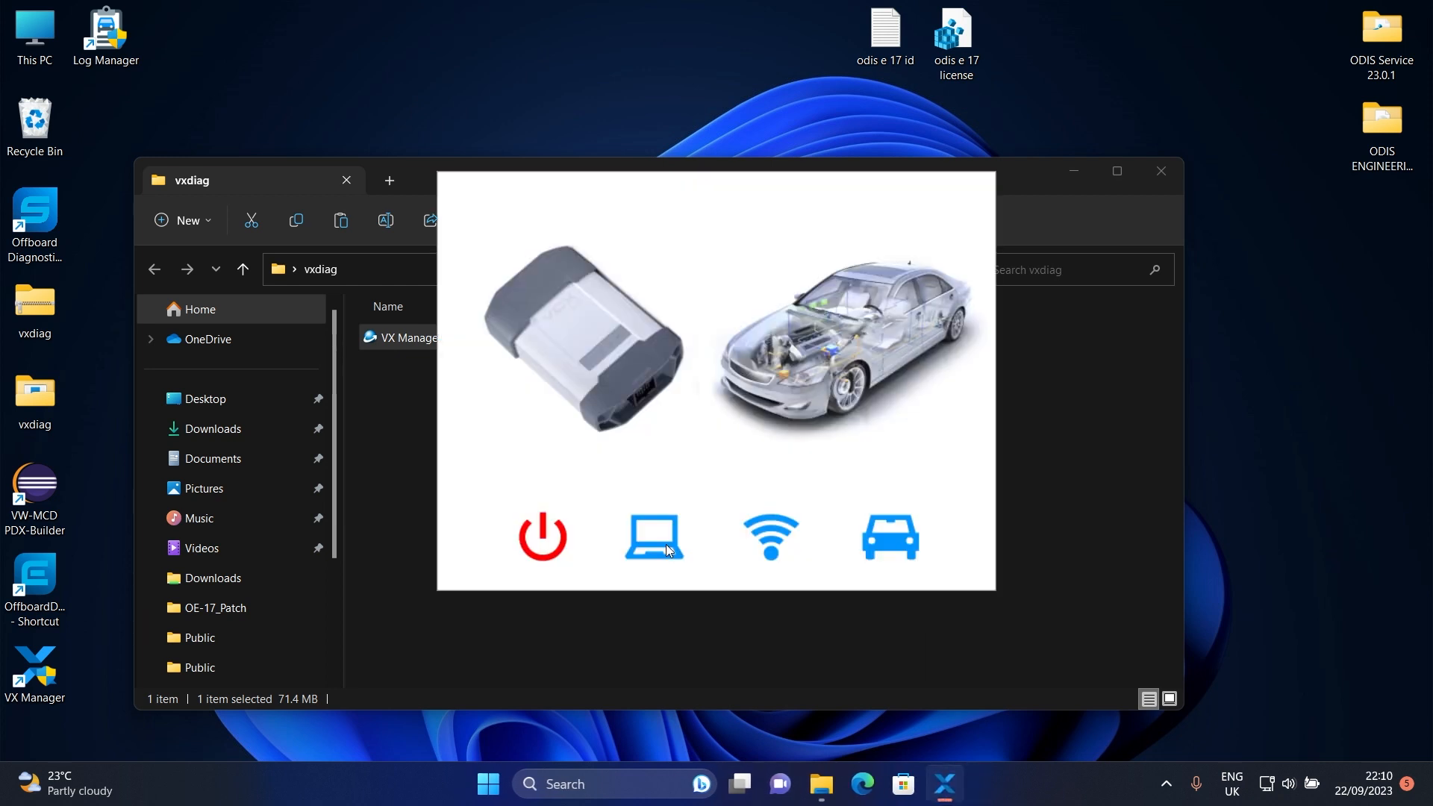
left_click(653, 537)
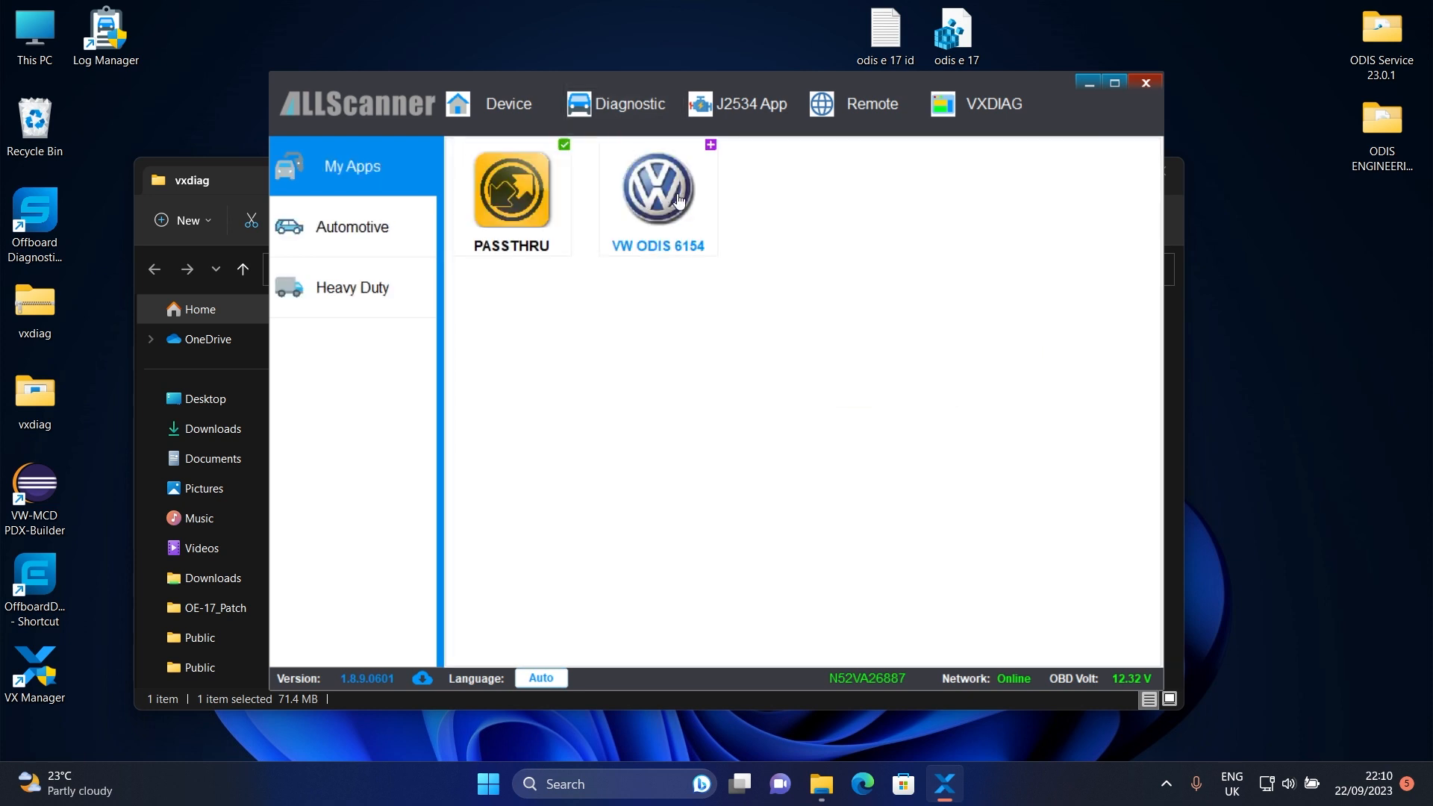
left_click(657, 190)
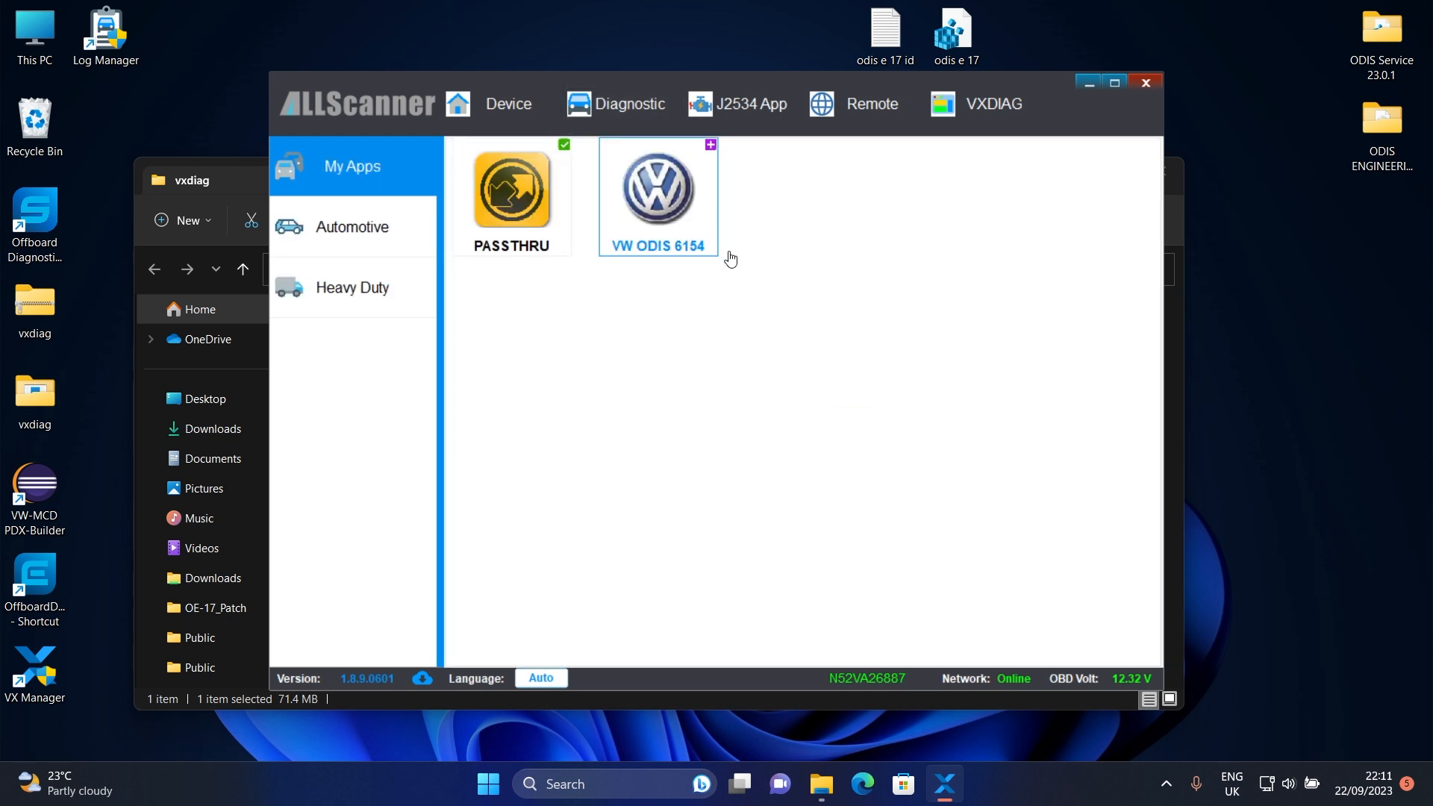
left_click(658, 190)
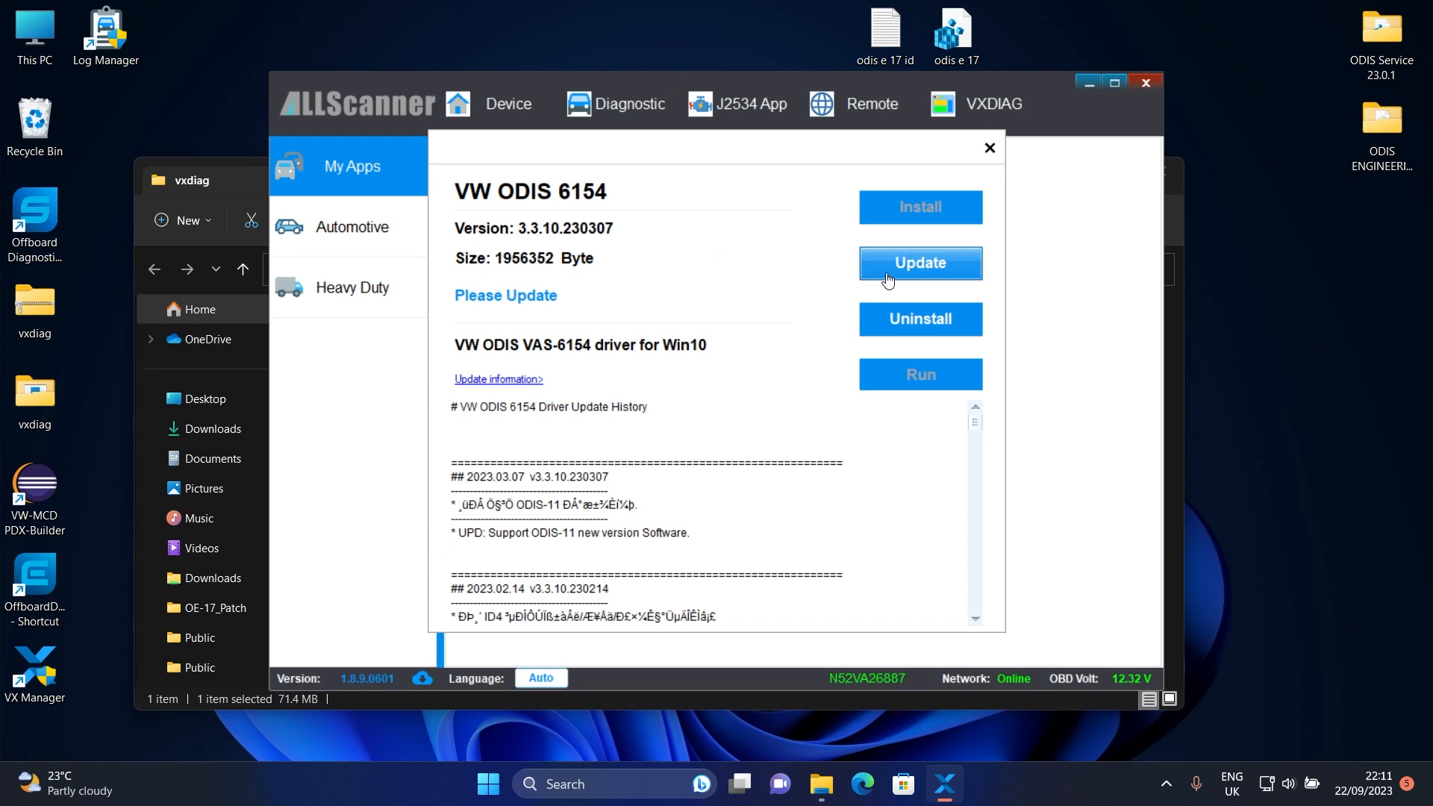
- Update the VAS-6154 driver to 3.3.10.230307, then close VX Manager and vxdiag
left_click(921, 263)
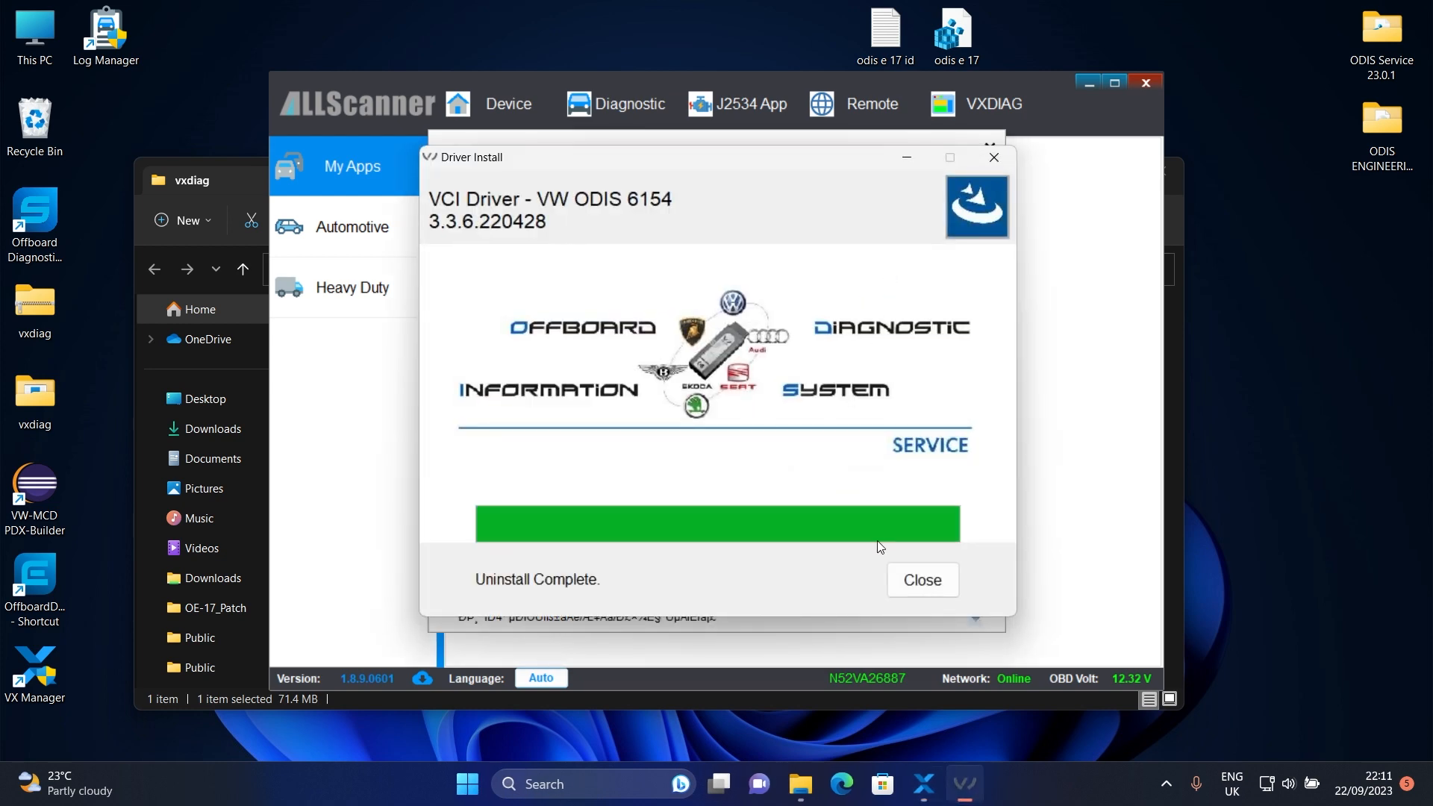
left_click(922, 580)
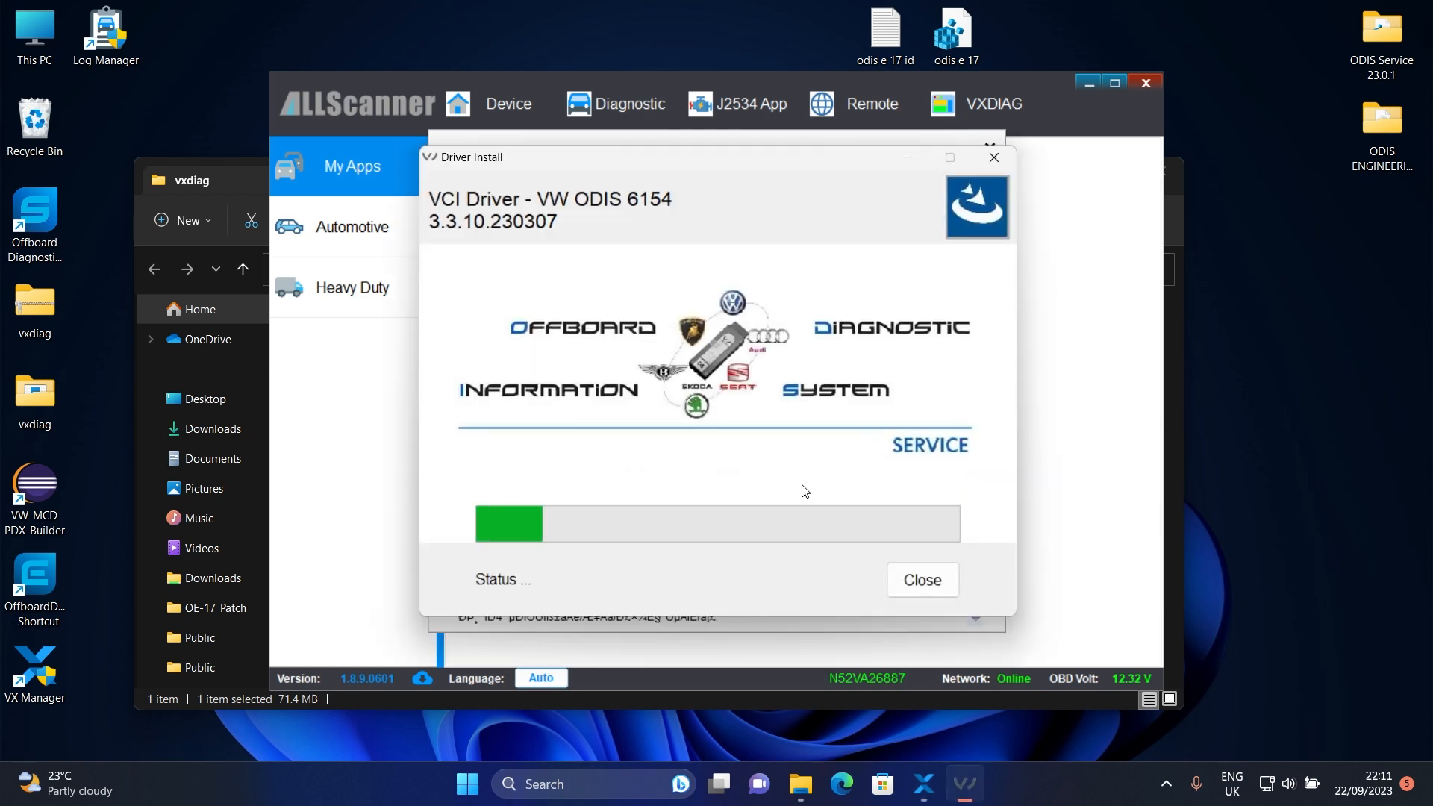
mouse_move(918, 598)
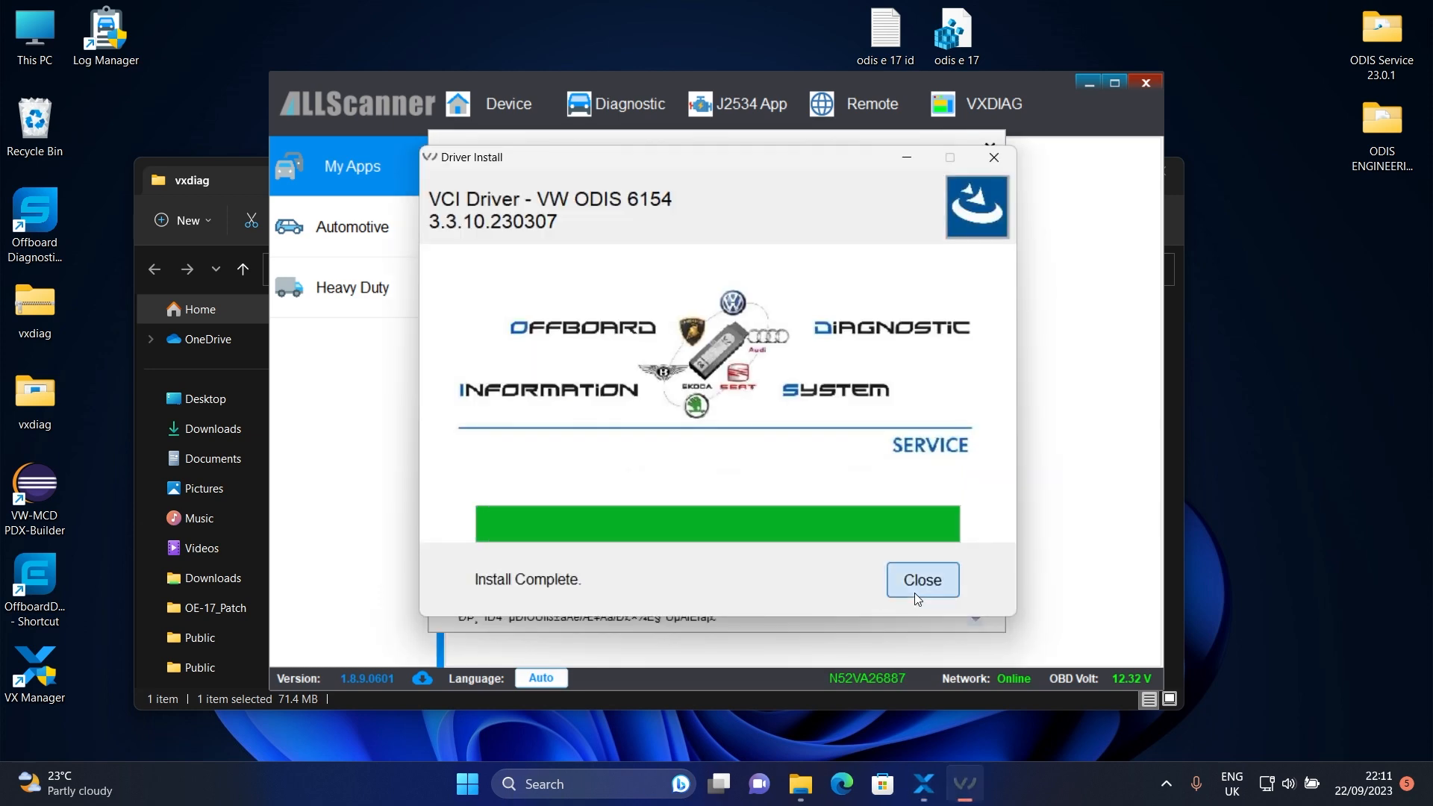
left_click(922, 580)
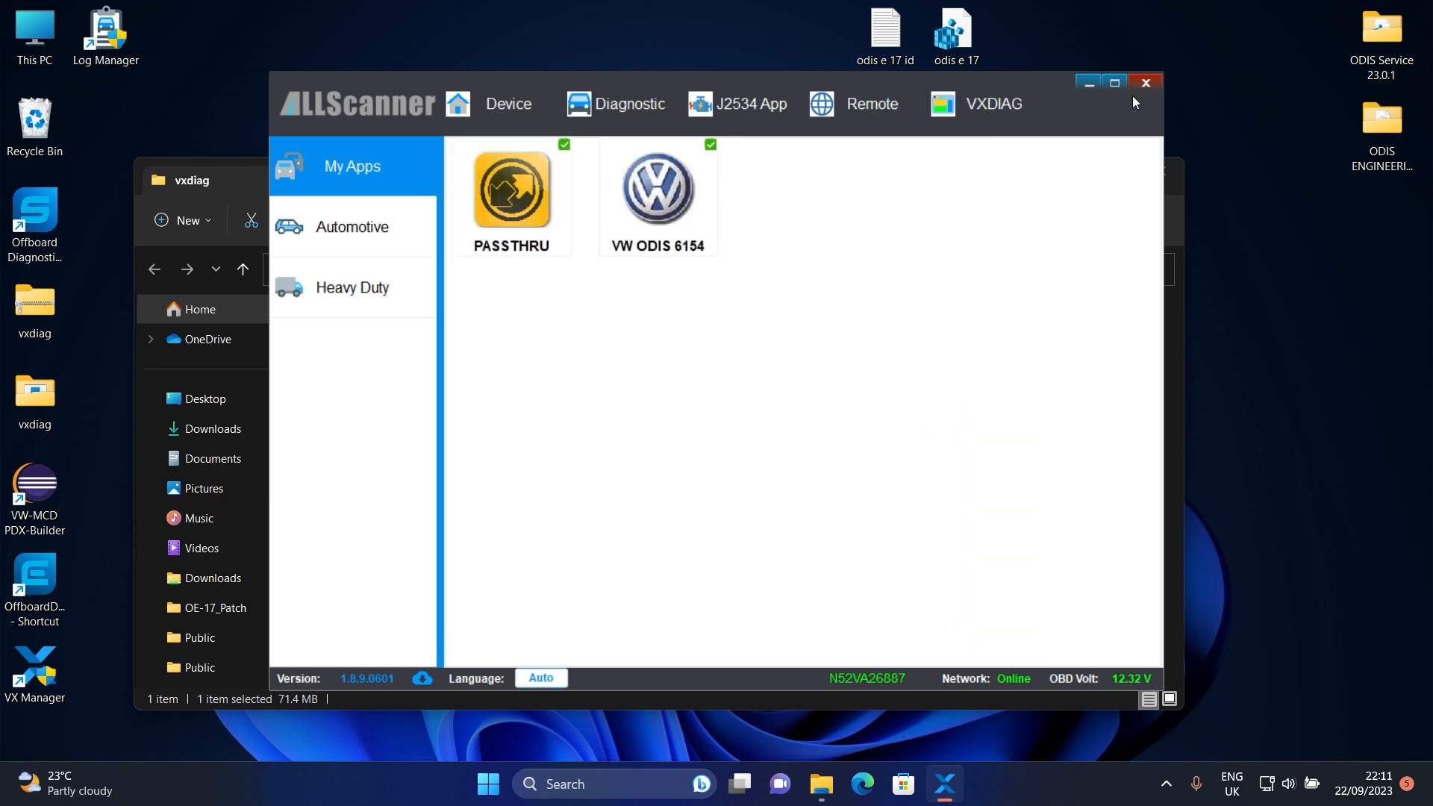
left_click(1145, 82)
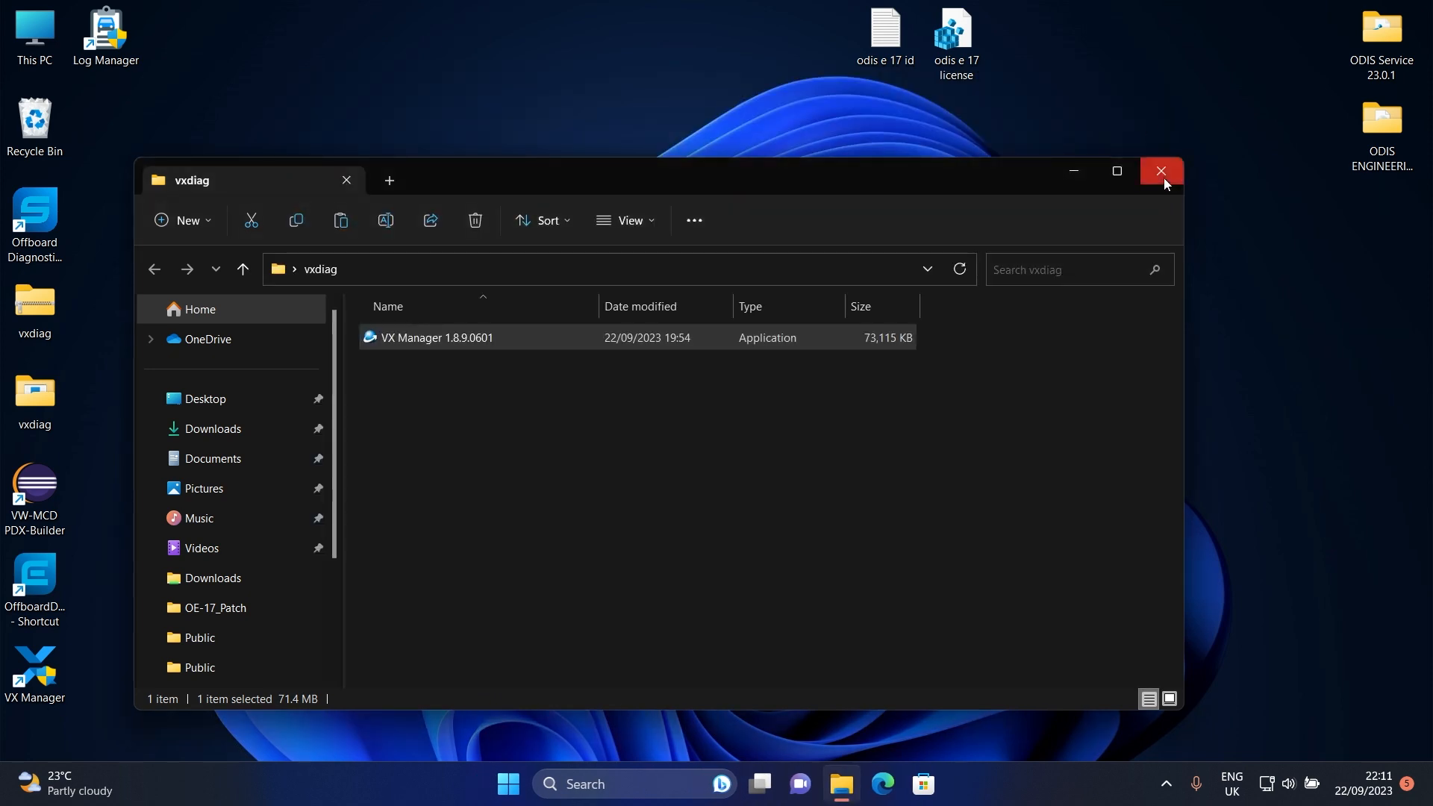
left_click(1161, 170)
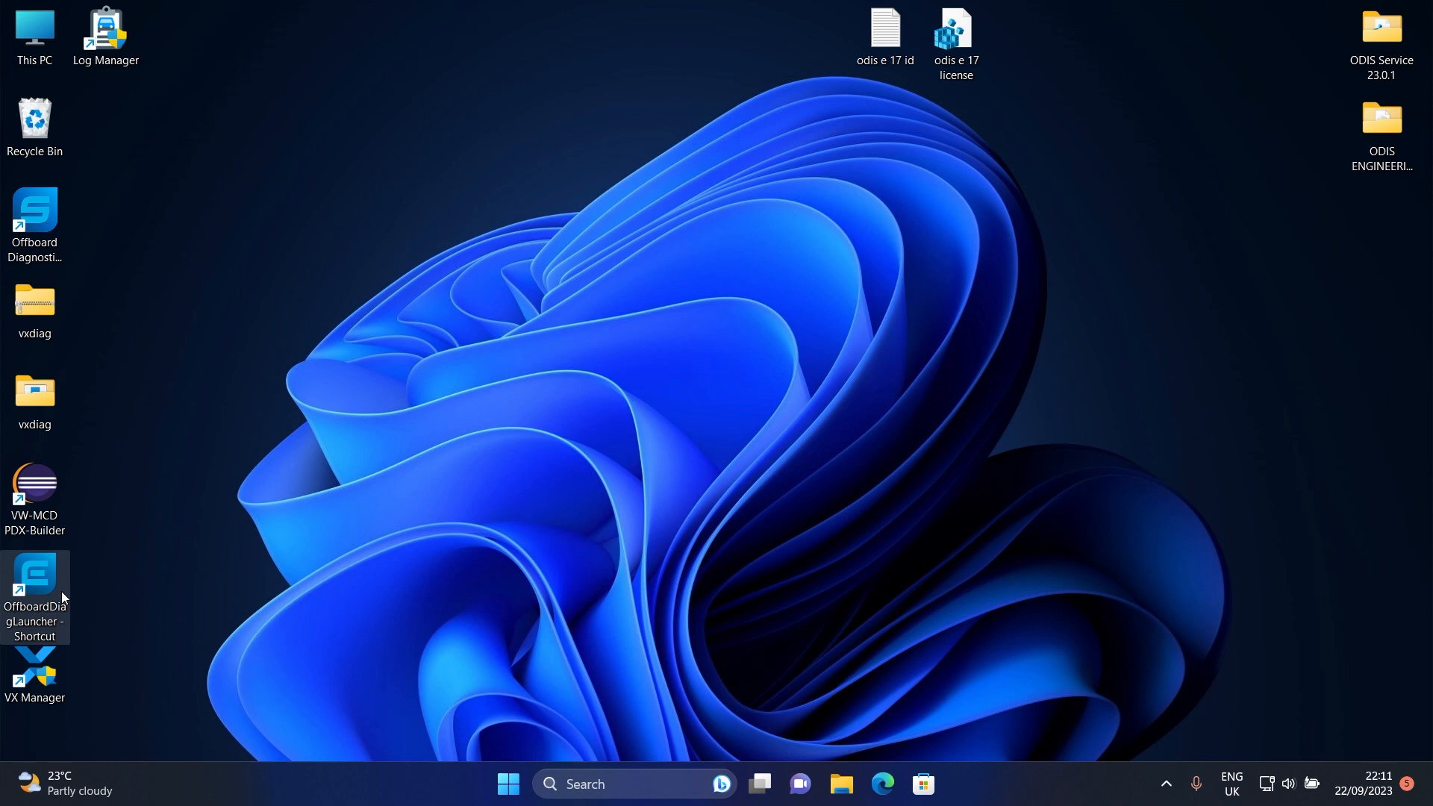
- Launch ODIS Engineering, review the VAS6154 VCI information, then start Diagnostic Entry on the car
double_click(34, 574)
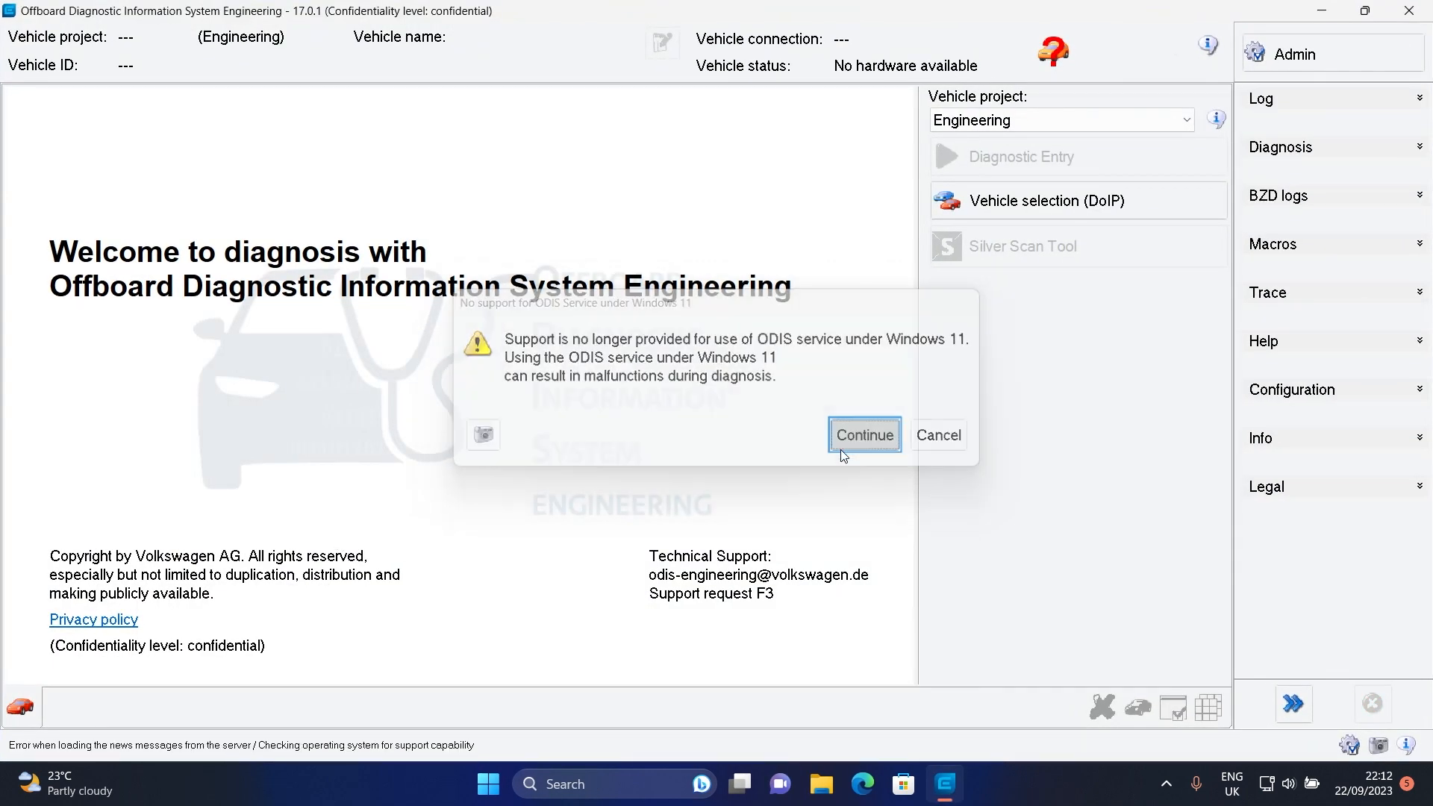
left_click(864, 435)
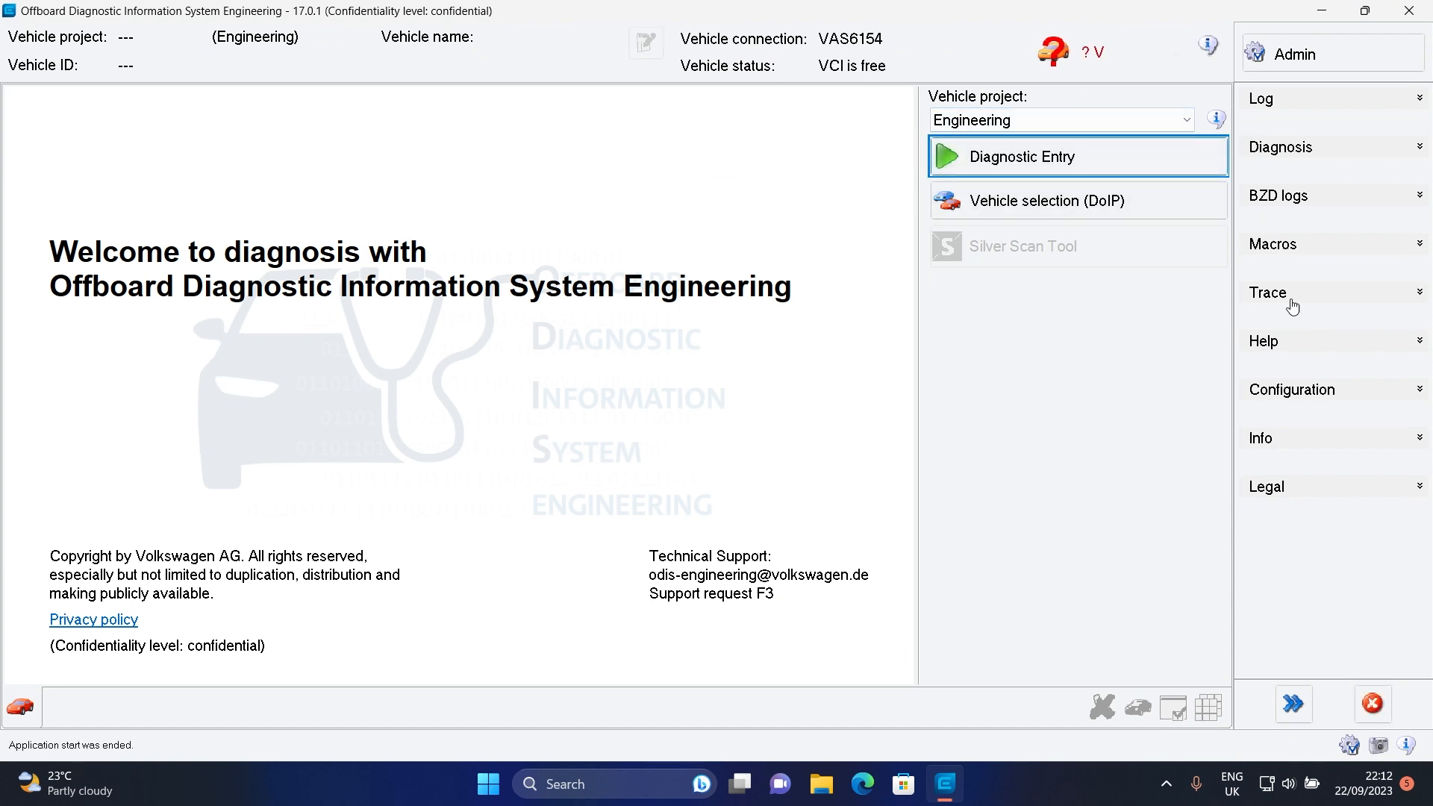
mouse_move(1308, 371)
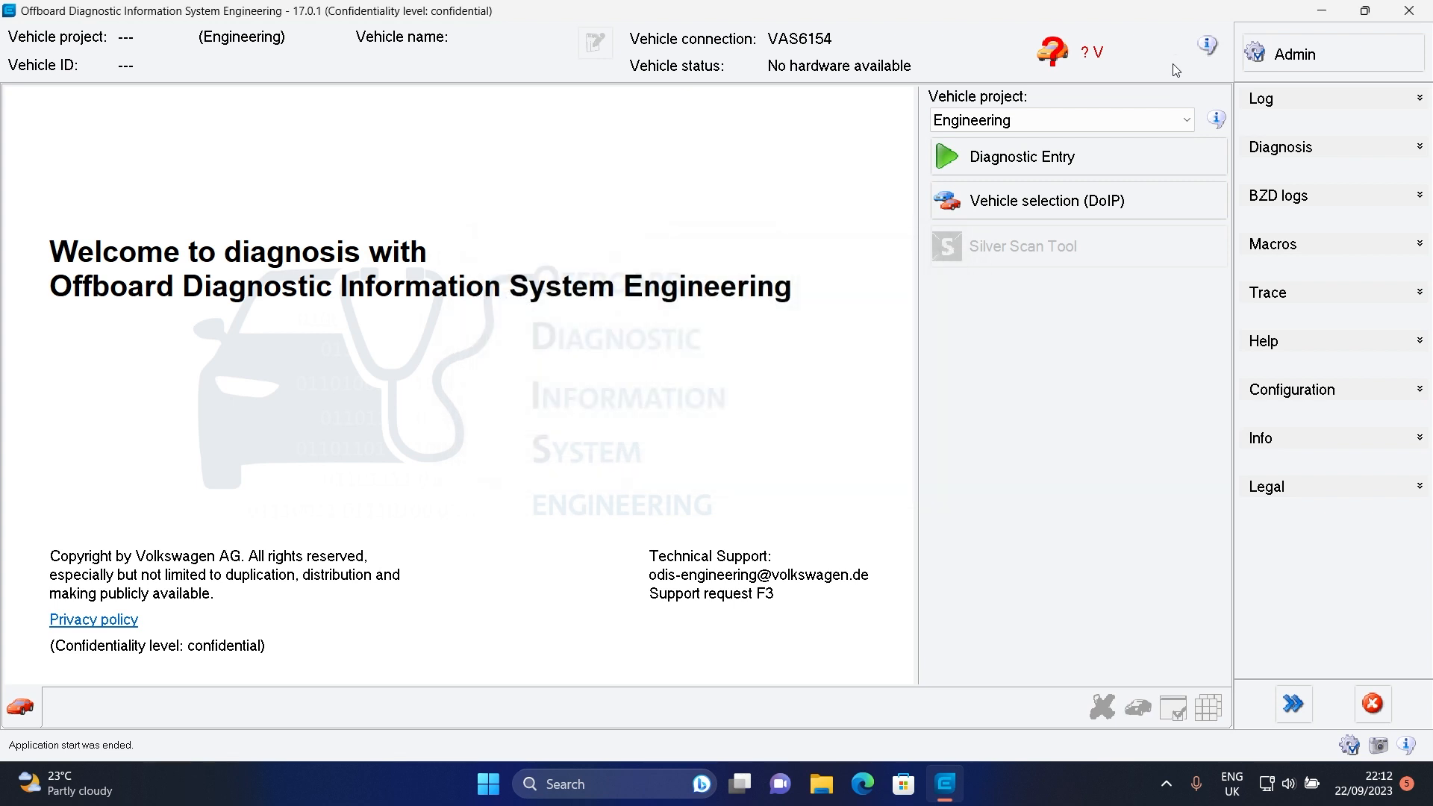
left_click(1205, 45)
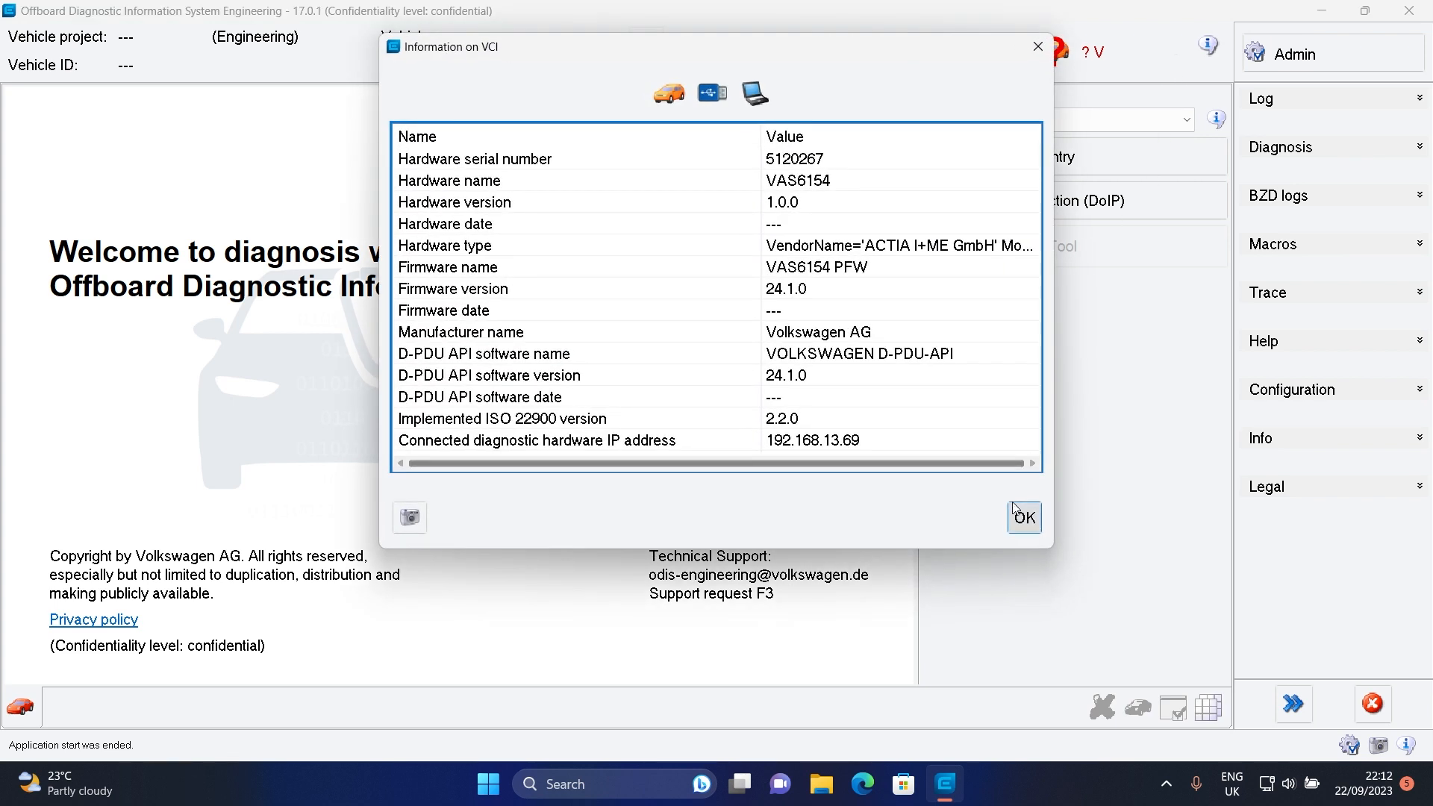
left_click(1024, 517)
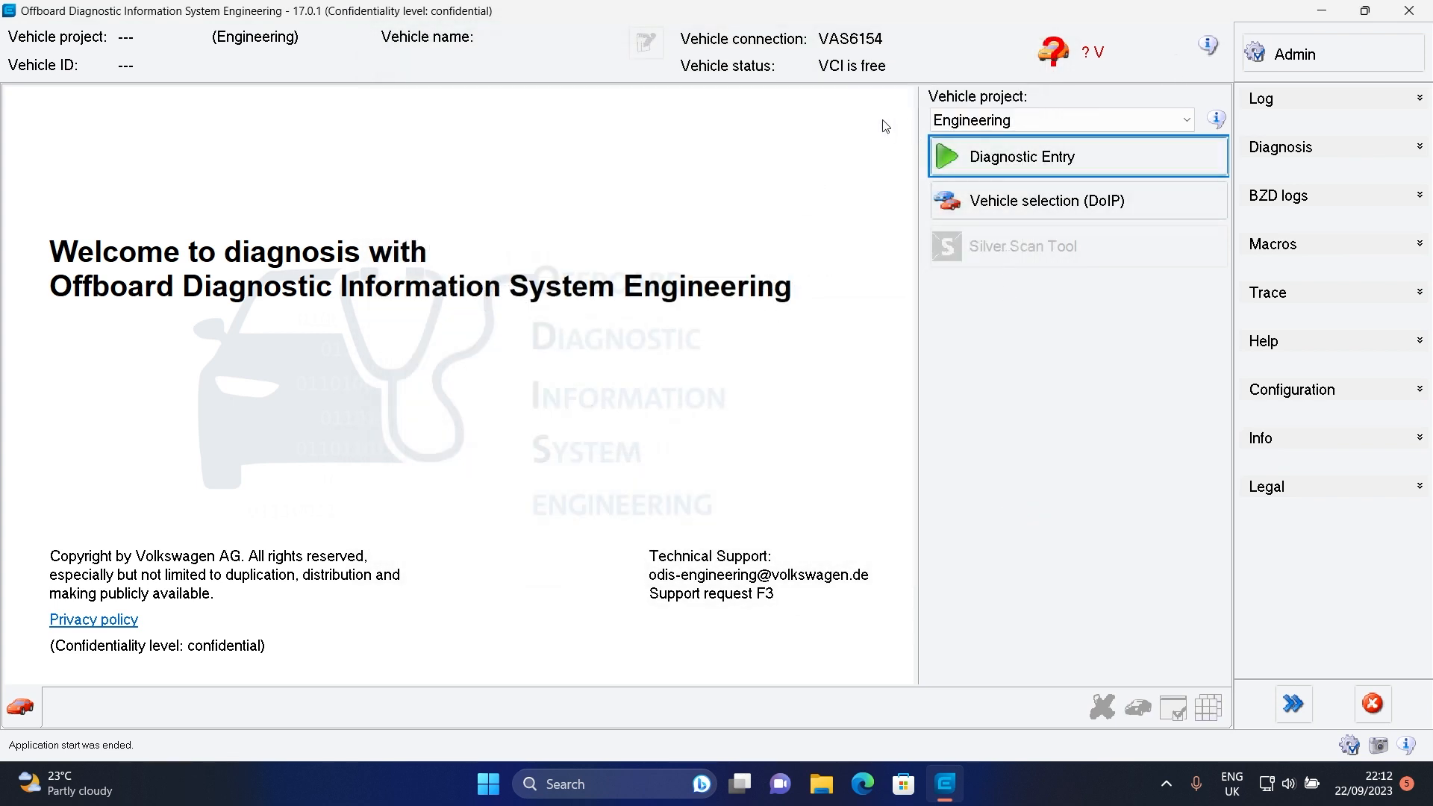
mouse_move(1125, 33)
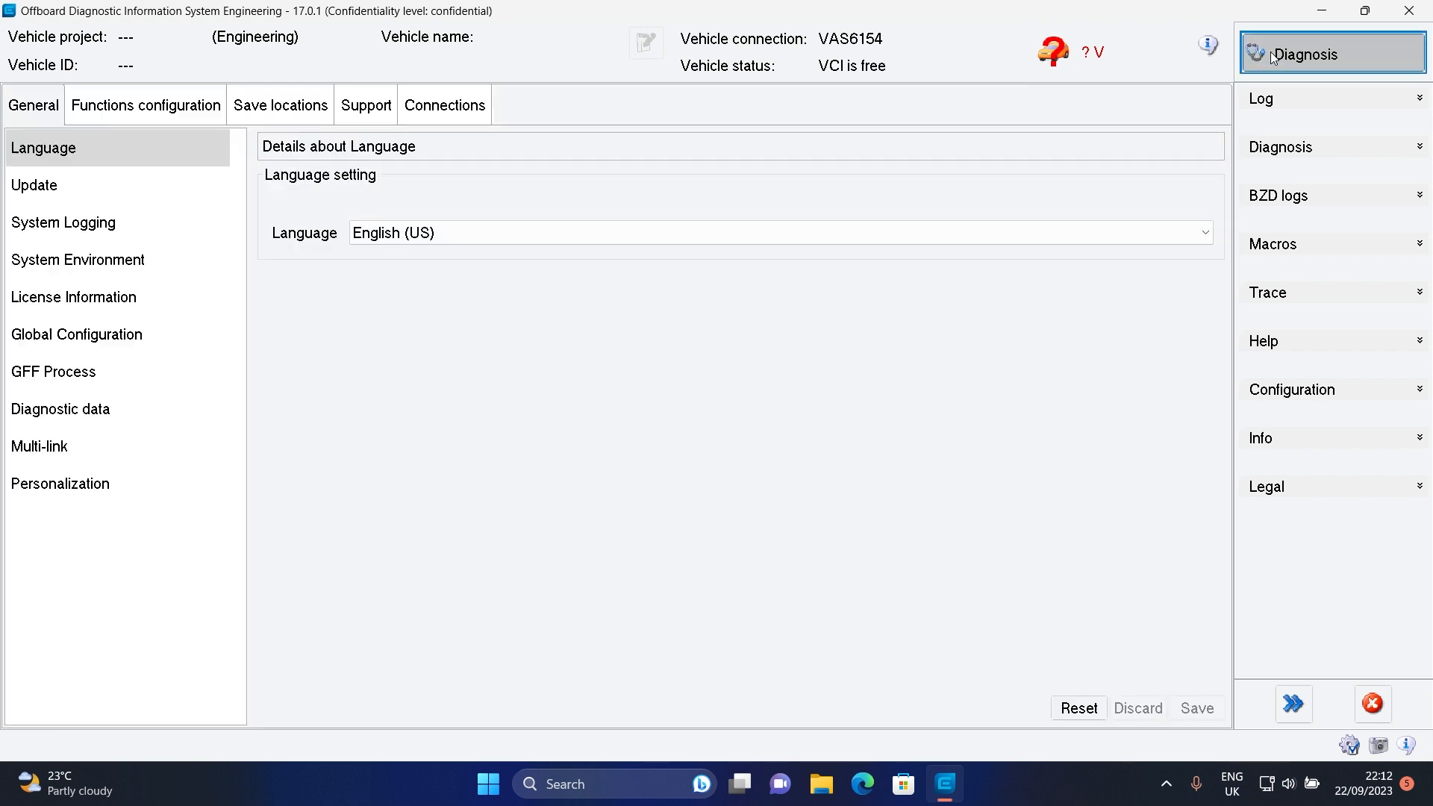
left_click(1307, 52)
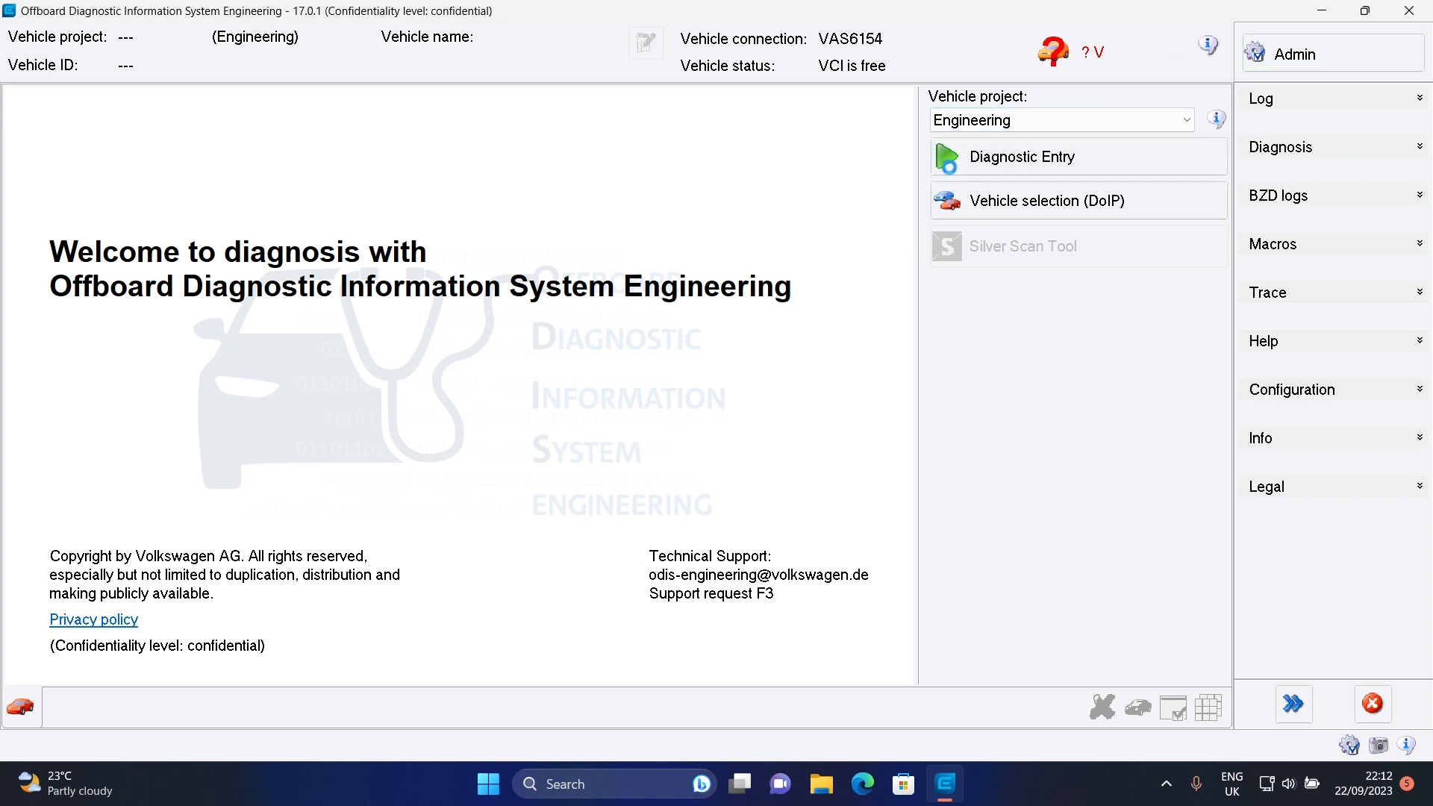
left_click(1022, 157)
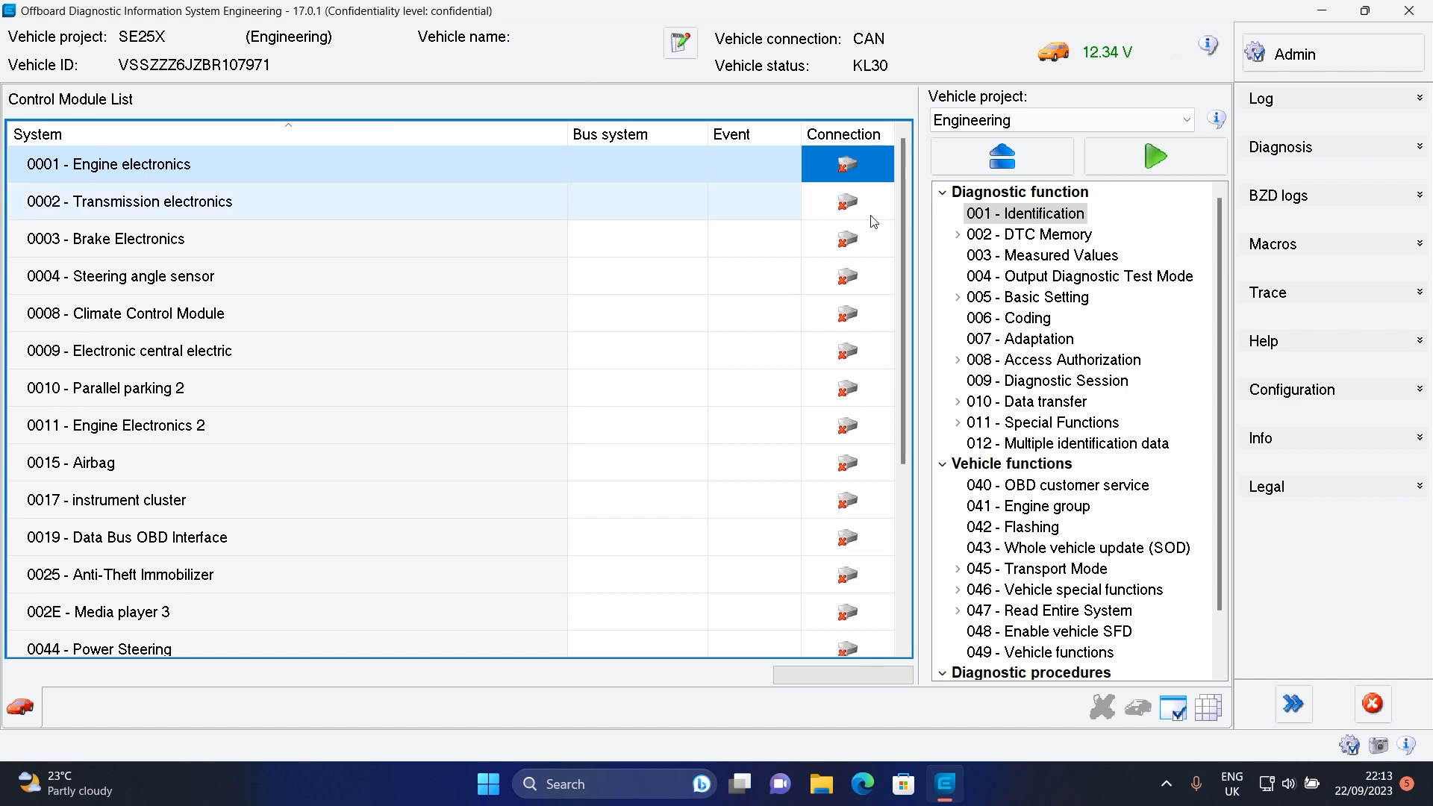
mouse_move(1183, 759)
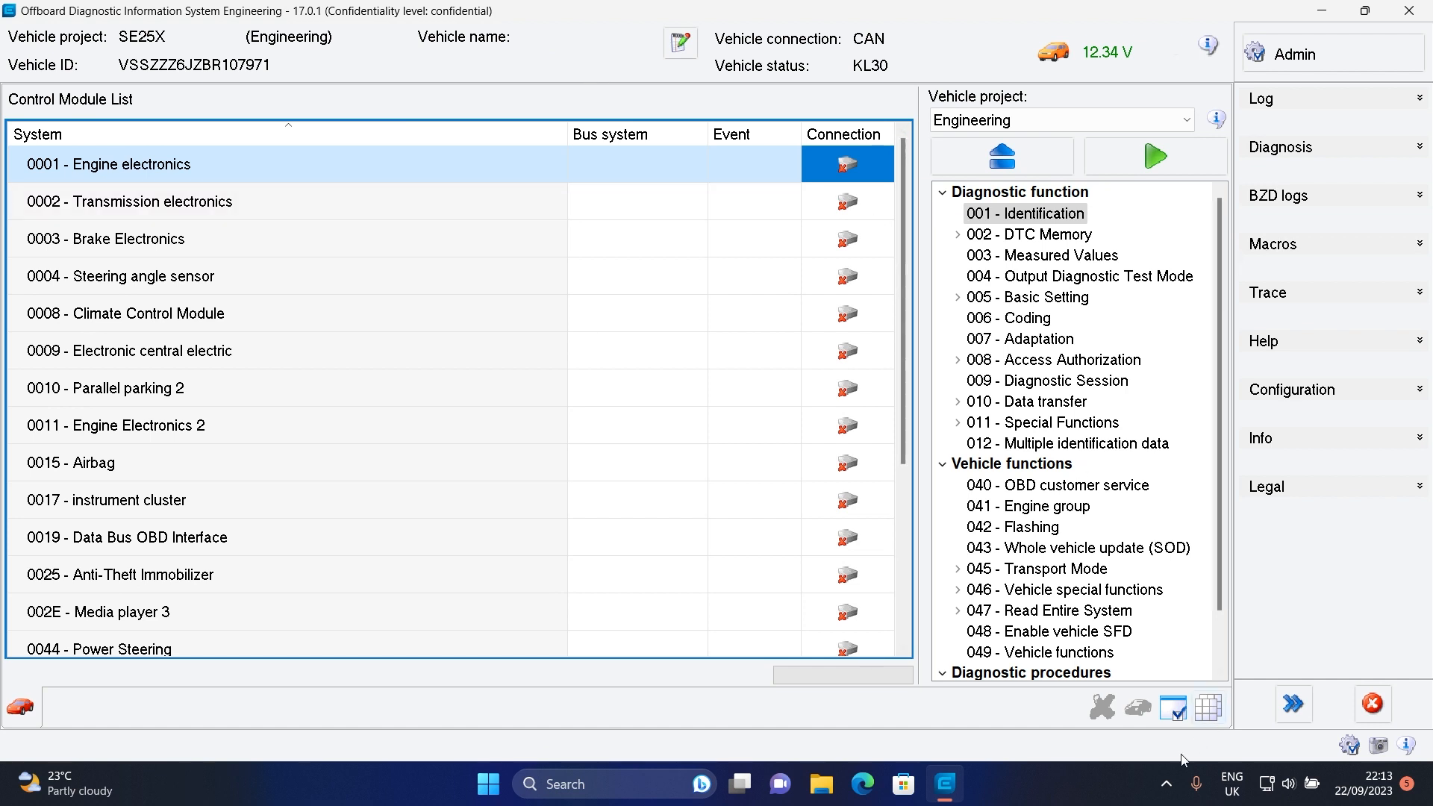
mouse_move(1122, 655)
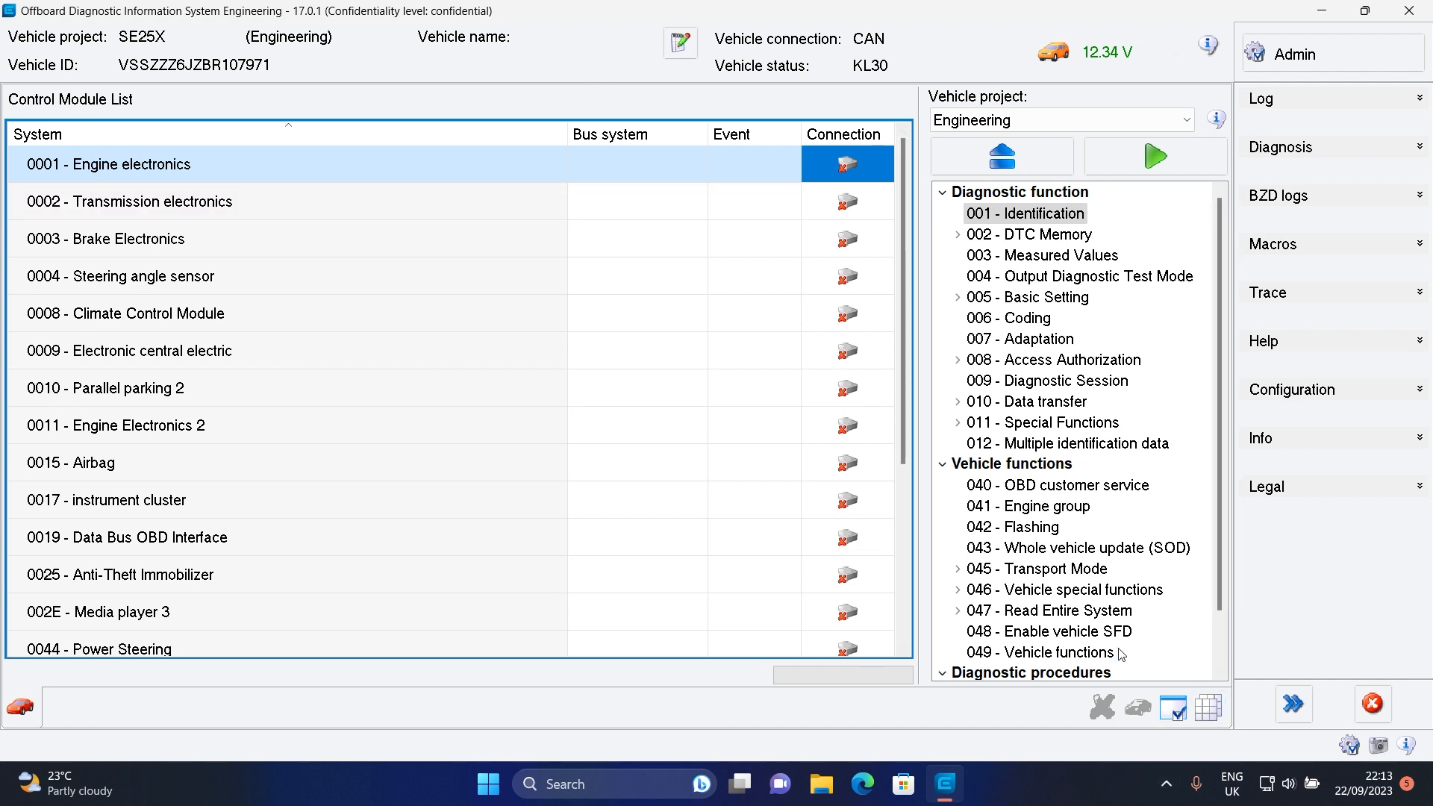